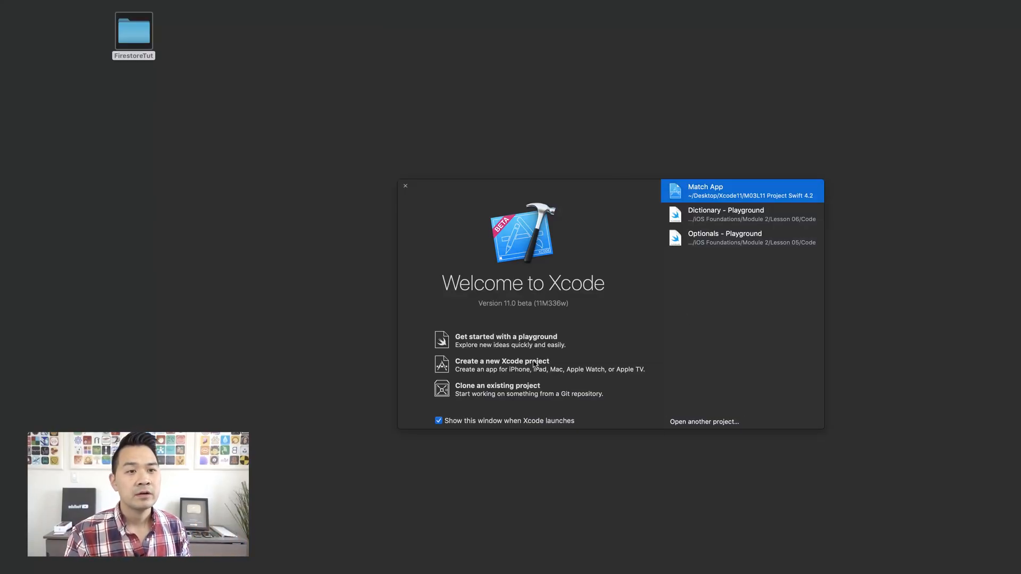
Step: Start a new Xcode project from the iOS Single View App template
click(501, 365)
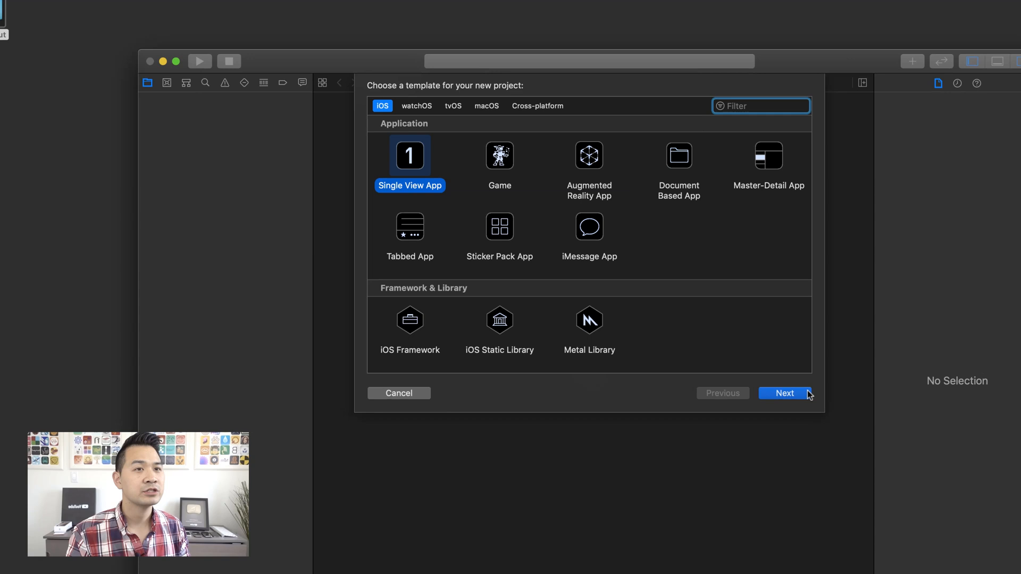
click(783, 393)
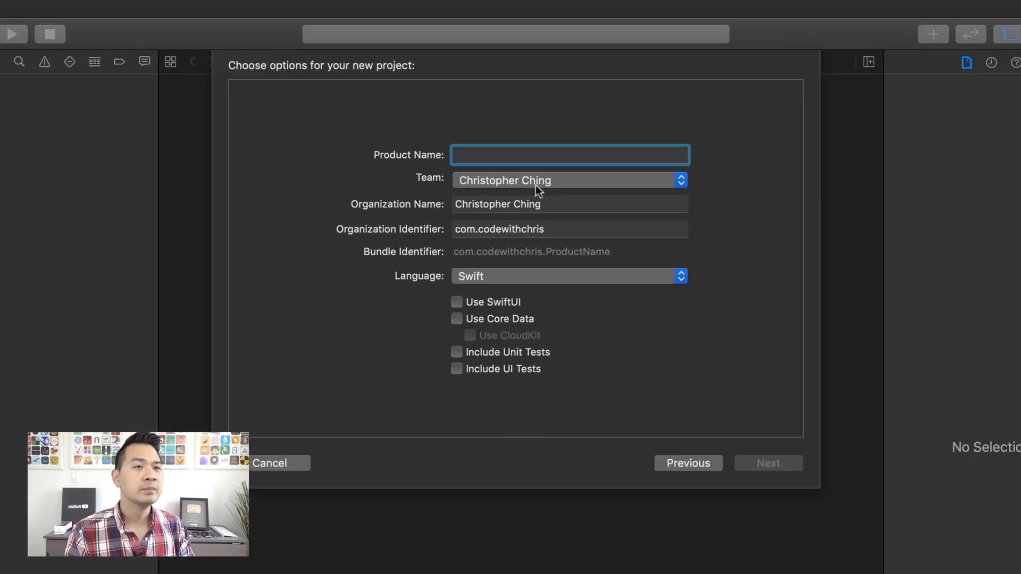
Step: Enter FirestoreDemo as product name, keeping Swift and all optional checkboxes unchecked
text(FirestoreDemo)
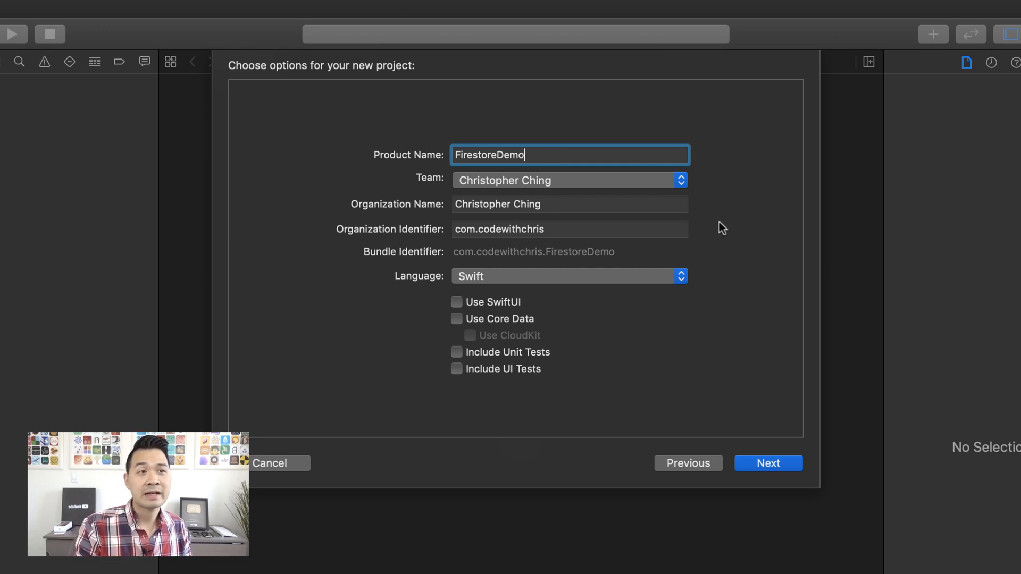
mouse_move(563, 191)
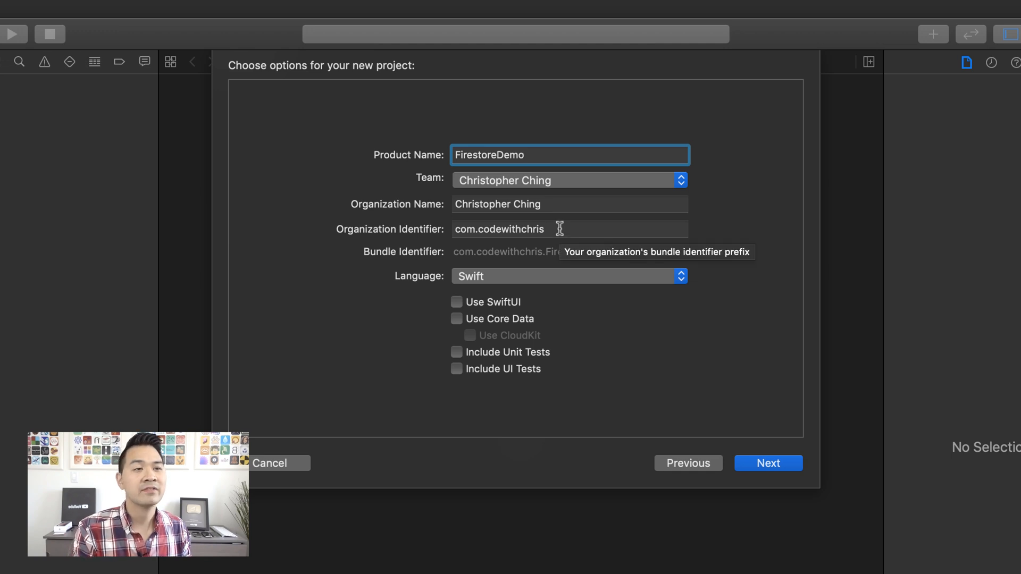
click(569, 229)
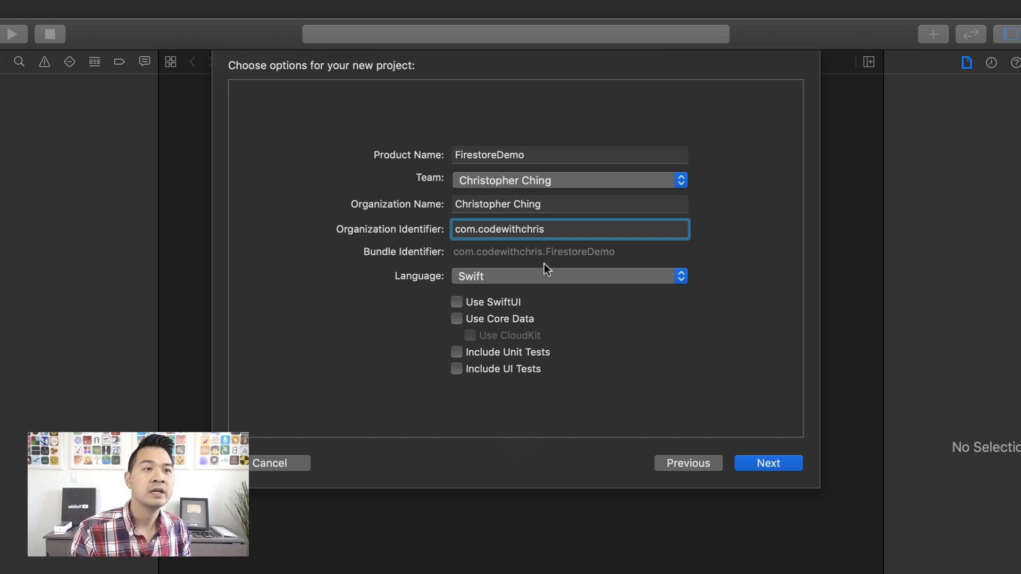
mouse_move(511, 155)
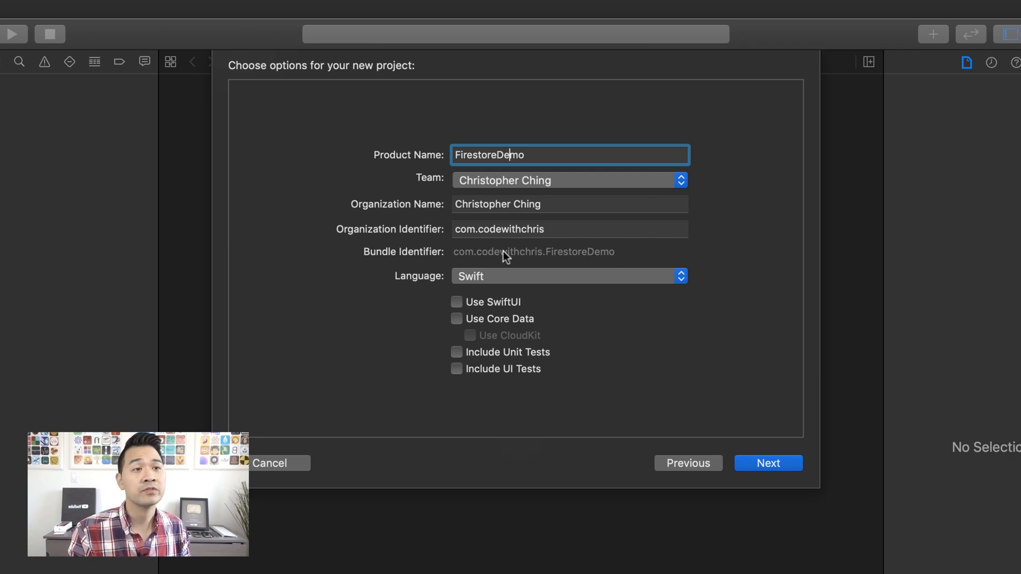
click(679, 180)
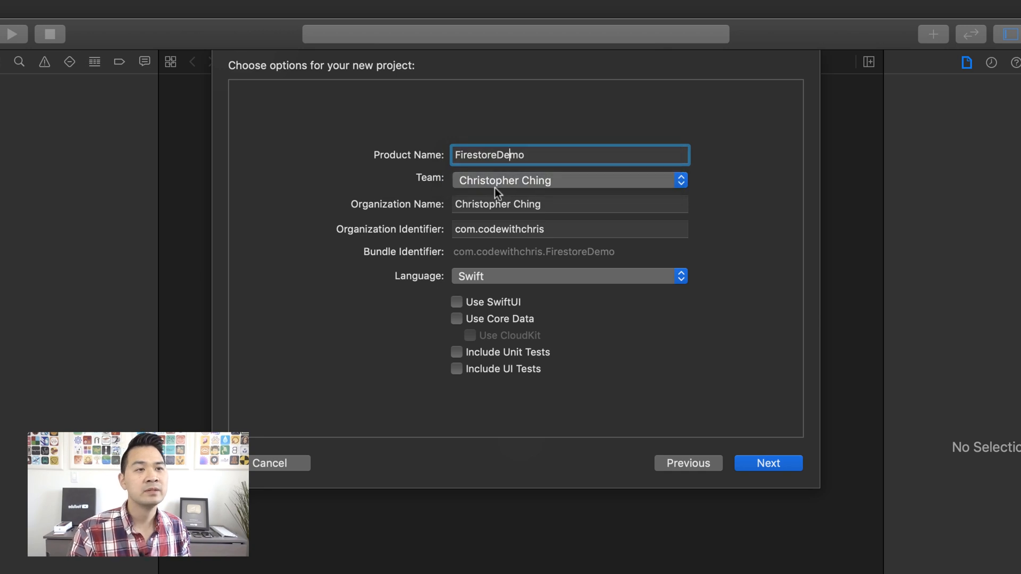
mouse_move(568, 279)
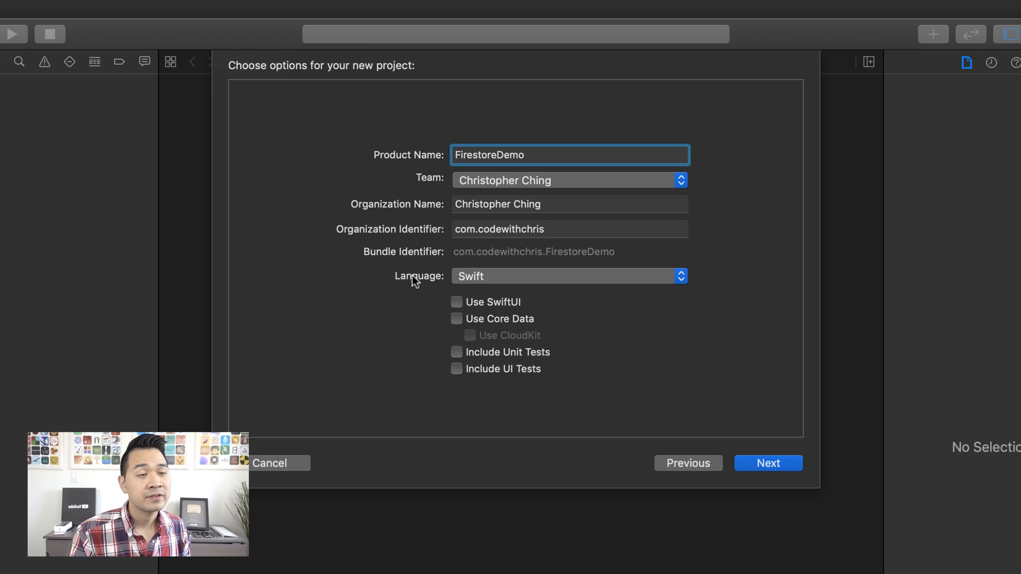
mouse_move(470, 313)
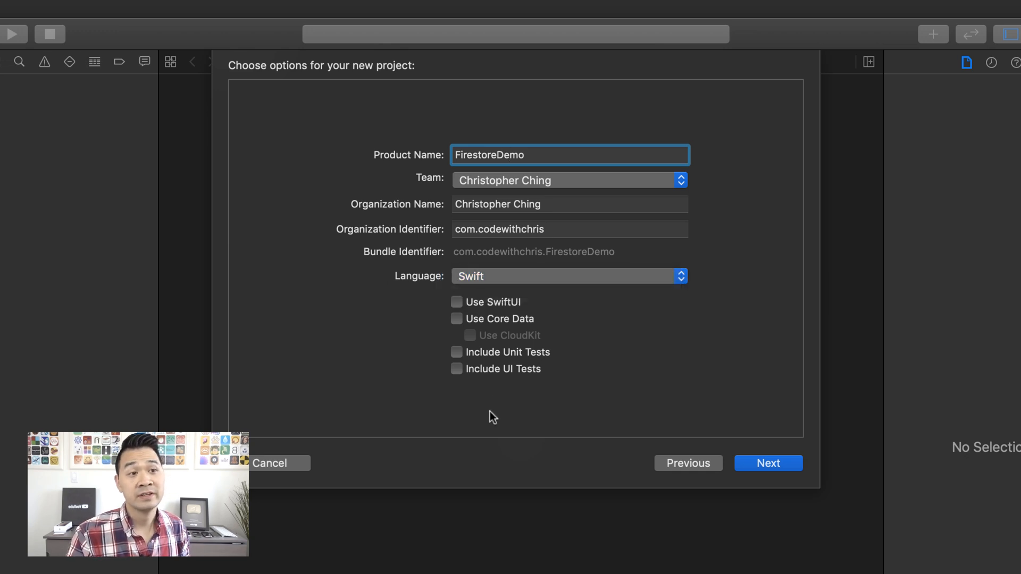
click(521, 155)
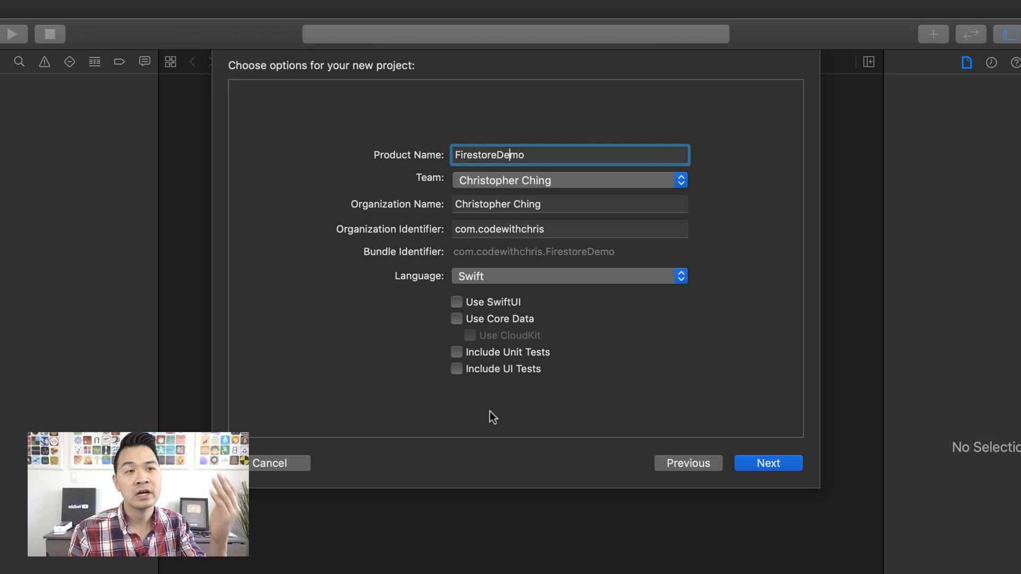
mouse_move(489, 531)
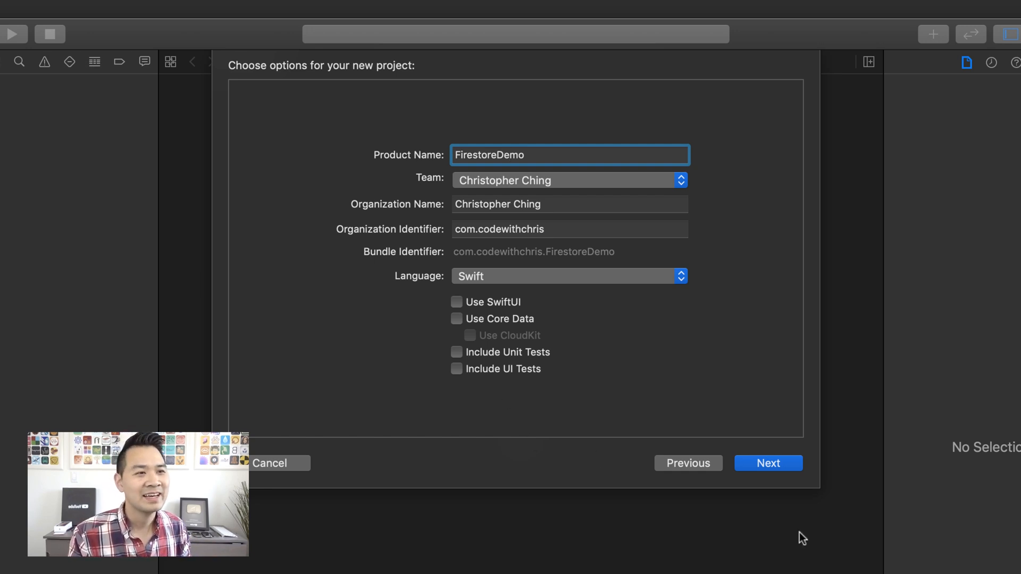
Step: Create the project in the FirestoreTut folder with Git repository creation left off
click(768, 463)
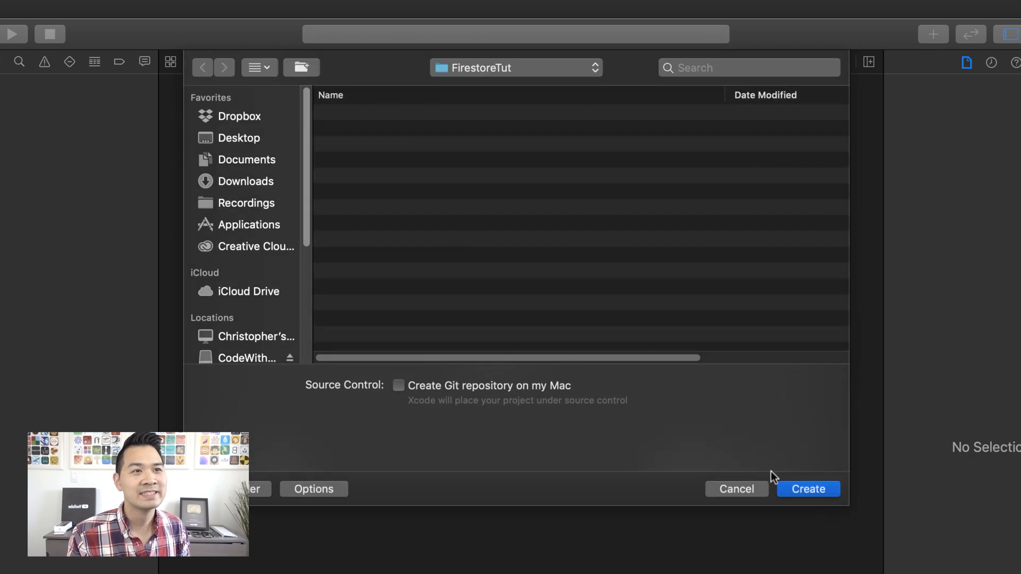
mouse_move(331, 151)
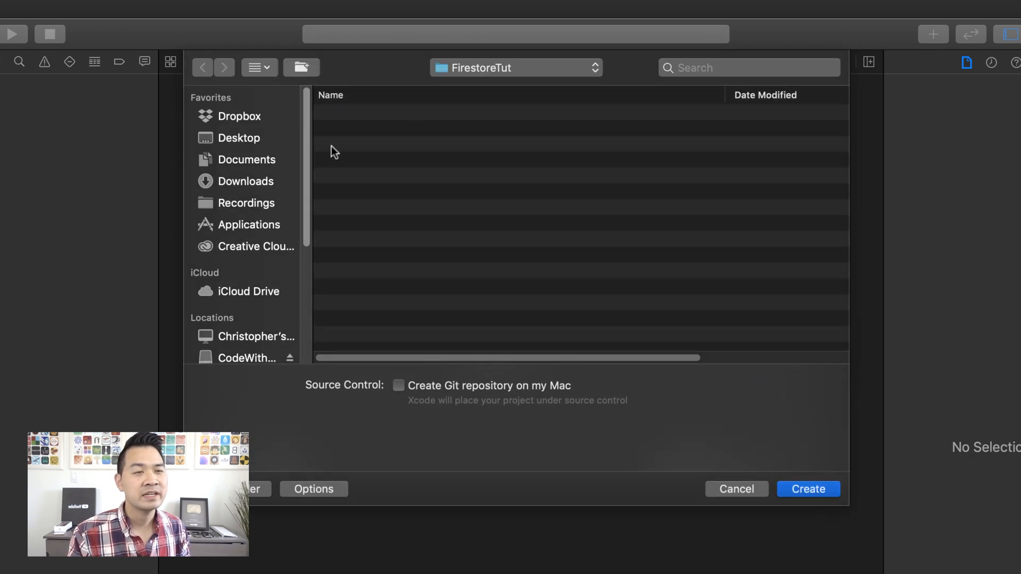
mouse_move(478, 73)
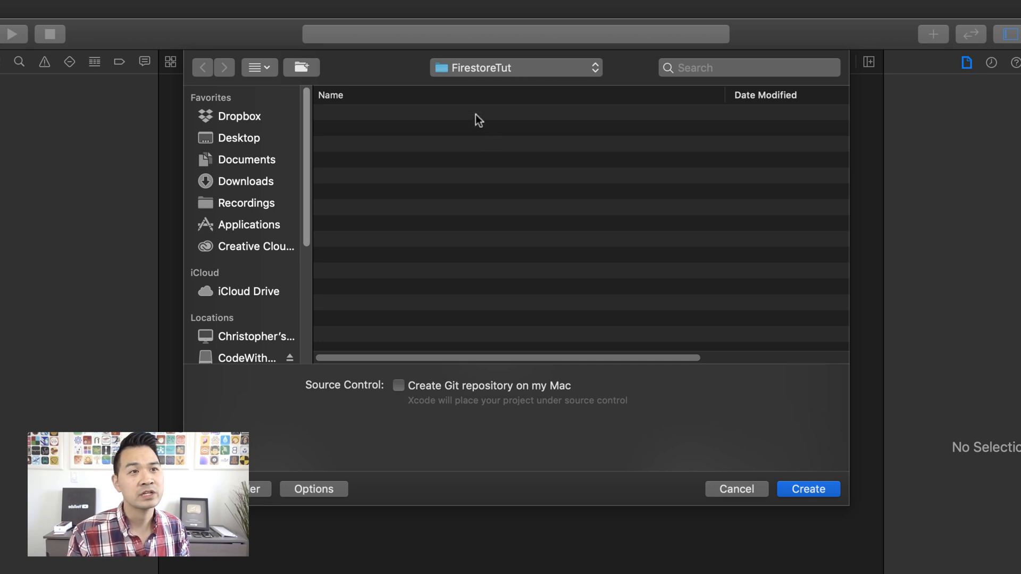
mouse_move(399, 422)
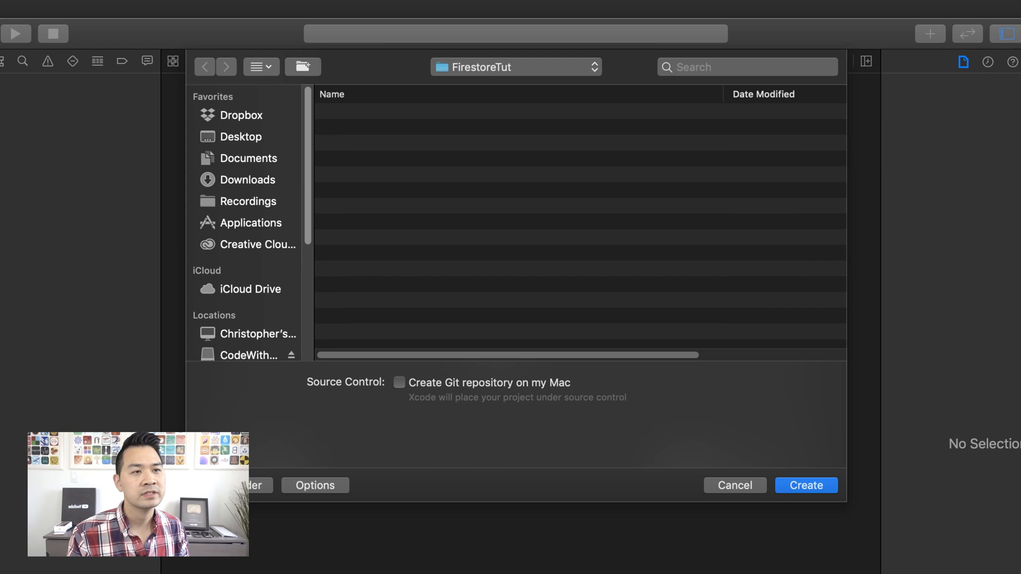
click(806, 486)
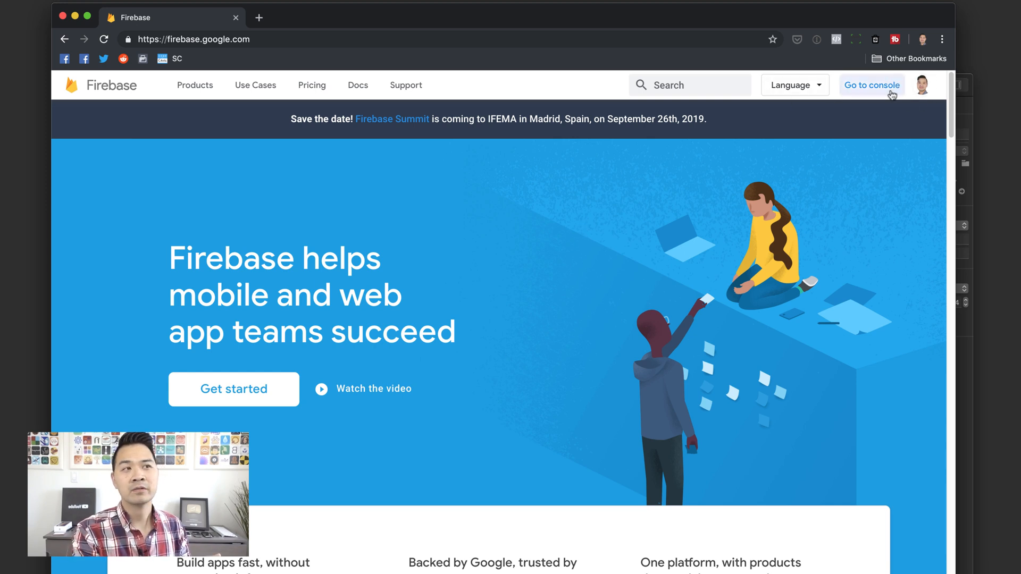
mouse_move(879, 146)
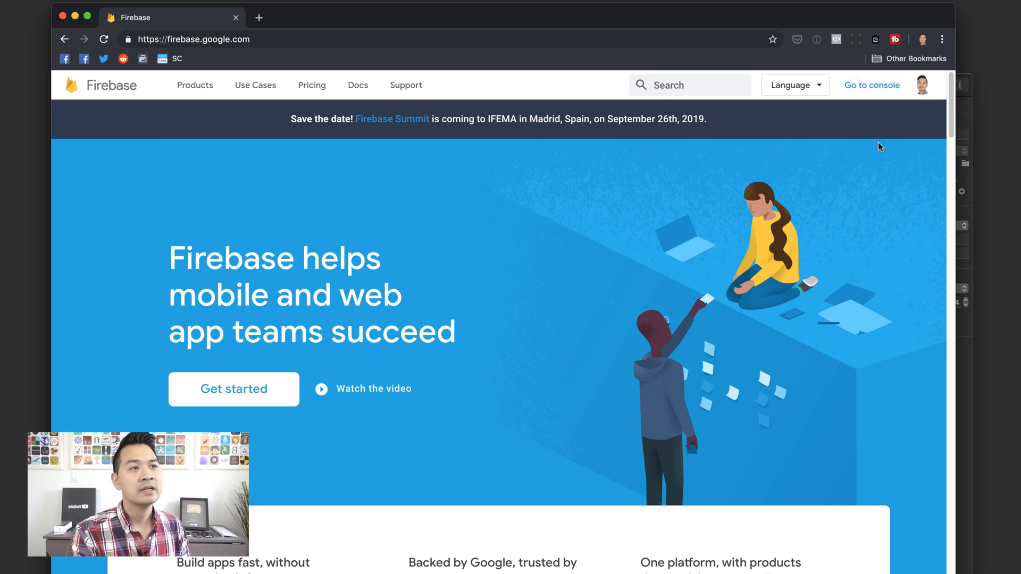
mouse_move(861, 152)
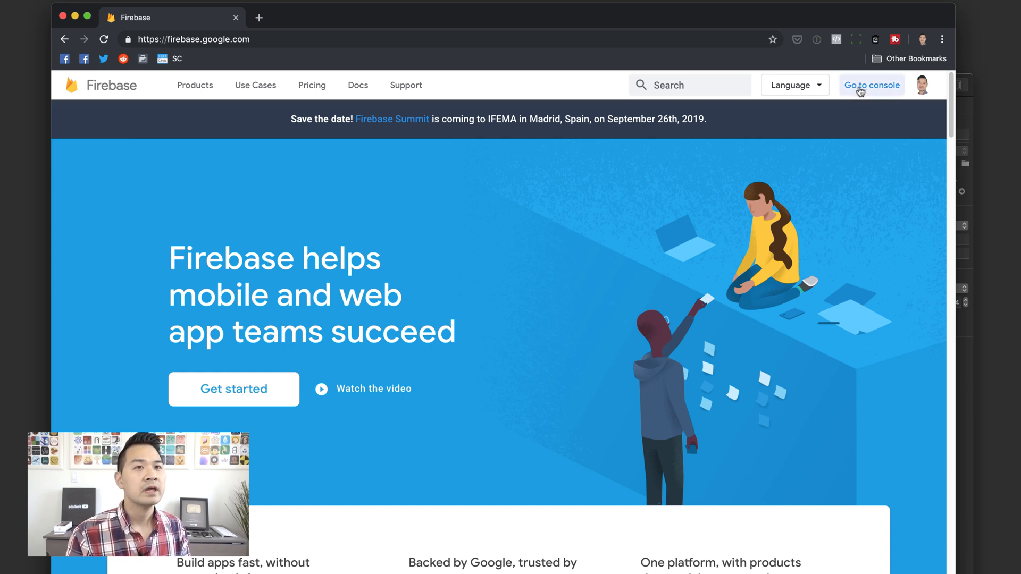
Step: Open the Firebase console, preview the Add project dialog, and dismiss it unchanged
click(871, 85)
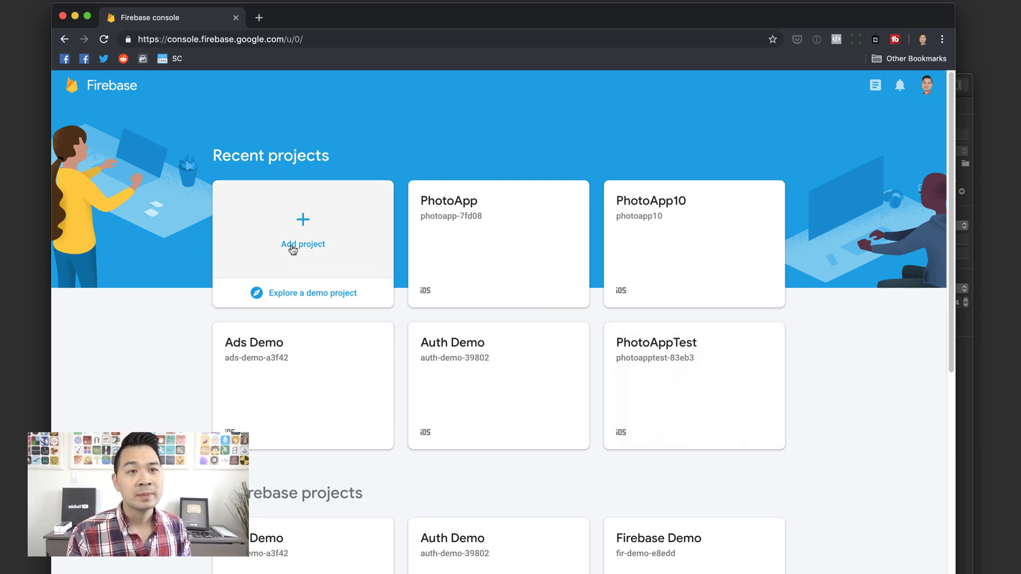
scroll(down, 3)
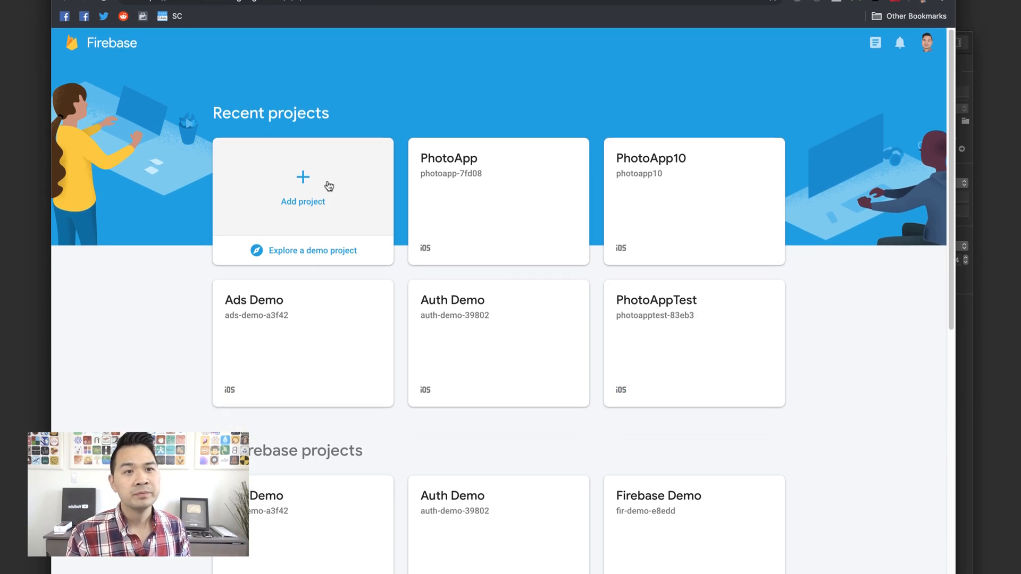
click(303, 185)
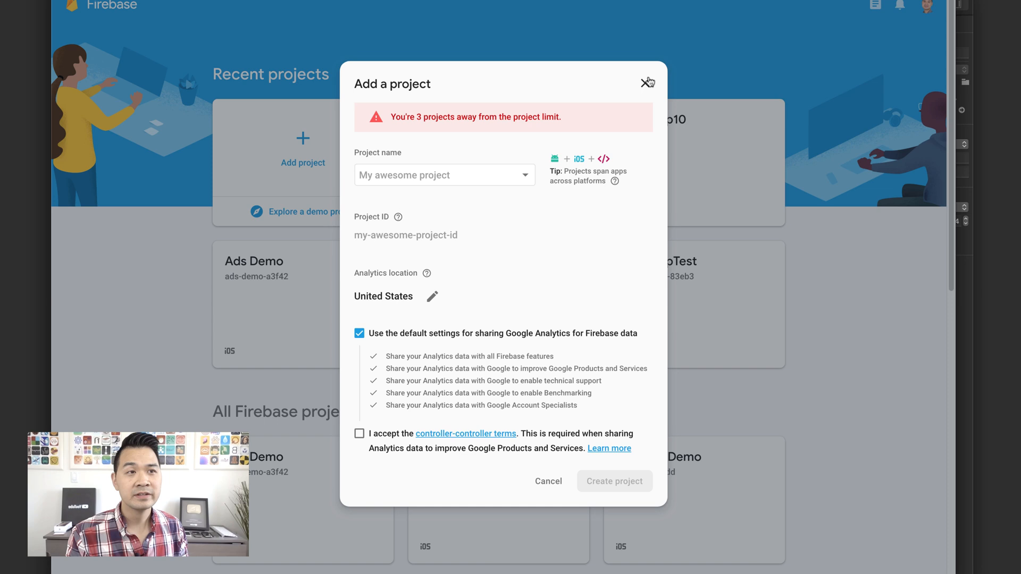
click(646, 81)
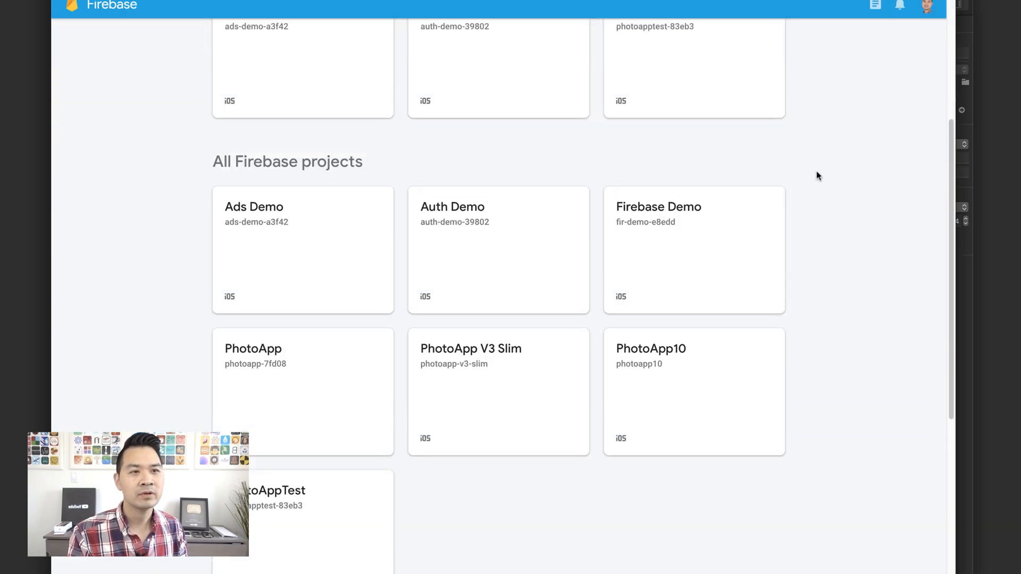
scroll(up, 3)
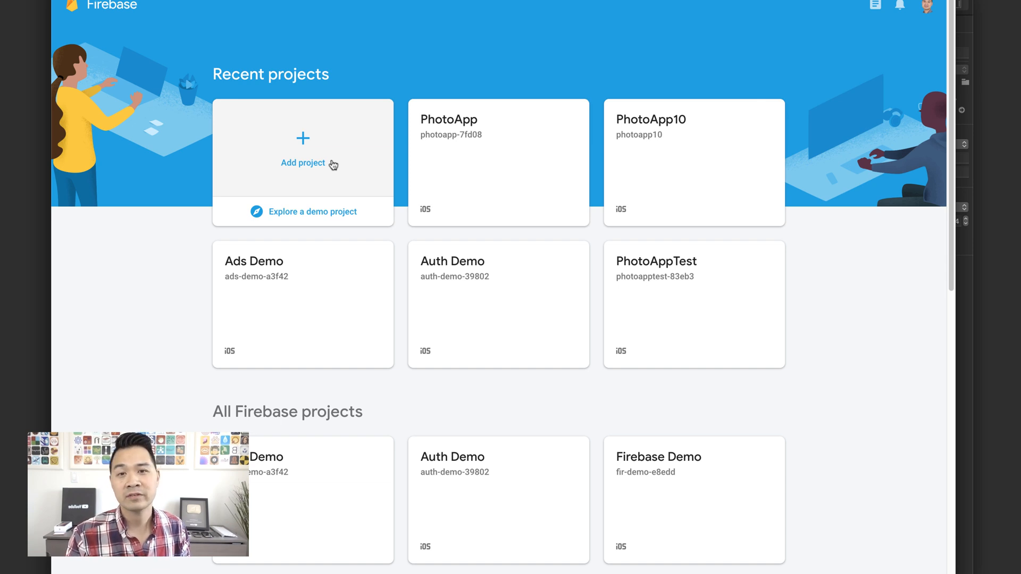
mouse_move(238, 146)
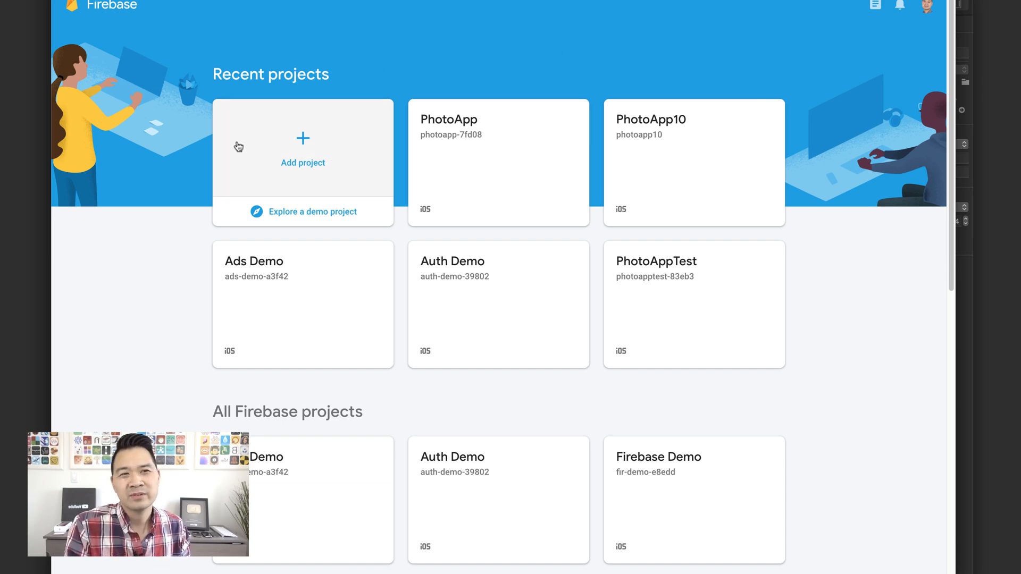
Step: Create 'Firestore YouTube Demo' with ID firestore-yt-demo, accepting the analytics terms
click(303, 147)
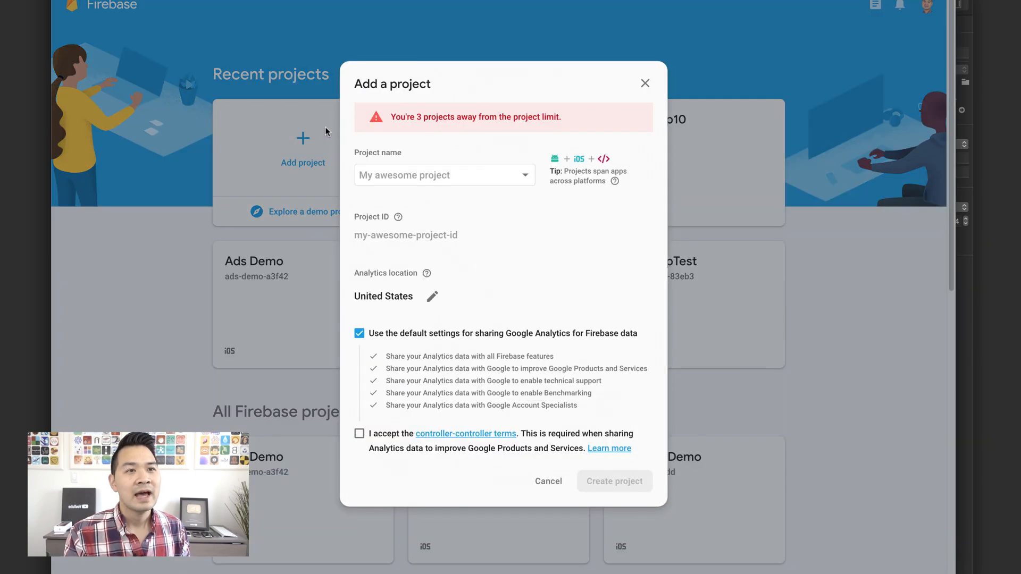
click(444, 174)
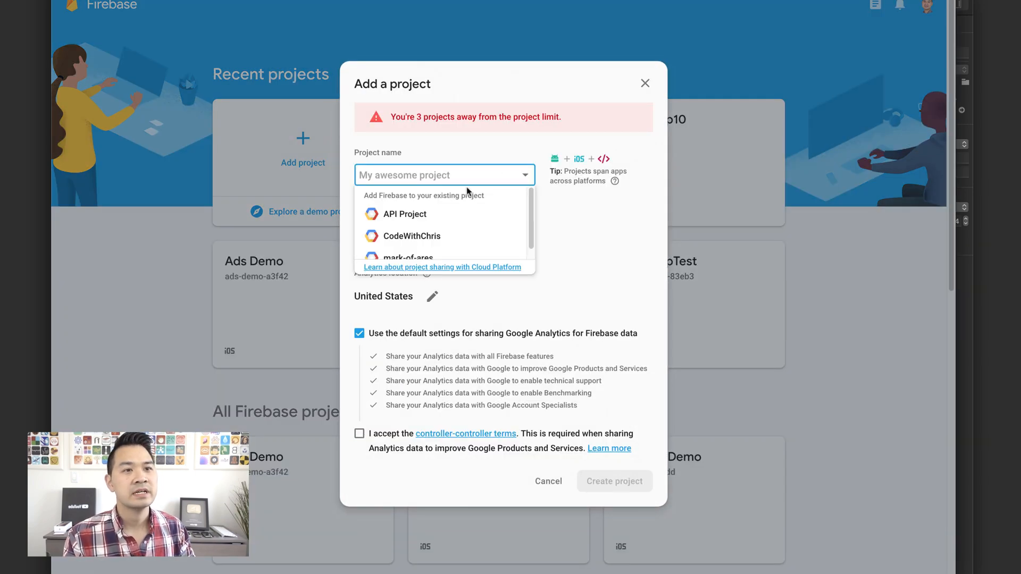
text(Firestore D)
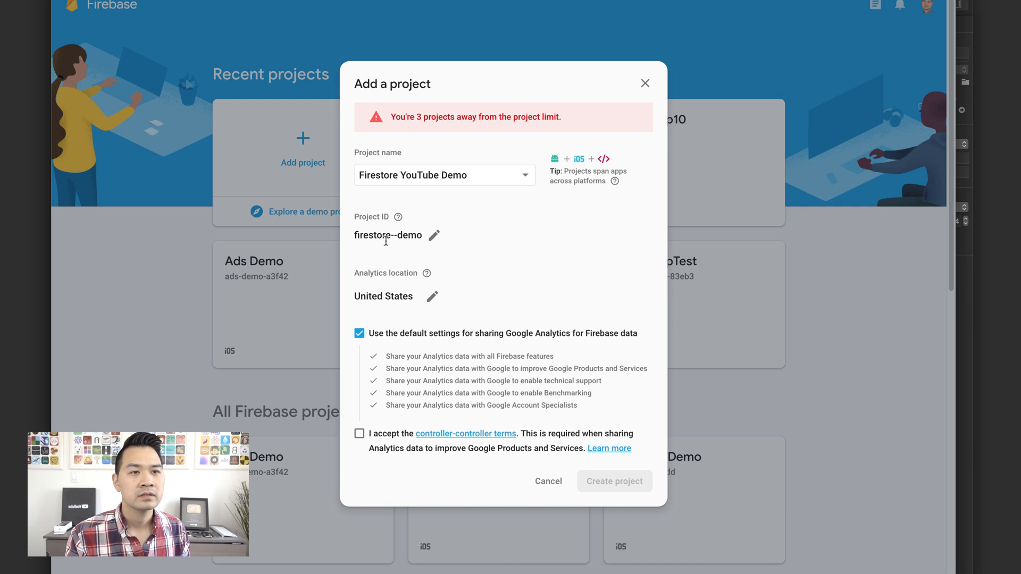
click(434, 235)
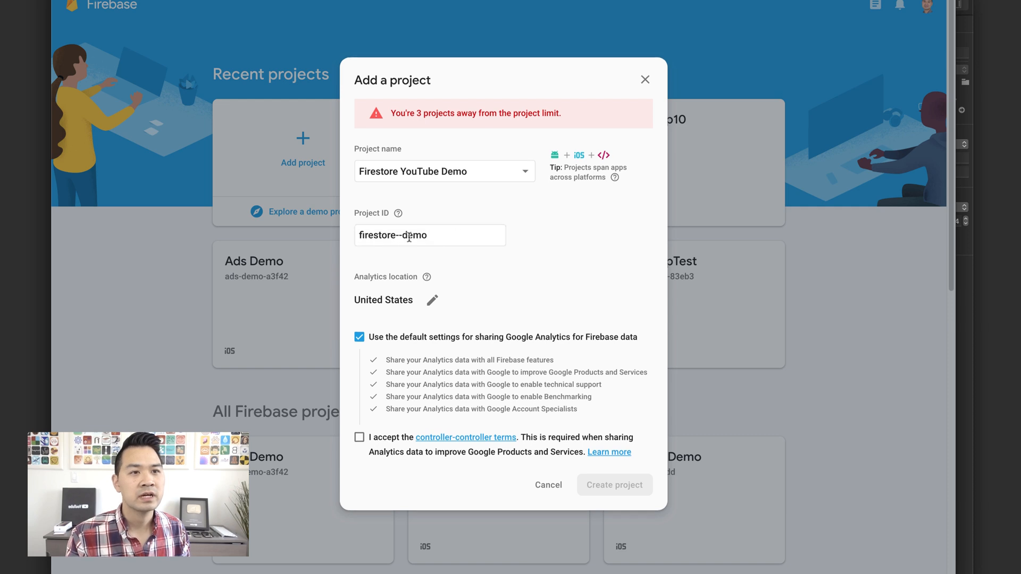
click(429, 235)
text(yt)
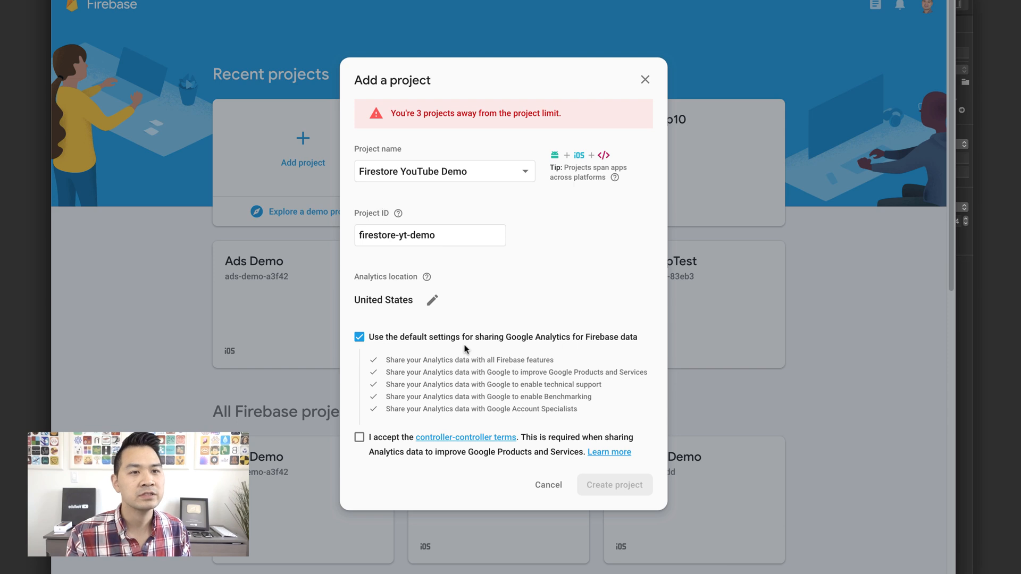
mouse_move(480, 359)
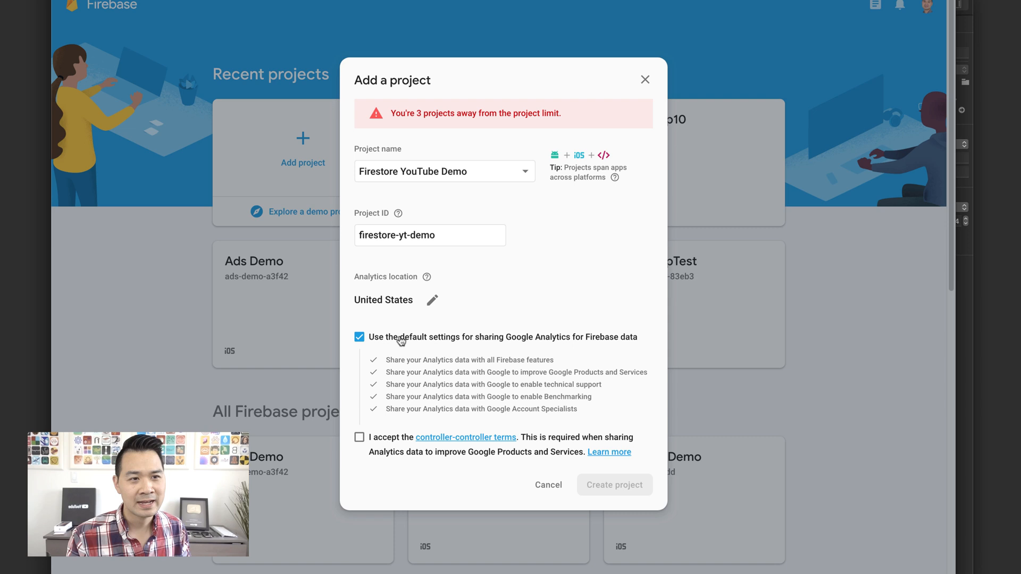
mouse_move(371, 356)
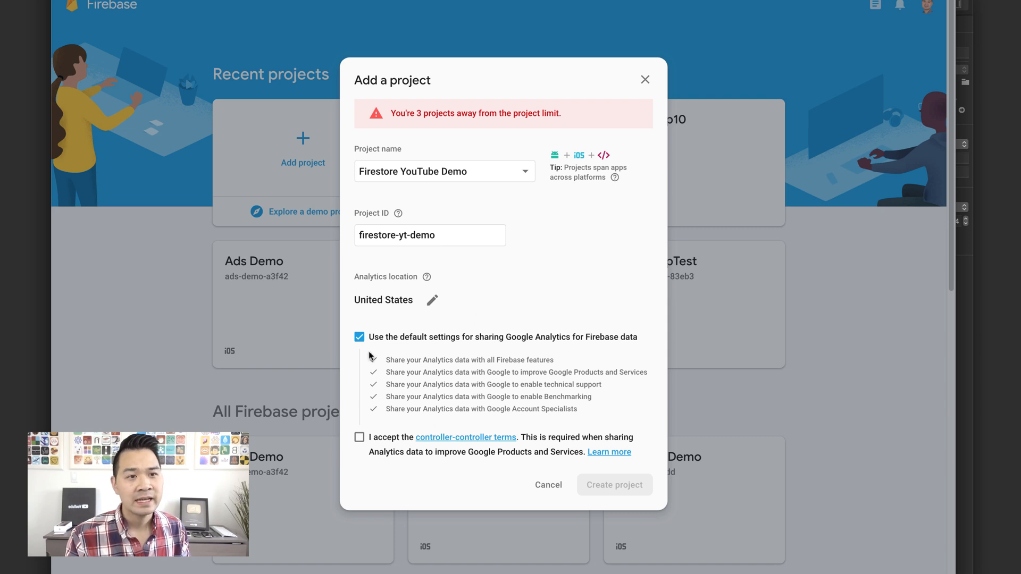
mouse_move(406, 421)
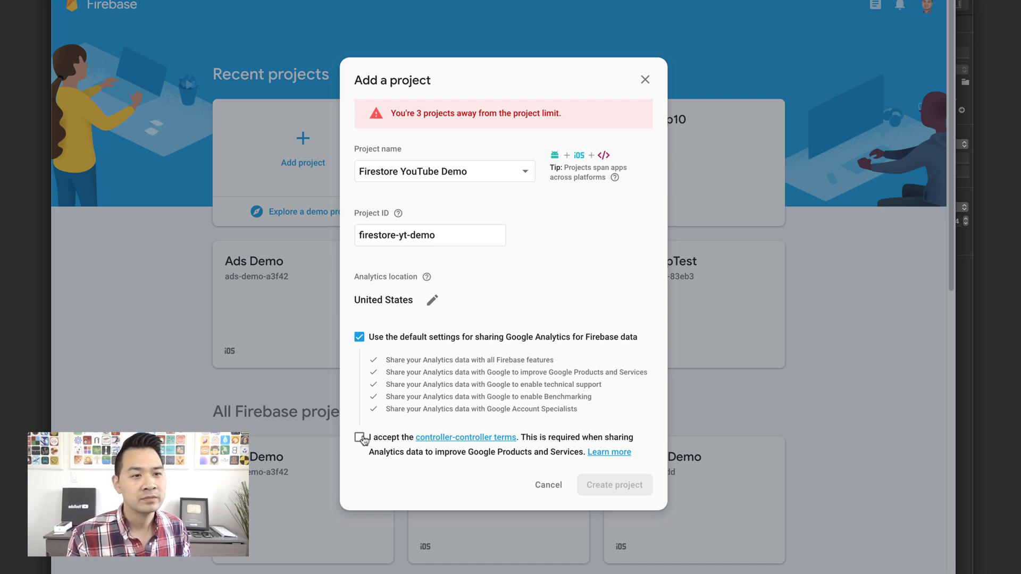
click(359, 438)
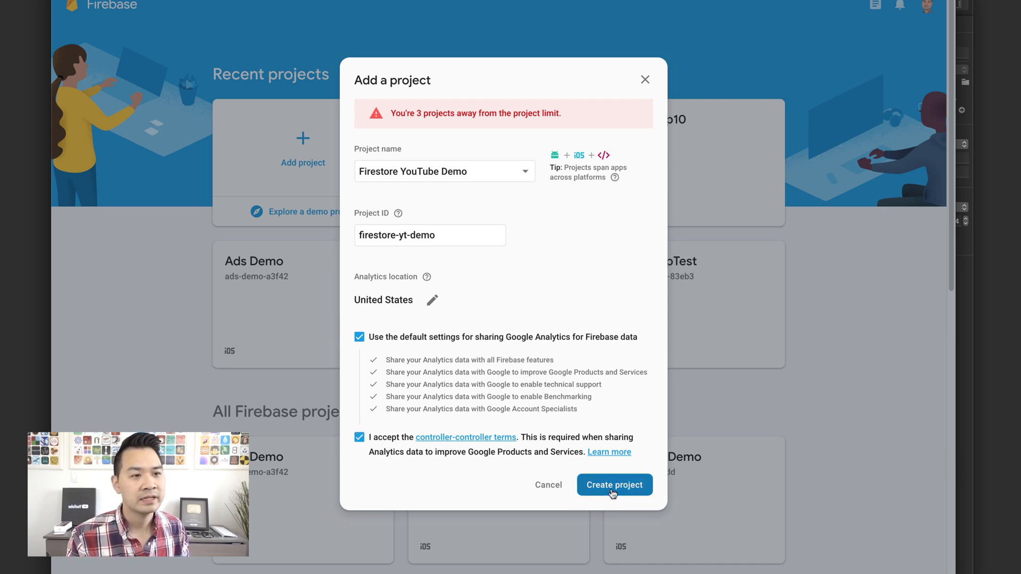
click(613, 485)
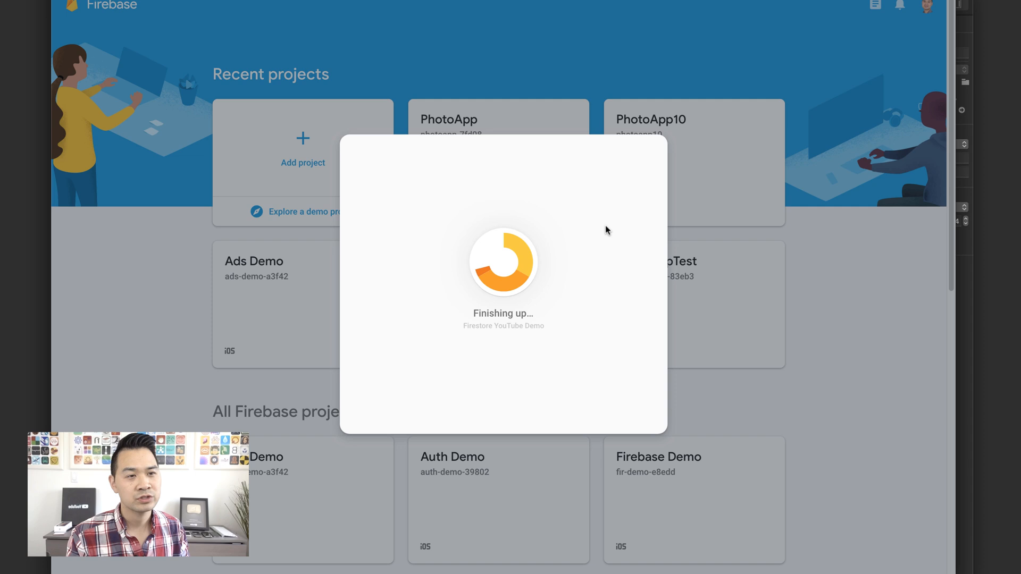
mouse_move(594, 287)
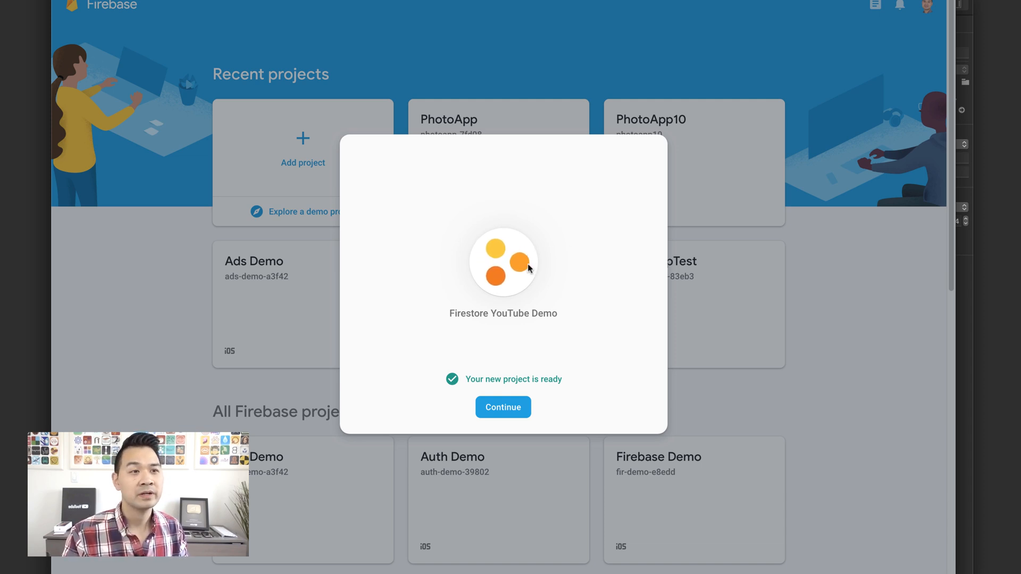
mouse_move(526, 288)
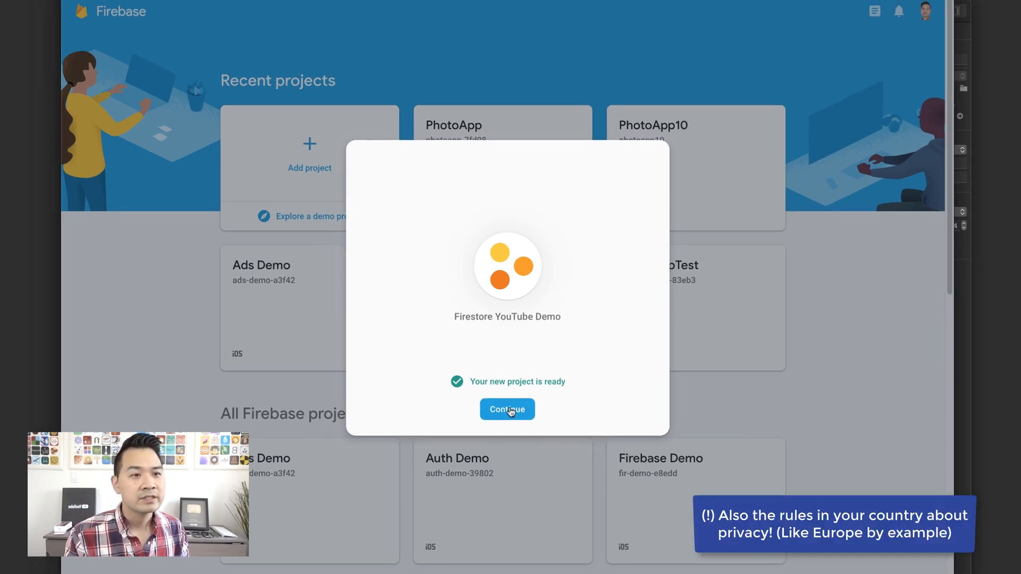
Step: Continue into Firestore YouTube Demo, briefly open the iOS app wizard, then close it
click(507, 408)
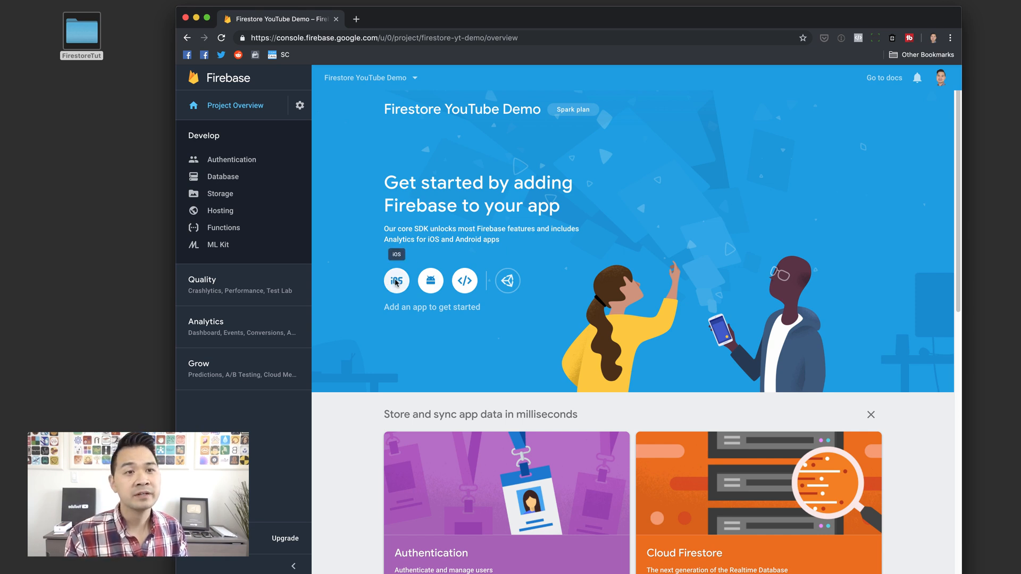
click(396, 280)
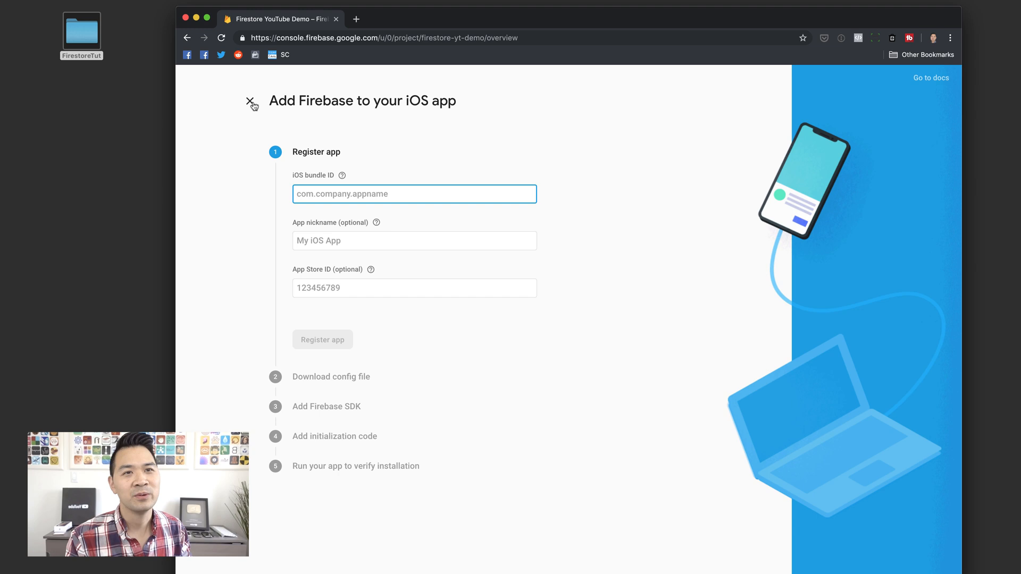
click(250, 103)
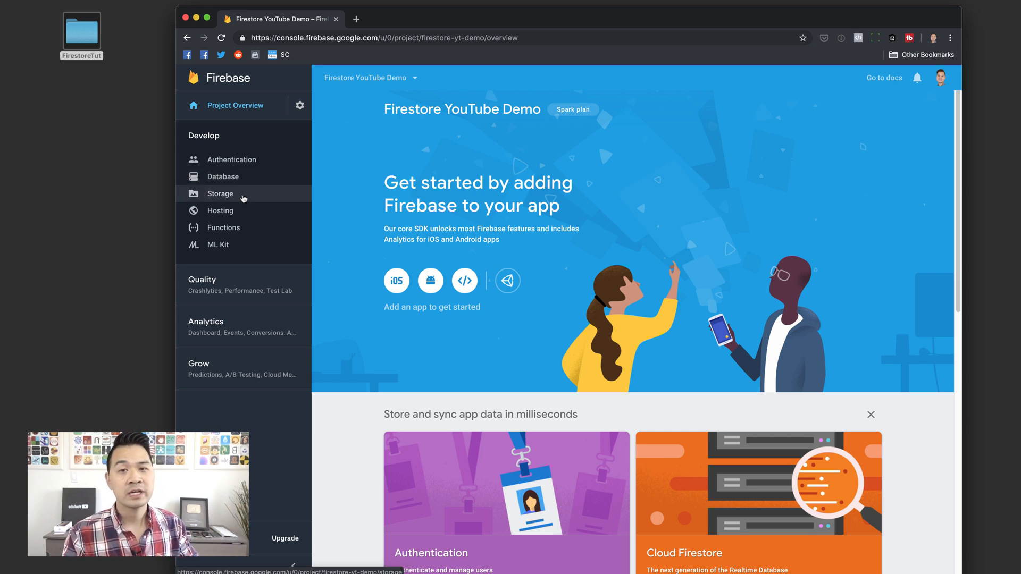
mouse_move(240, 215)
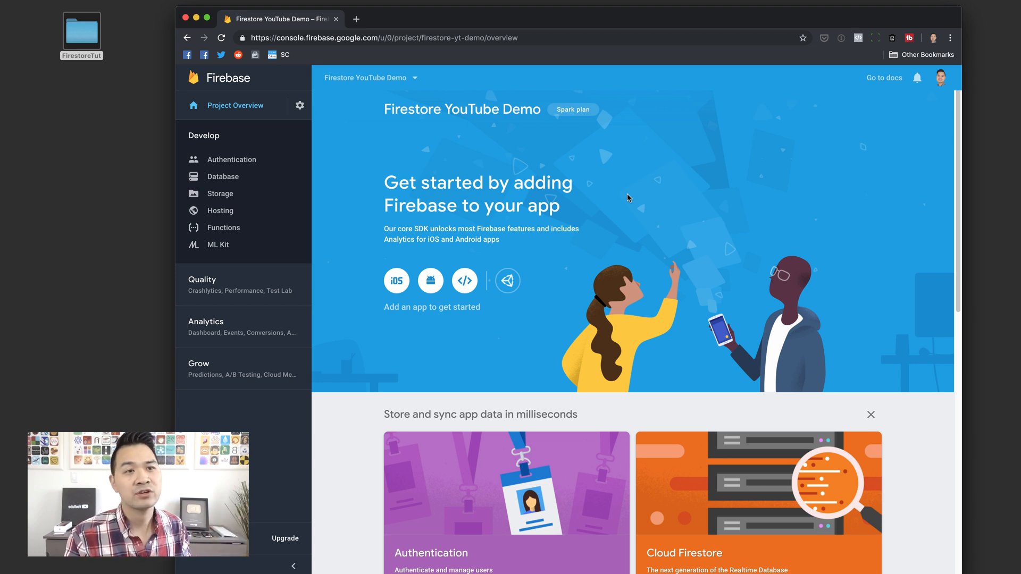
mouse_move(384, 304)
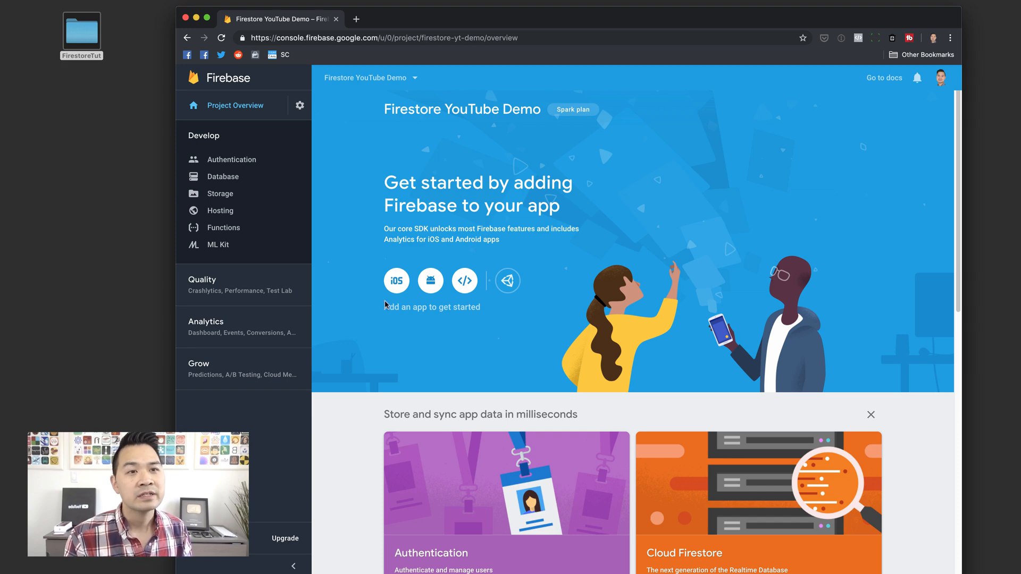
Step: Register an iOS app with bundle ID com.codewithchris.FirestoreDemo, skipping nickname and App Store ID
click(396, 280)
text(com.codewithchris.FirestoreDemo)
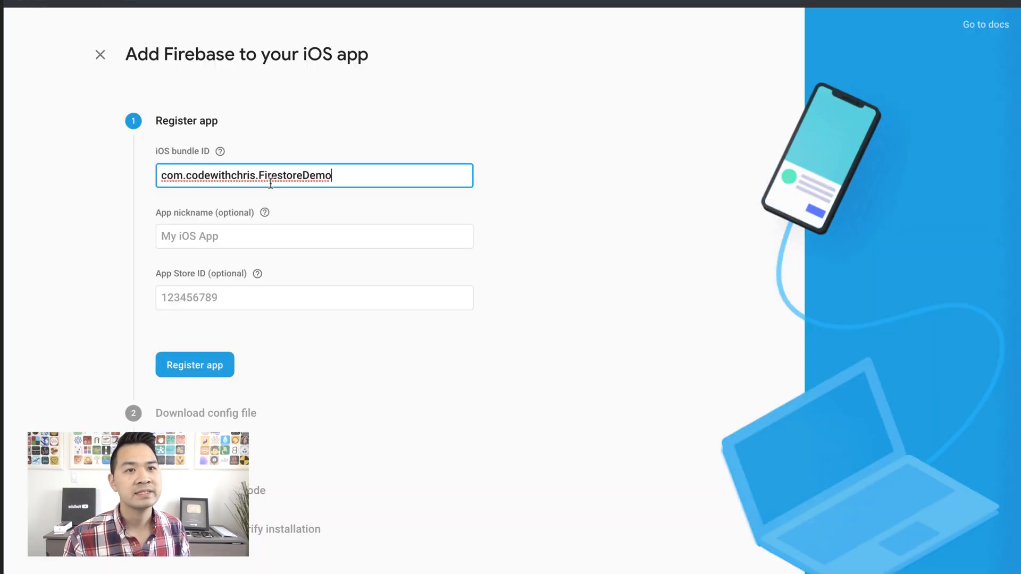
click(313, 236)
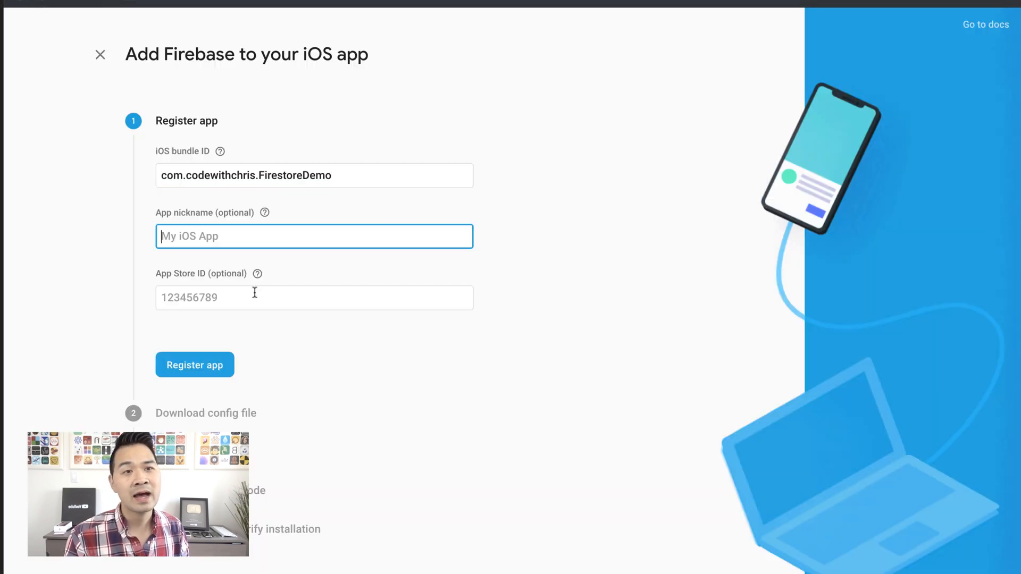
click(314, 298)
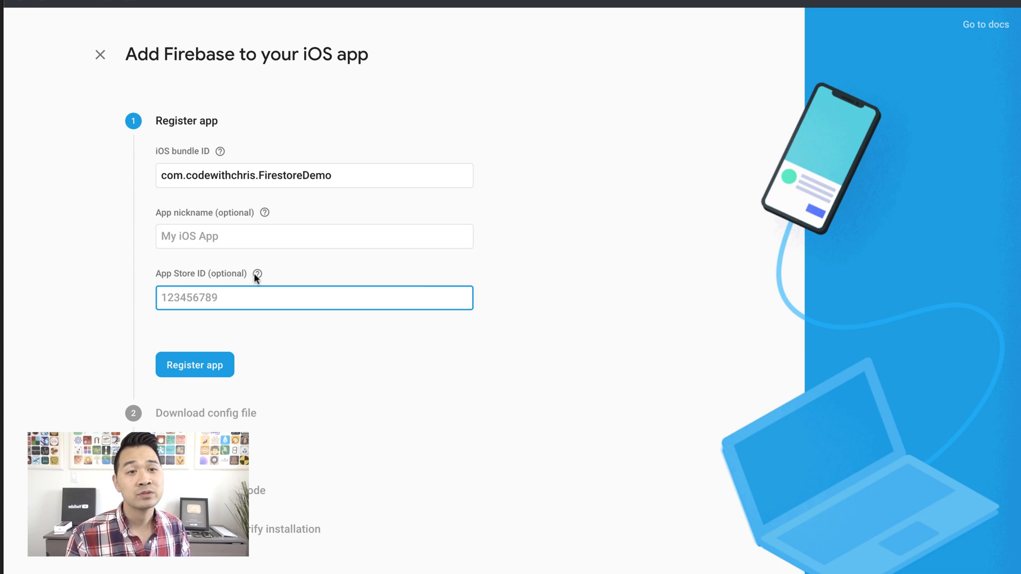
mouse_move(257, 272)
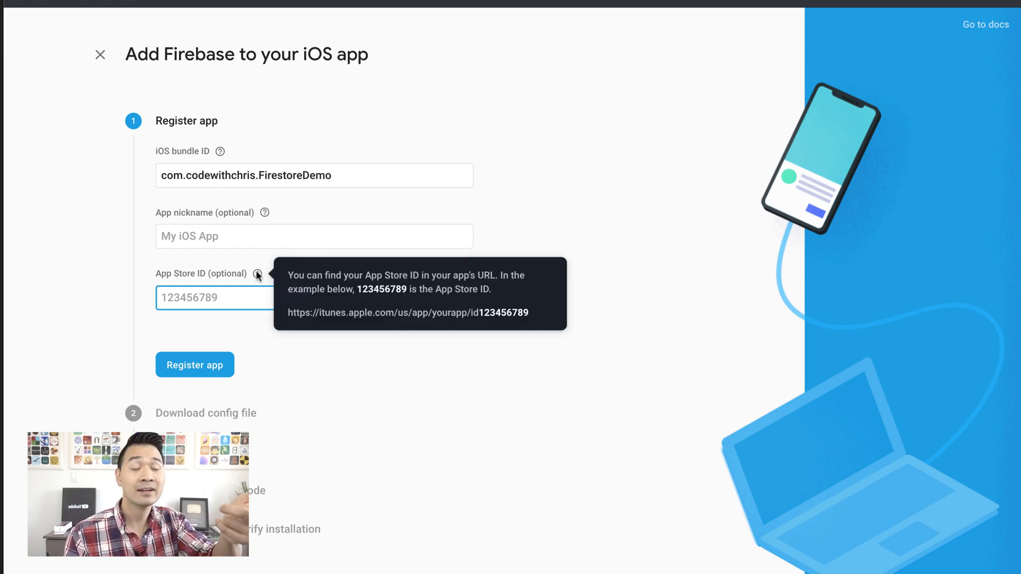
mouse_move(310, 381)
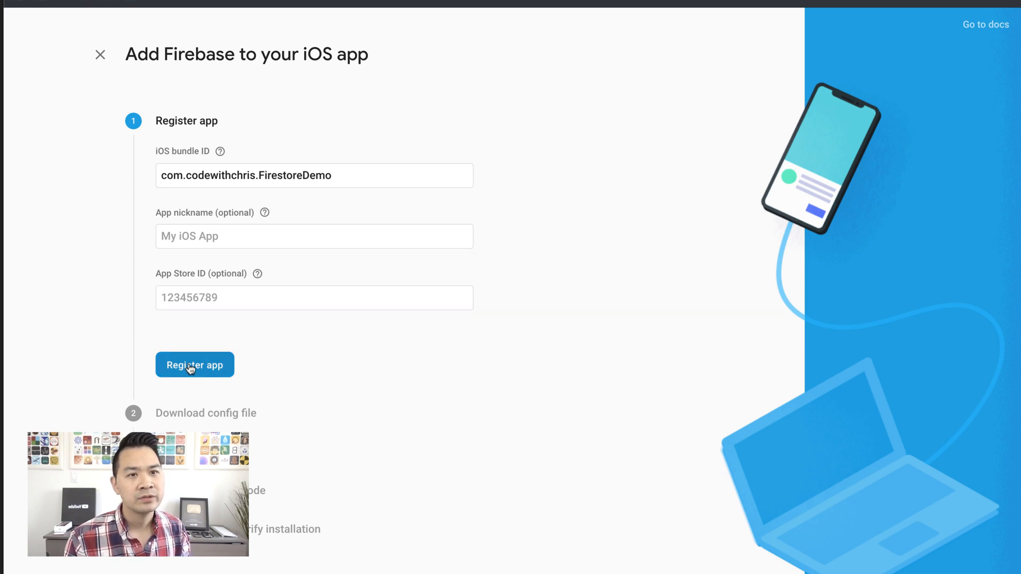
click(194, 364)
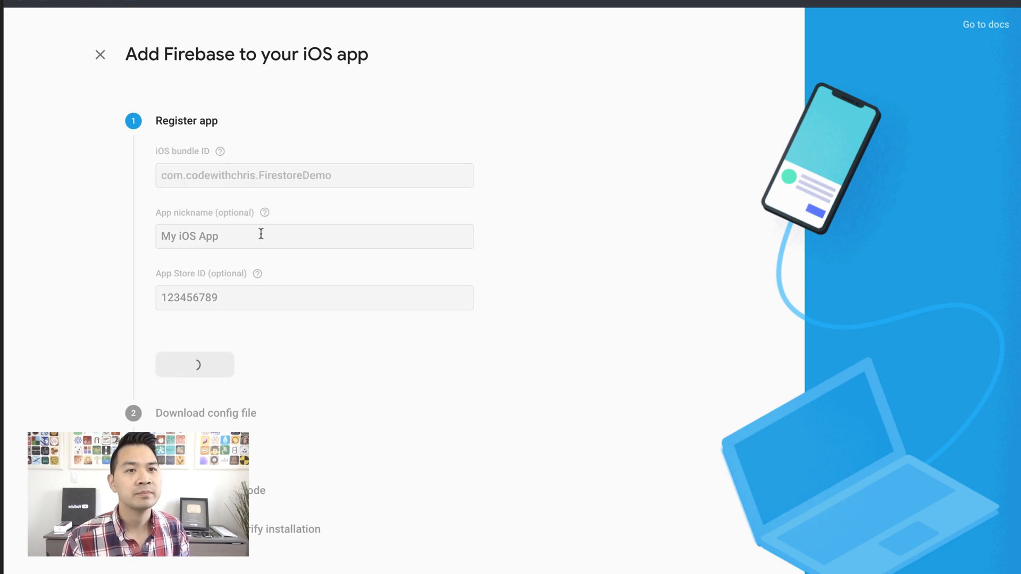
click(195, 364)
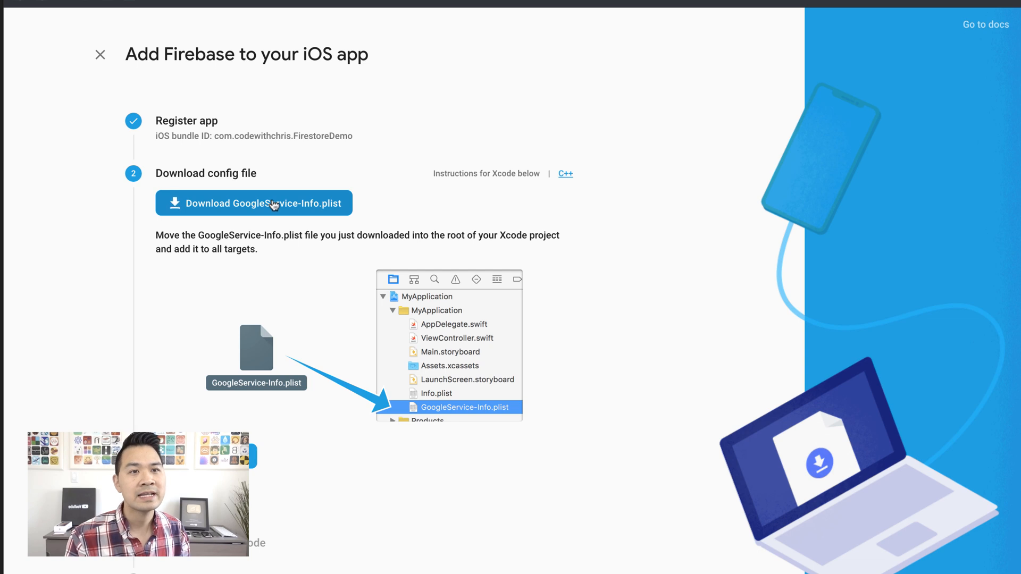
Step: Download GoogleService-Info.plist and save it into the FirestoreTut folder
click(254, 203)
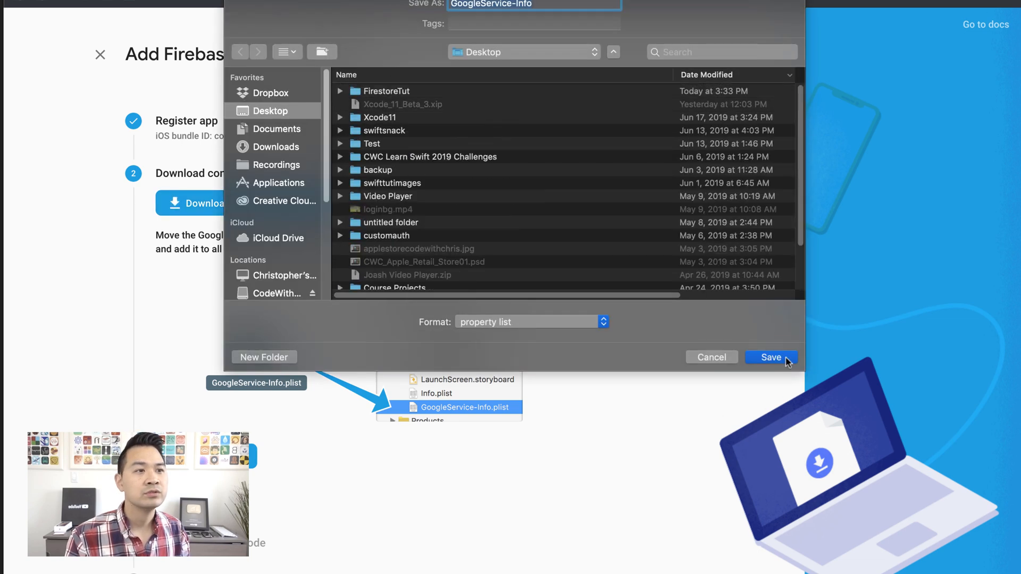
double_click(387, 91)
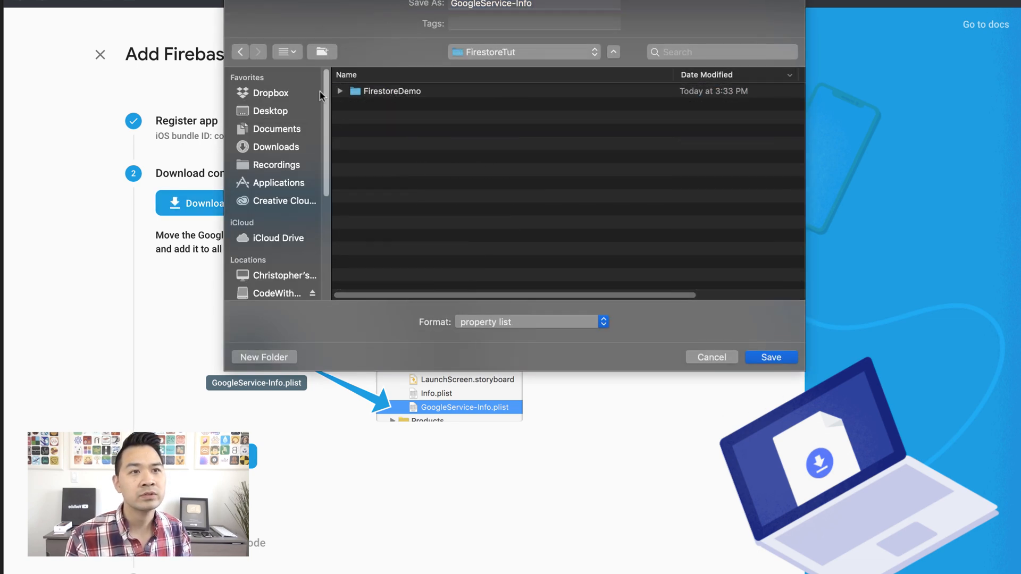
click(771, 357)
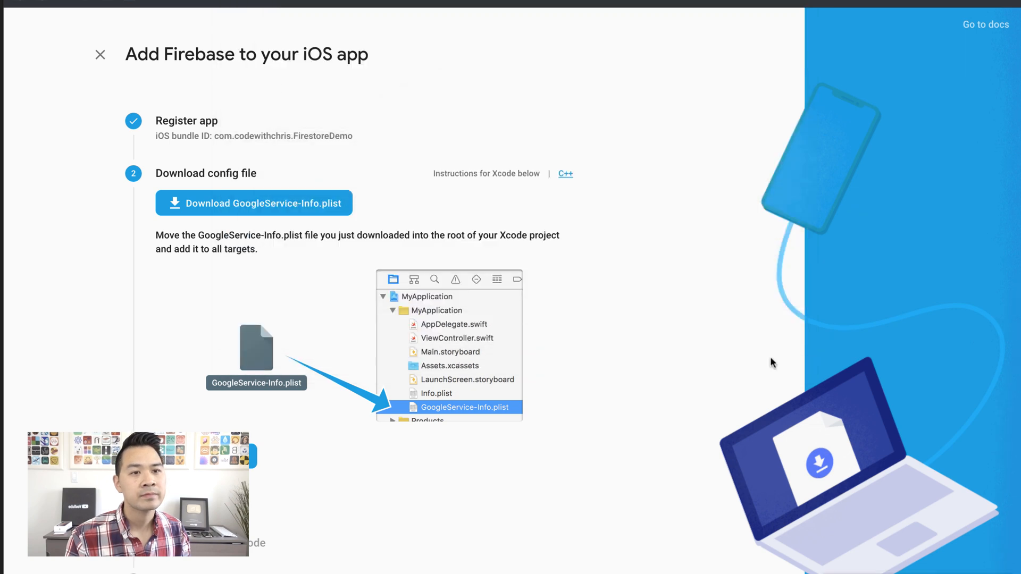
click(253, 202)
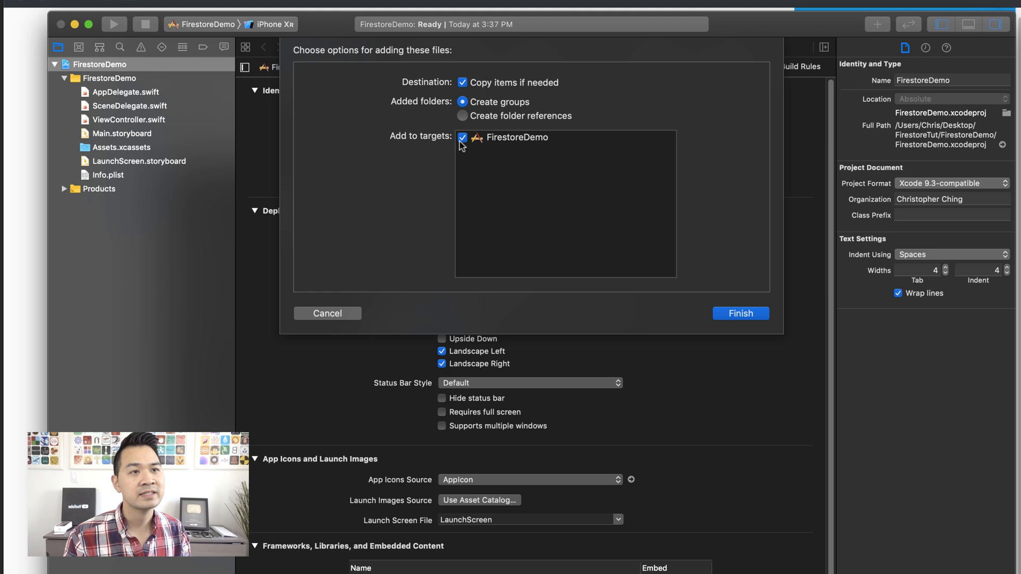
mouse_move(464, 142)
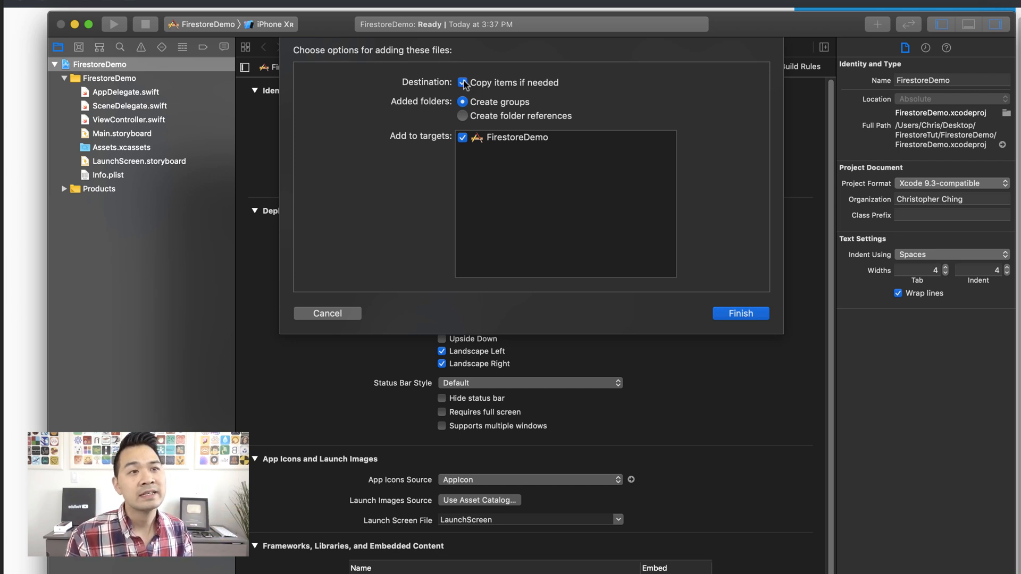
Step: Add GoogleService-Info.plist with 'Copy items if needed' and the FirestoreDemo target ticked
click(462, 83)
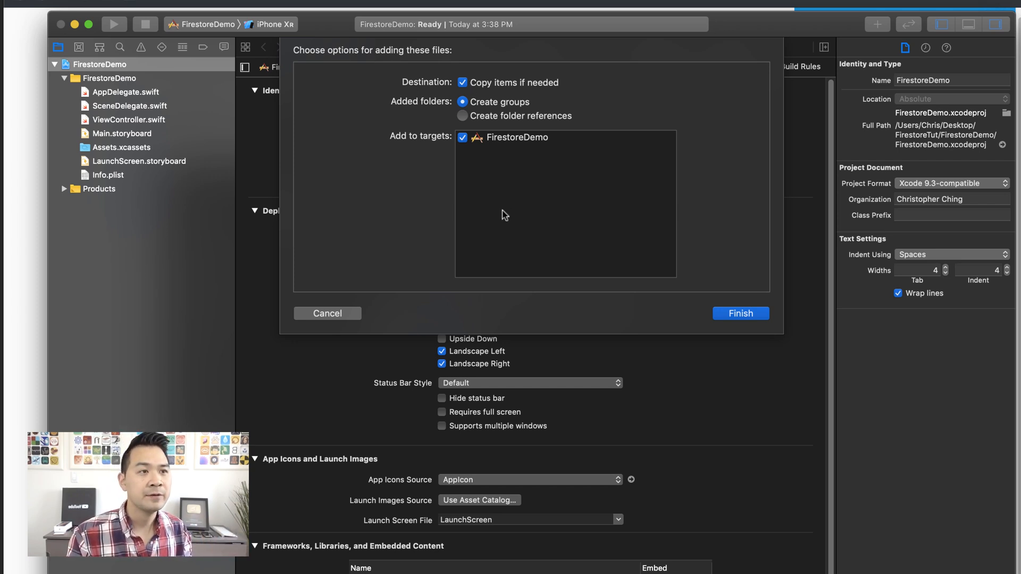
click(740, 313)
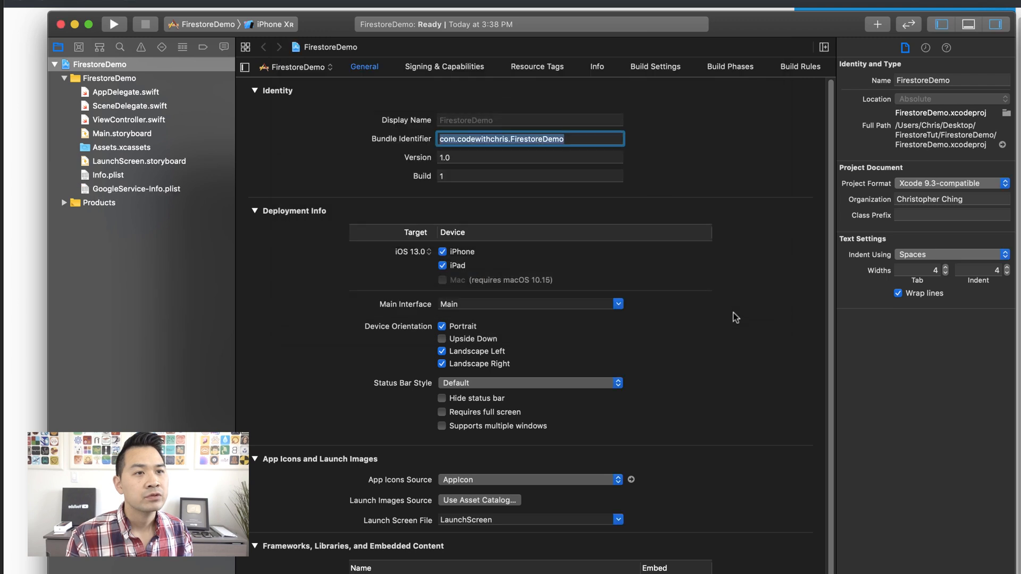
mouse_move(16, 53)
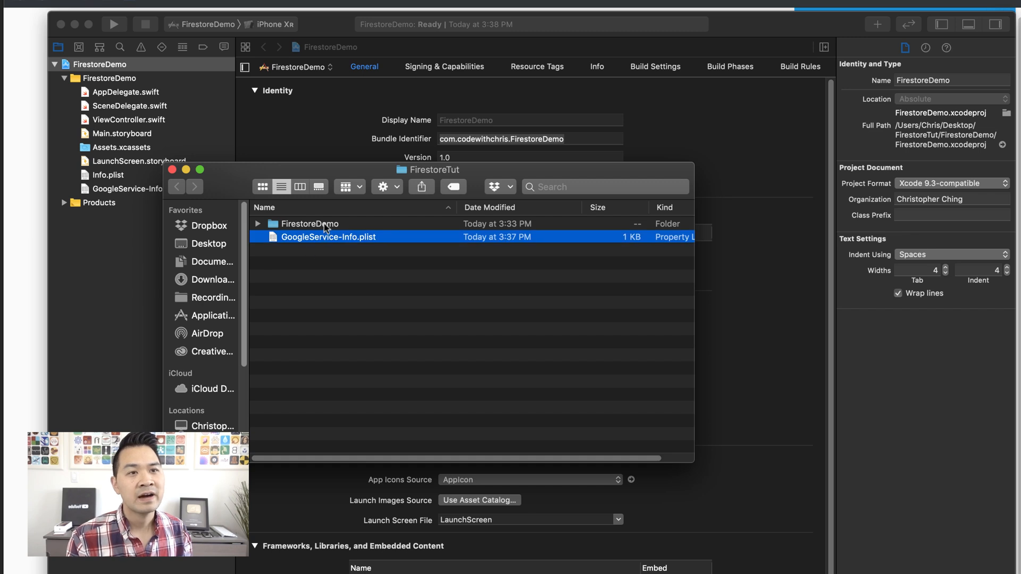
double_click(310, 223)
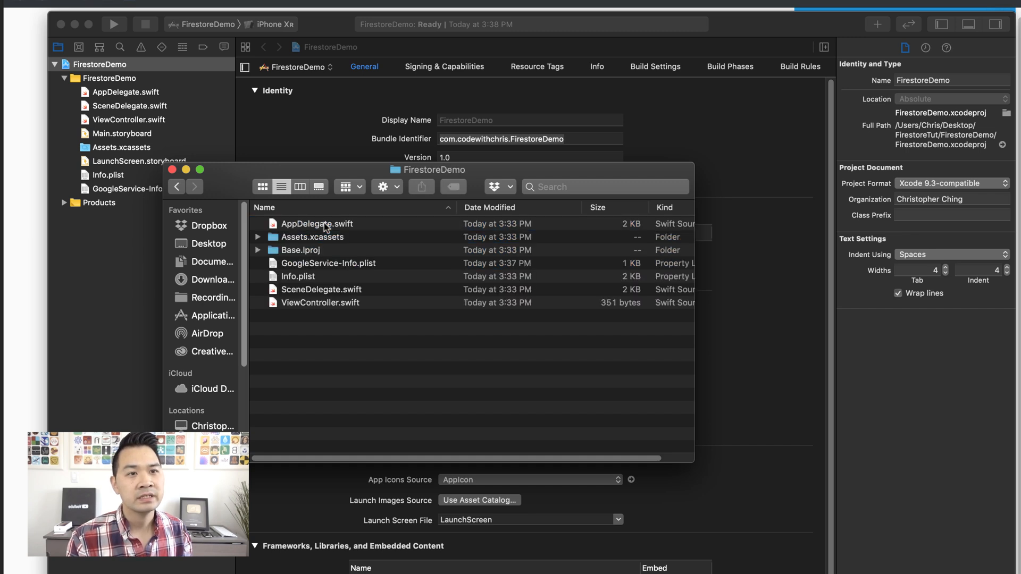
click(328, 264)
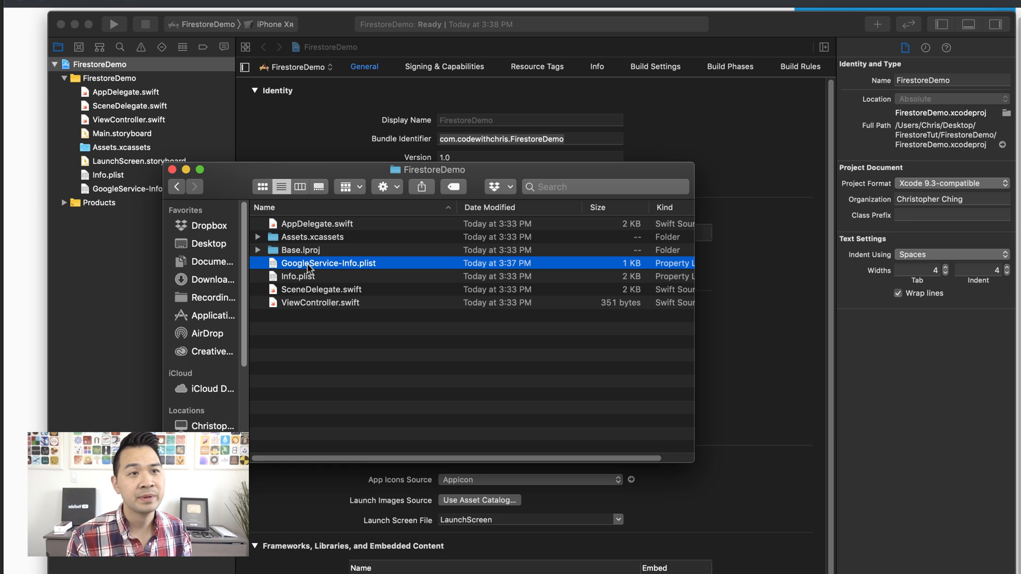
mouse_move(374, 264)
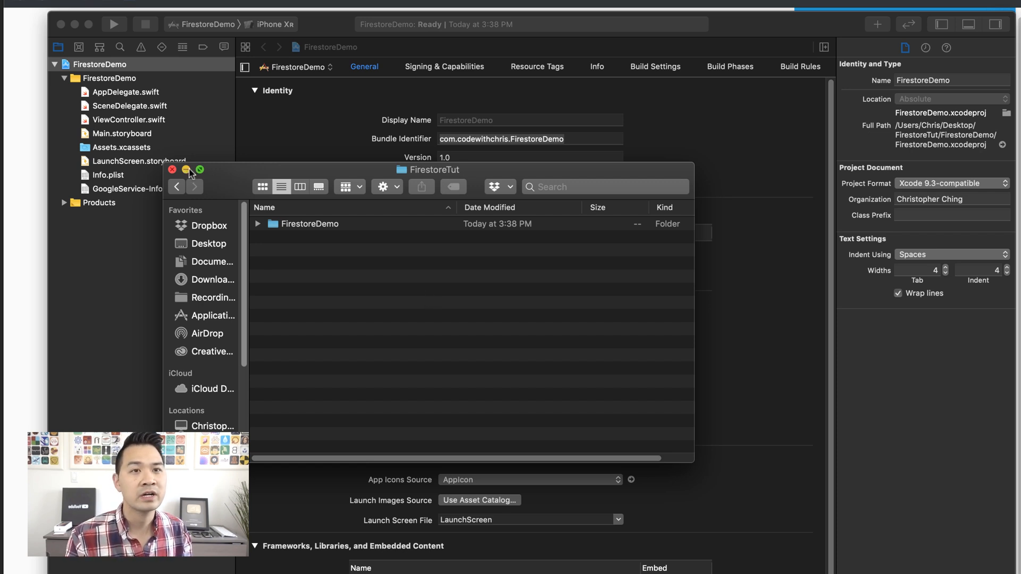
click(172, 170)
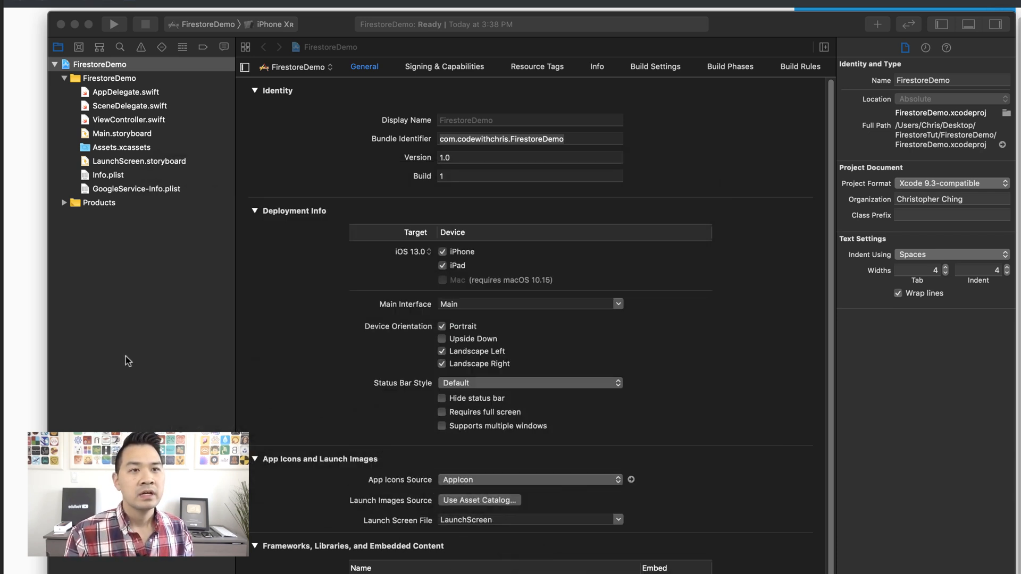
mouse_move(186, 259)
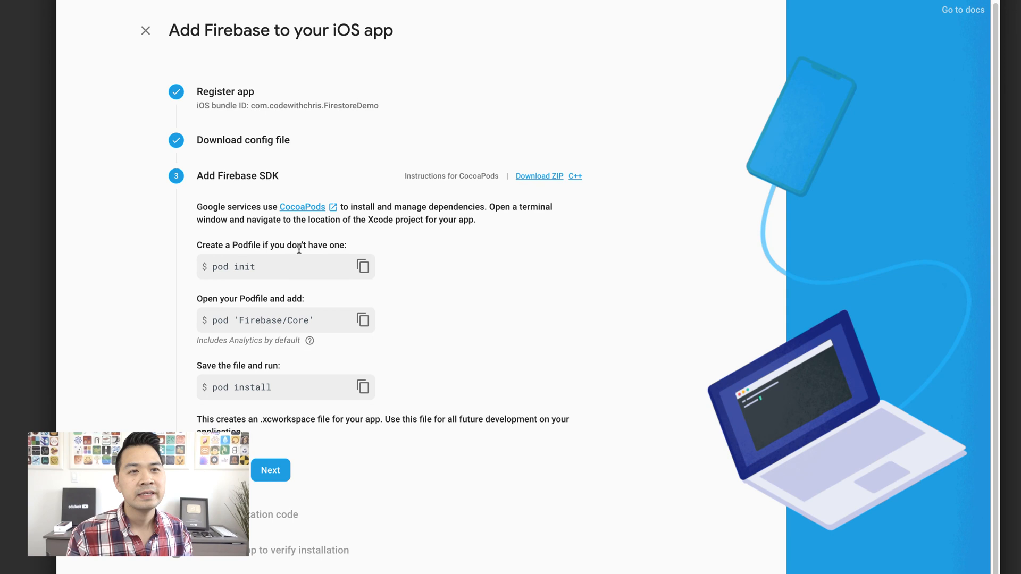
mouse_move(516, 270)
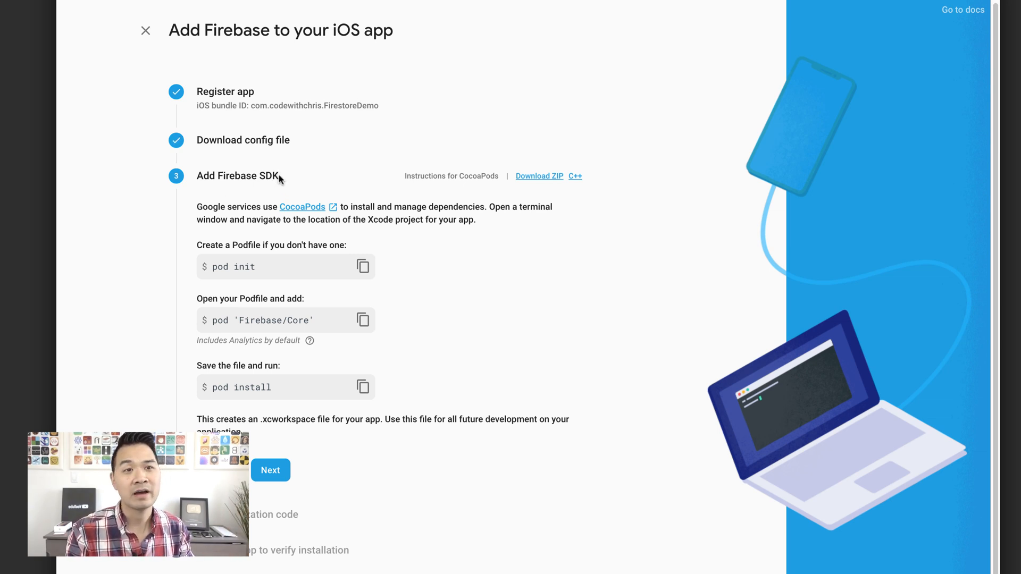
mouse_move(317, 301)
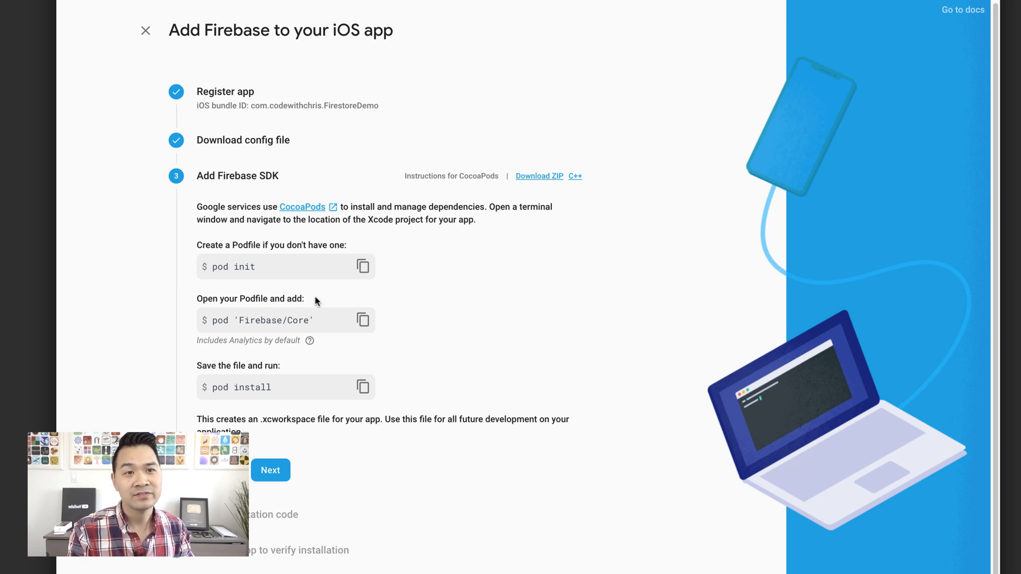
mouse_move(316, 275)
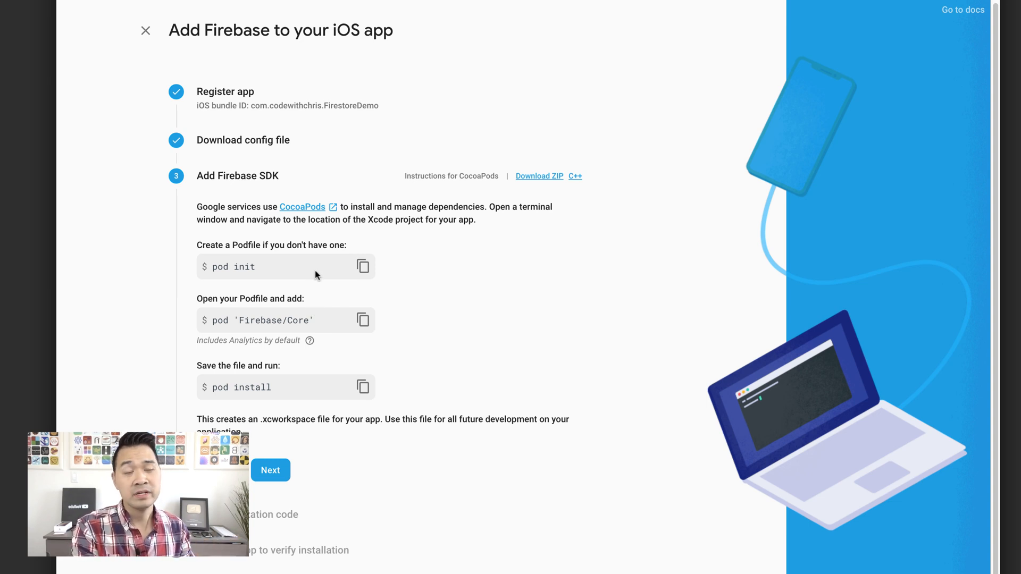
mouse_move(520, 295)
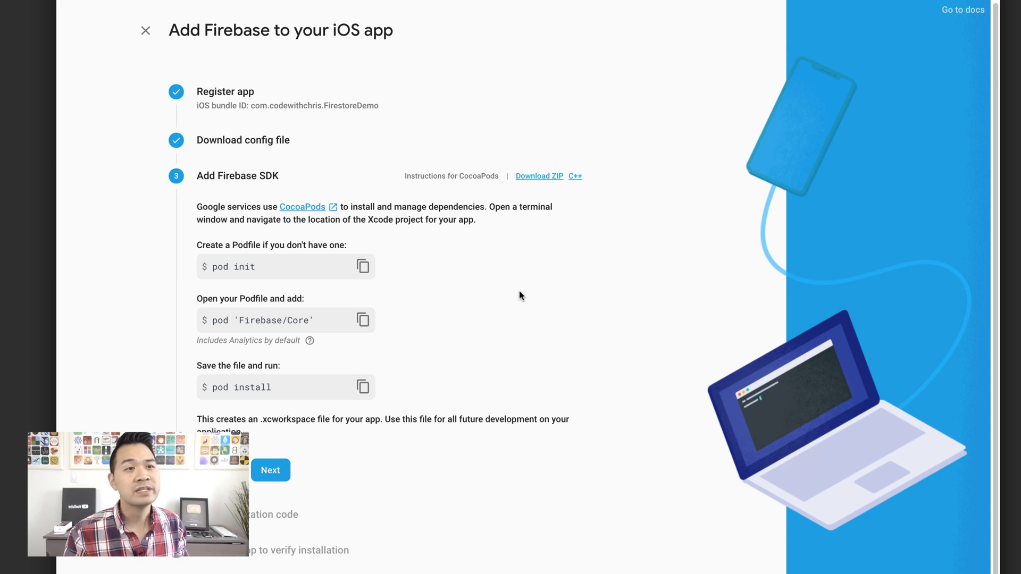
mouse_move(537, 180)
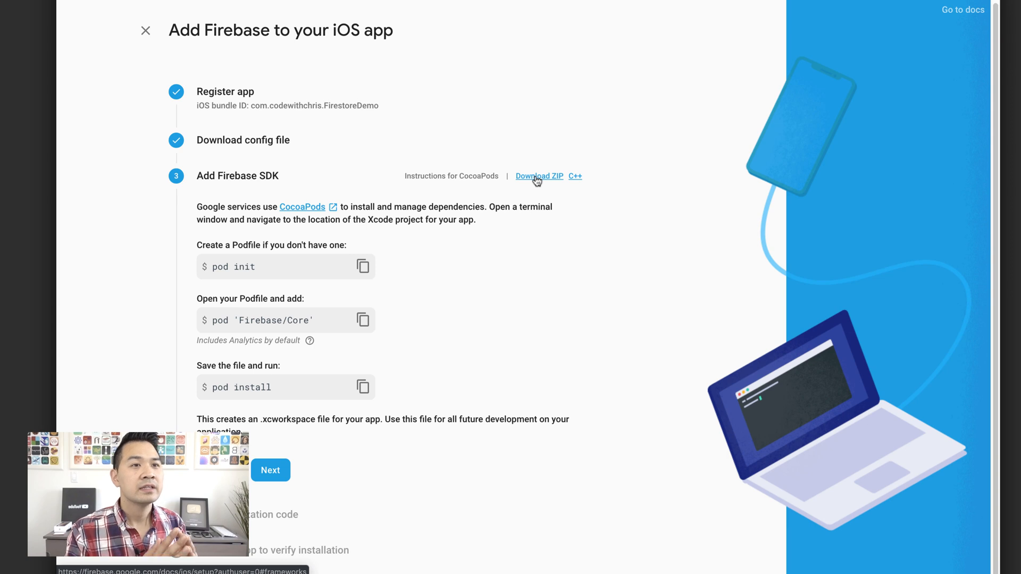
mouse_move(496, 176)
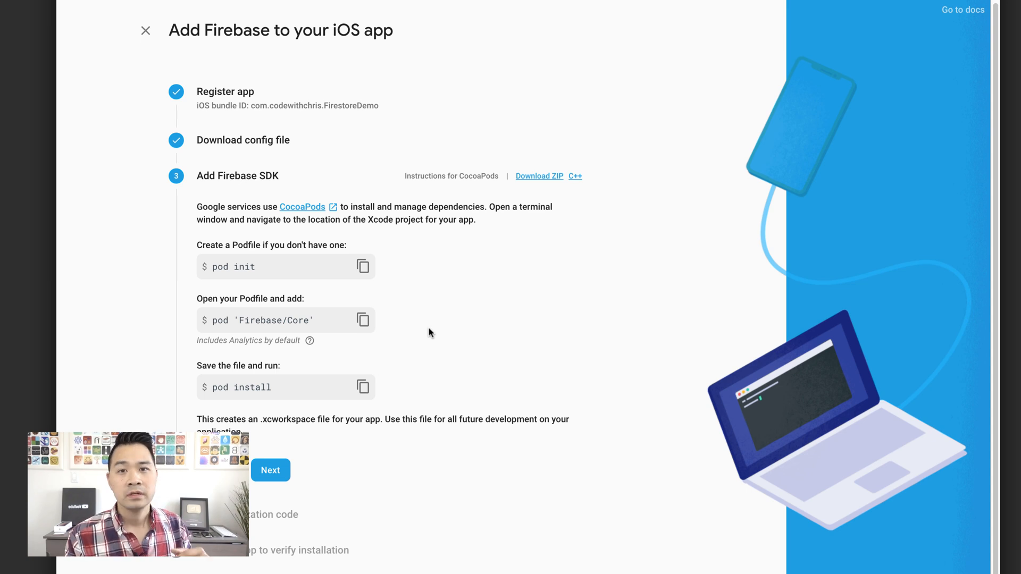
Step: Open Terminal, reposition its window, and list the home directory
text(terminal)
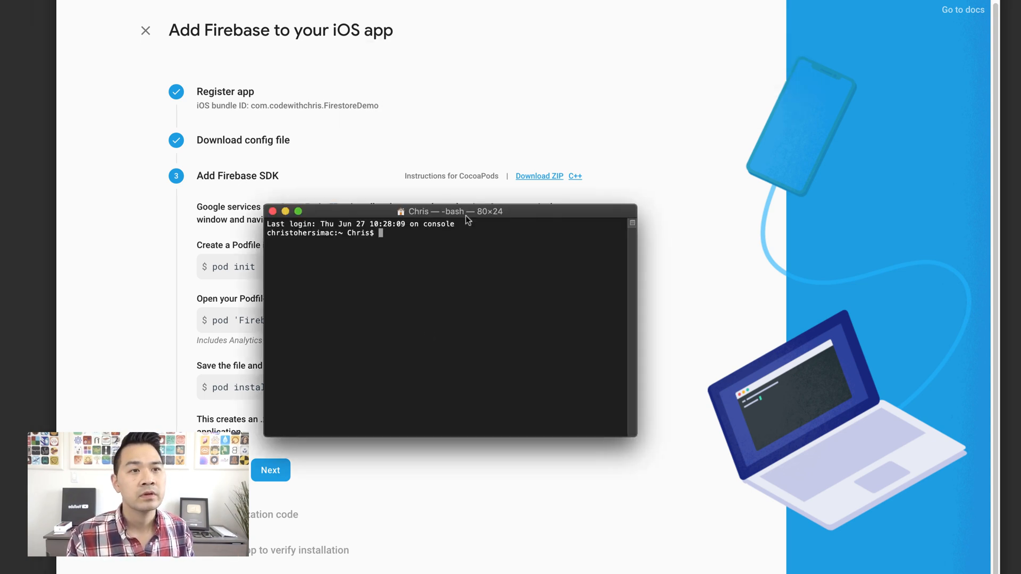
drag(450, 211, 532, 212)
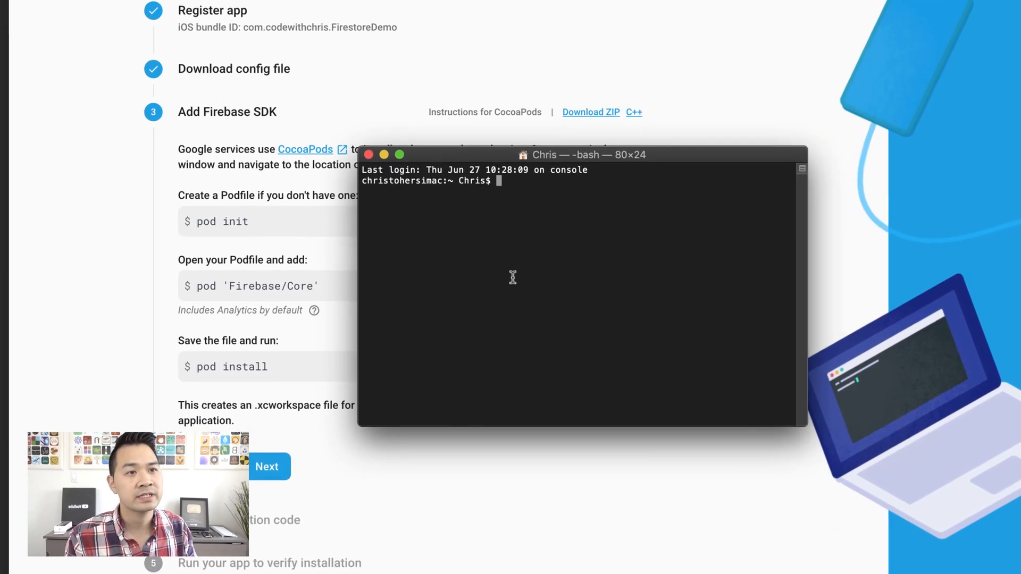
text(ls)
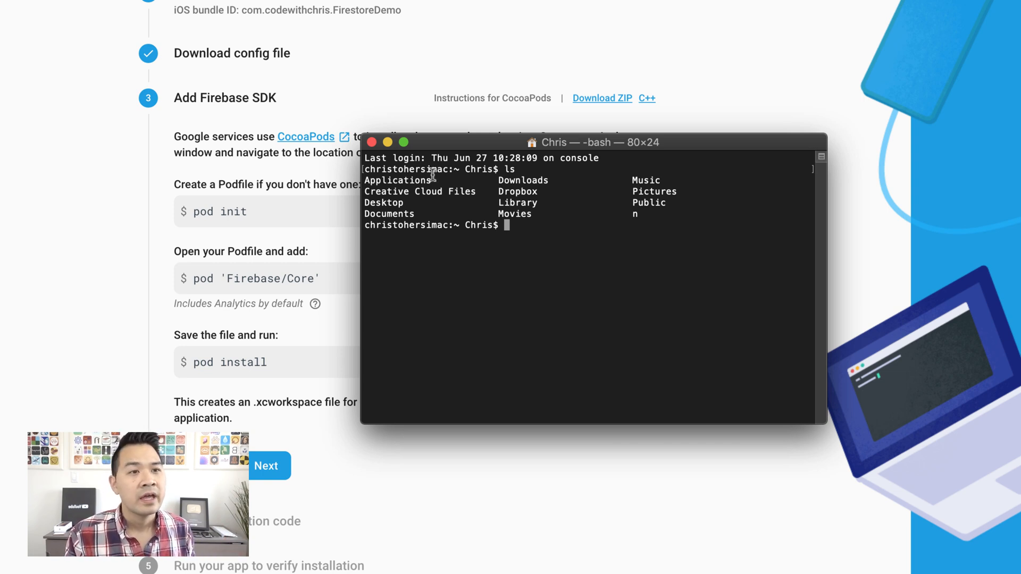
double_click(383, 203)
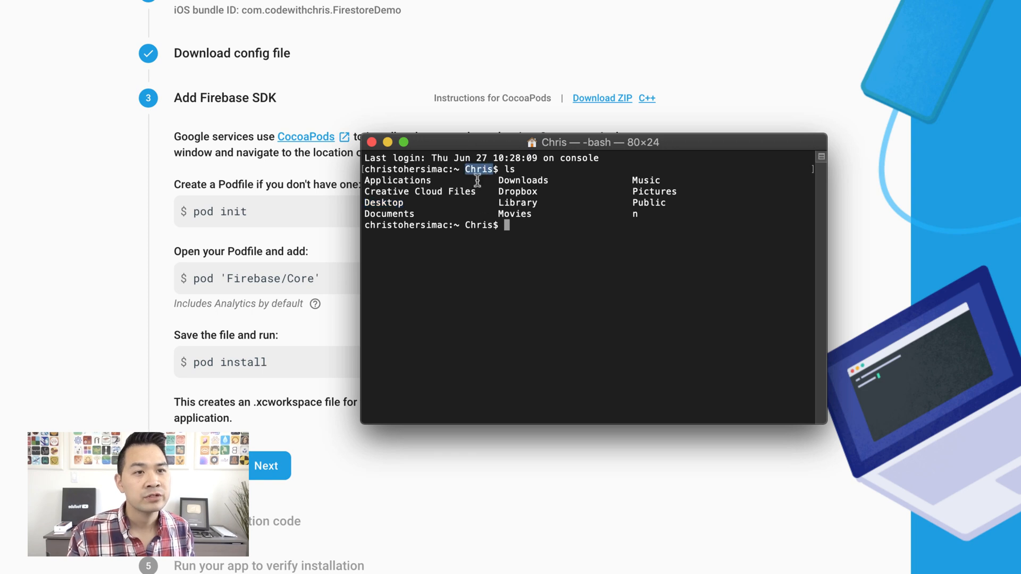
double_click(383, 203)
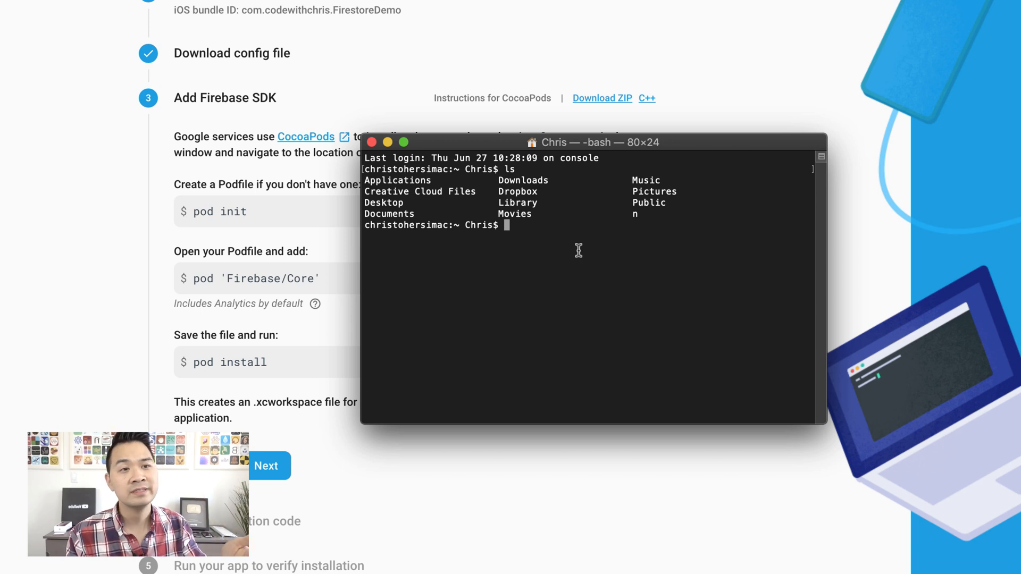
Step: Change into Desktop and list it, locating the FirestoreTut folder
text(cd)
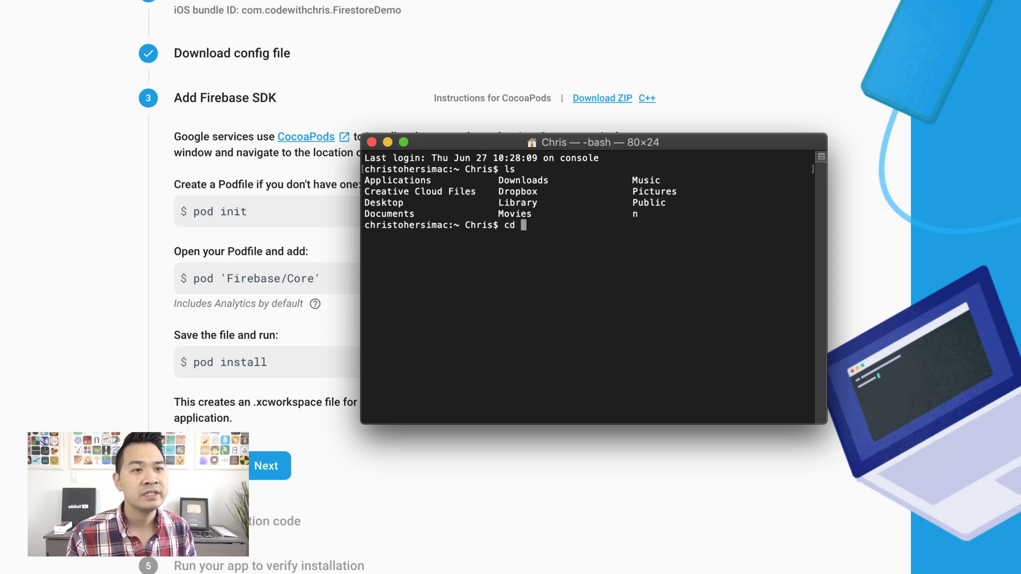
text(Desktop)
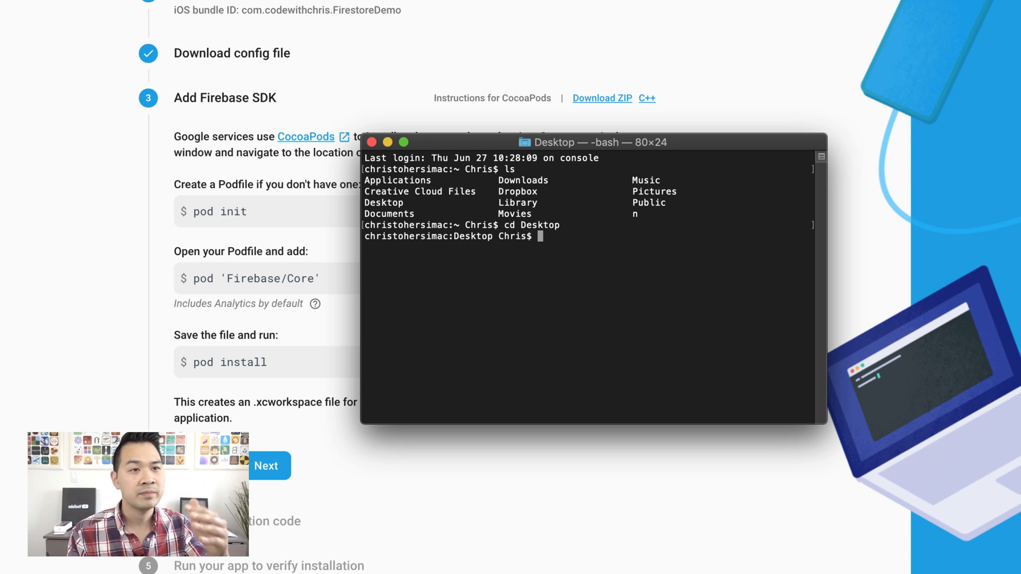
double_click(473, 236)
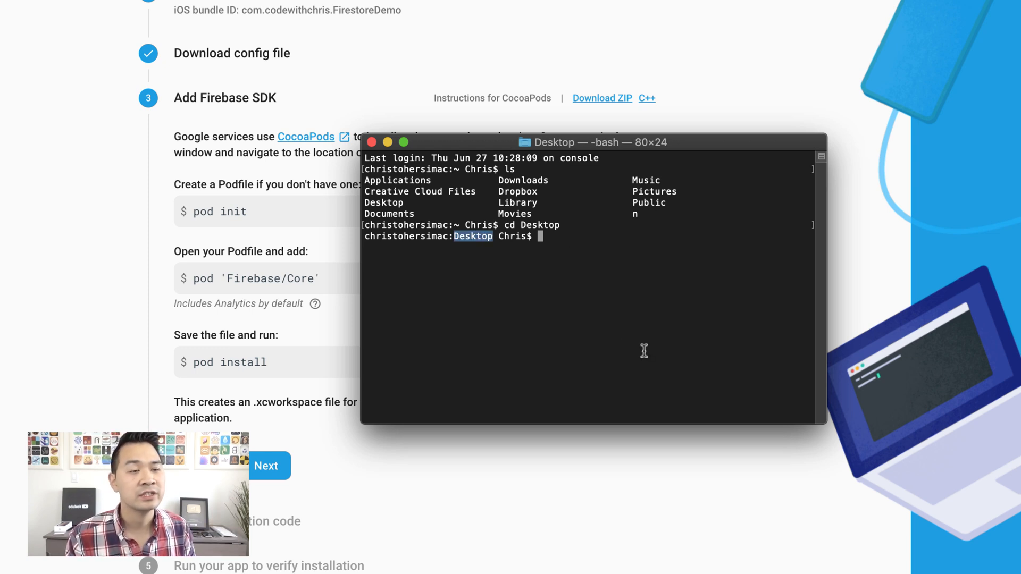
text(ls)
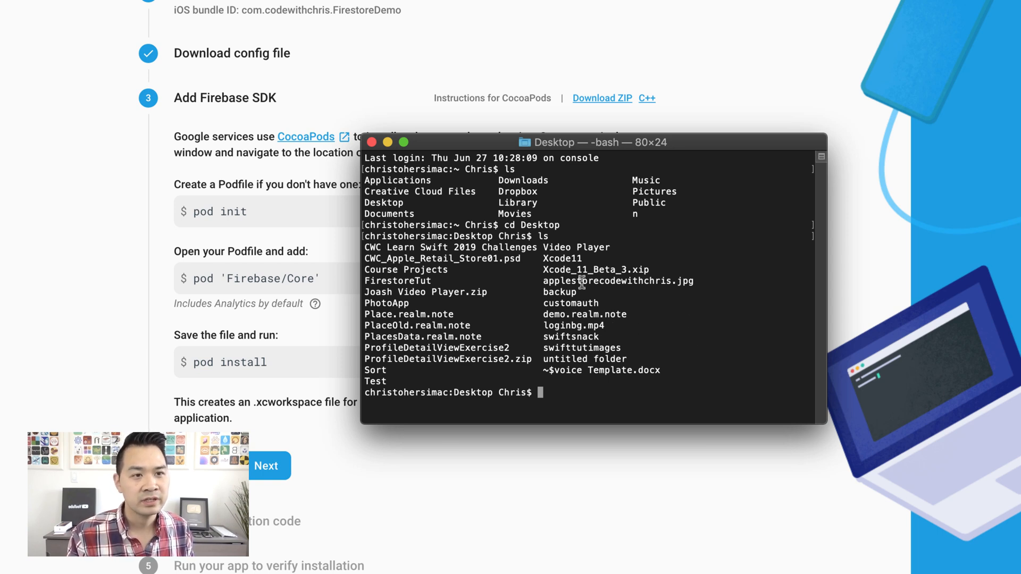
double_click(397, 280)
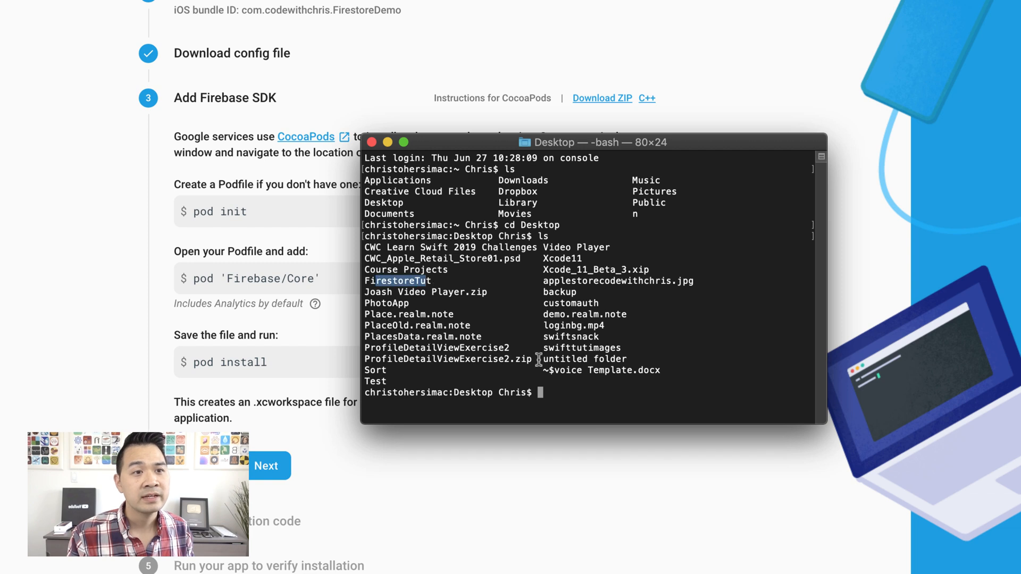
Step: Move into FirestoreTut/FirestoreDemo and enter pod init
text(cd FirestoreTut/)
text(ls)
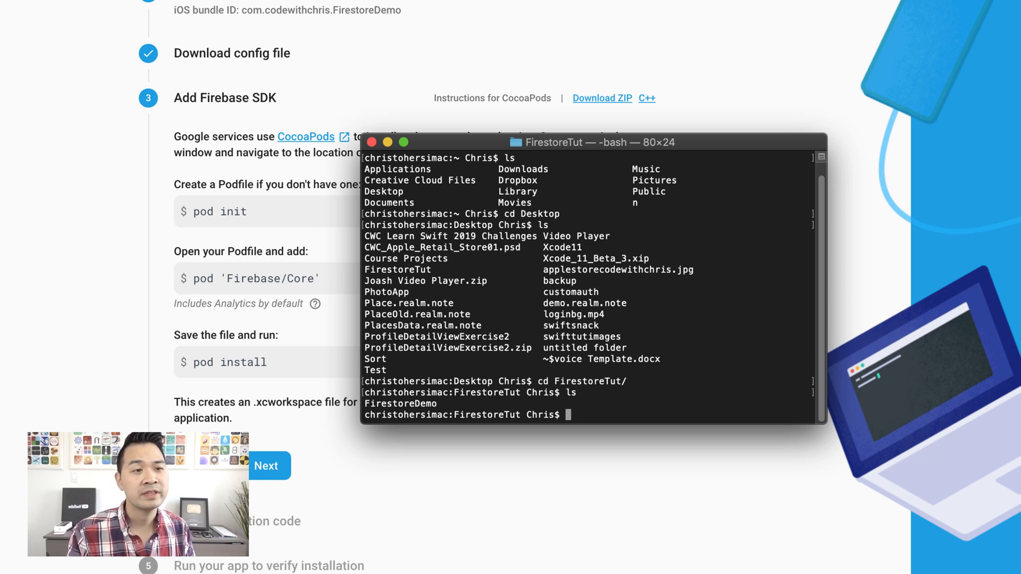
text(cd FirestoreDemo/)
text(ls)
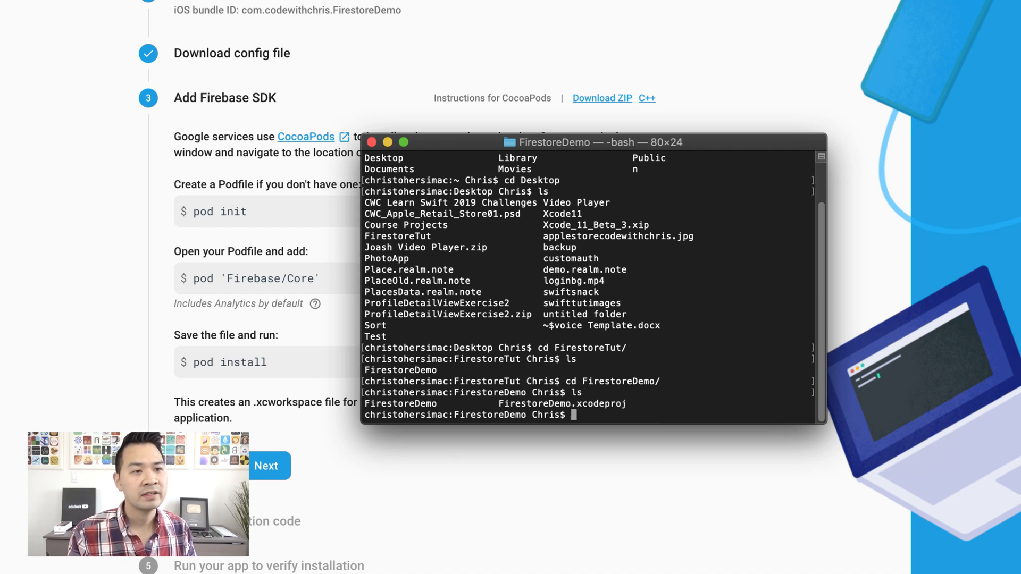
mouse_move(582, 404)
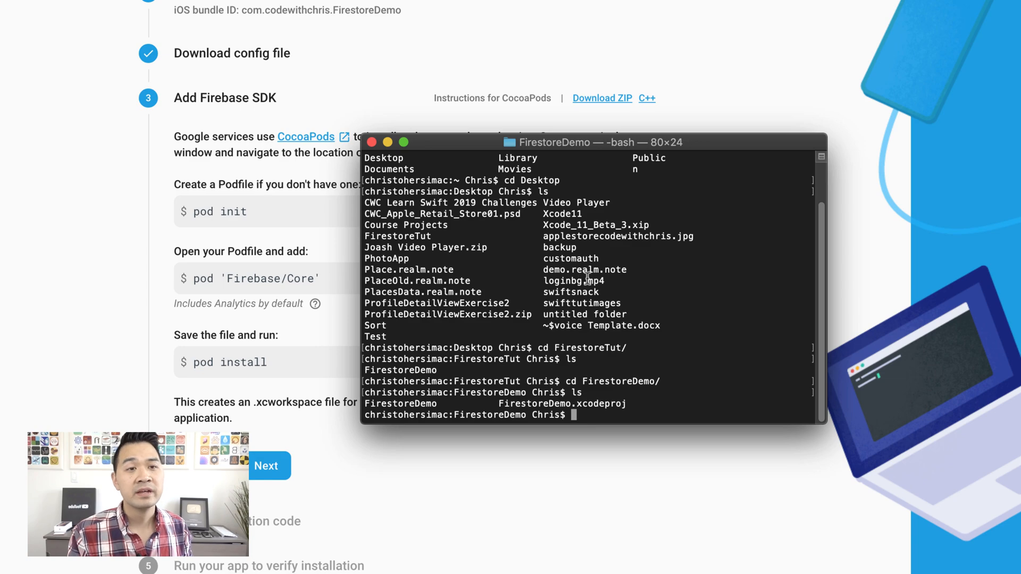
text(pod init)
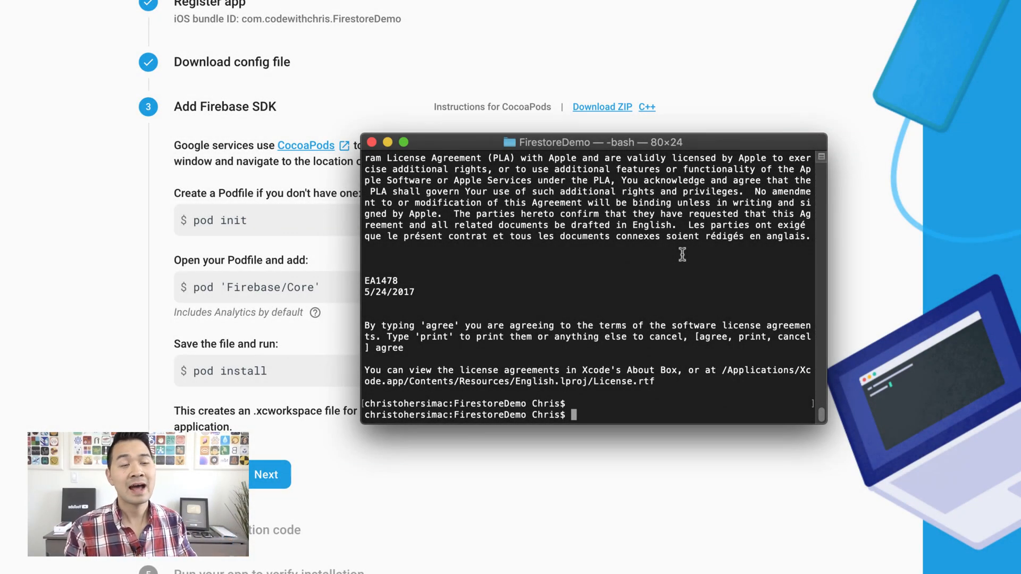
Step: Accept the Xcode license with sudo xcodebuild -license, then review the earlier pod init error
scroll(down, 3)
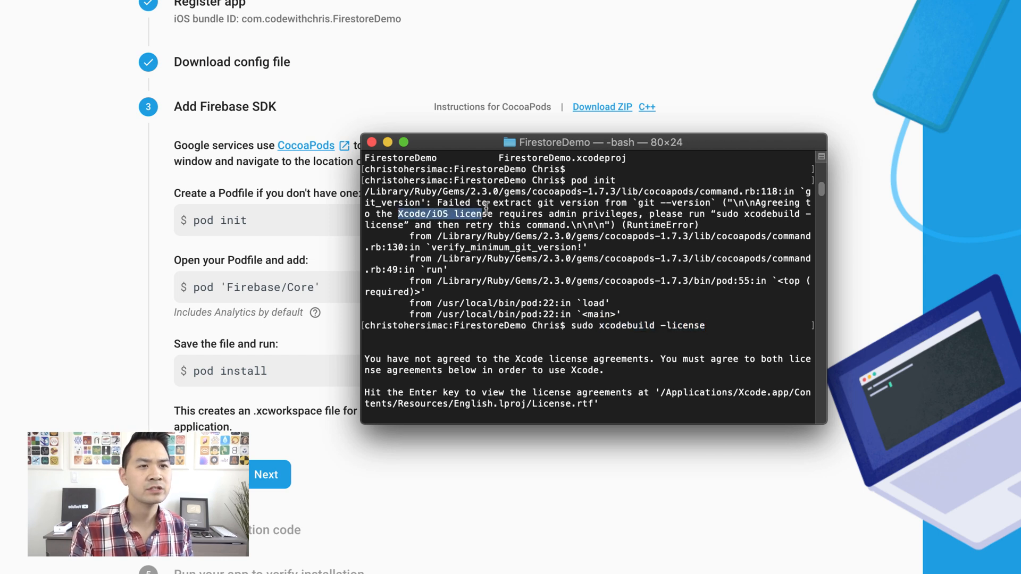
drag(485, 213, 759, 214)
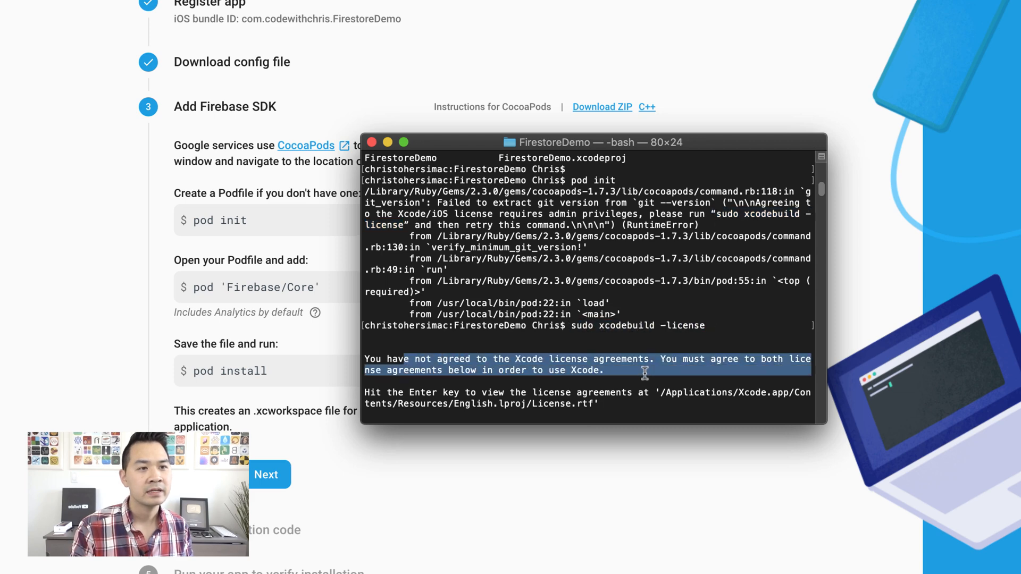
key(enter)
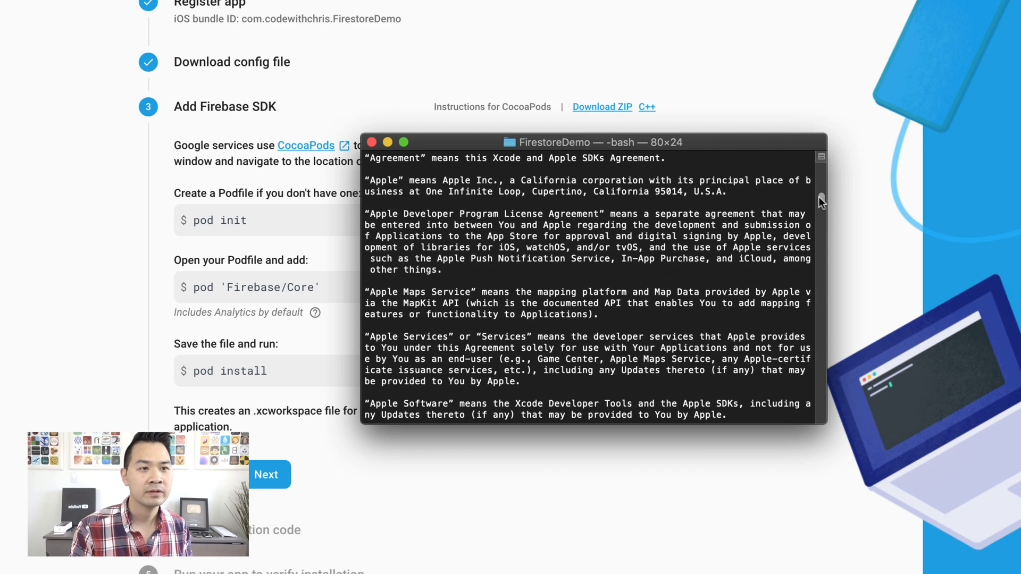
scroll(down, 3)
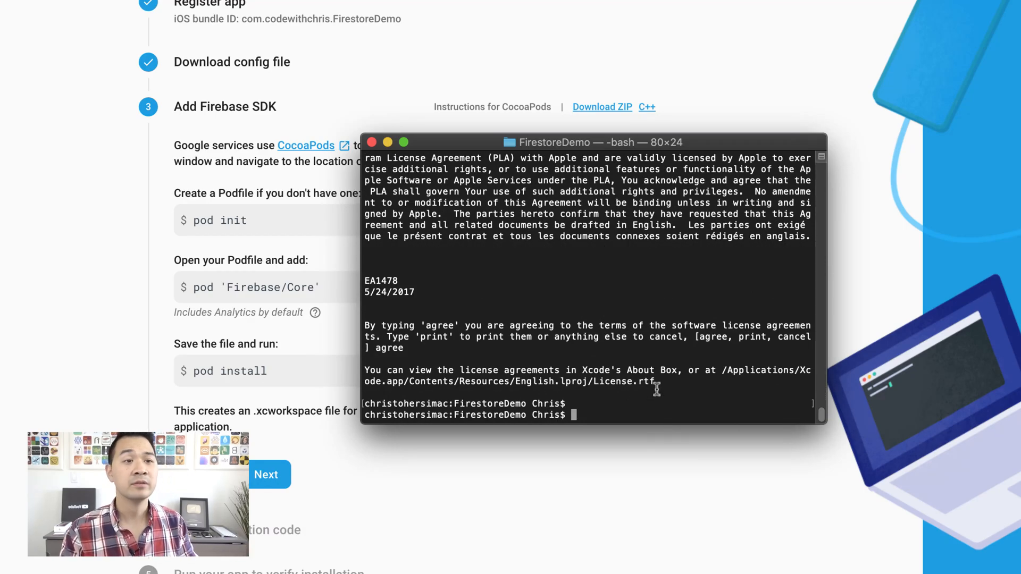
Step: Rerun pod init in the FirestoreDemo folder to generate the Podfile
text(oid)
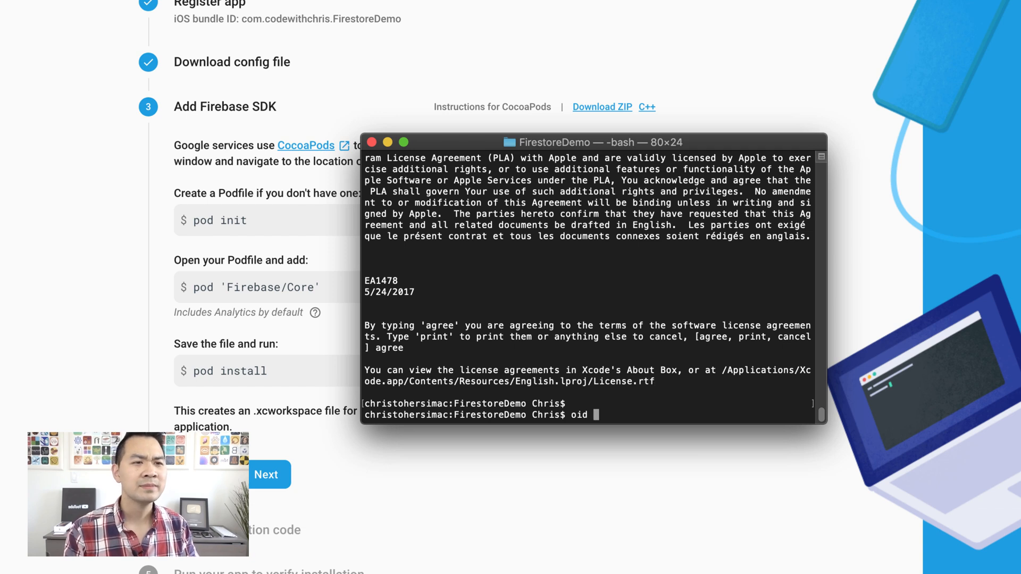
text(pod)
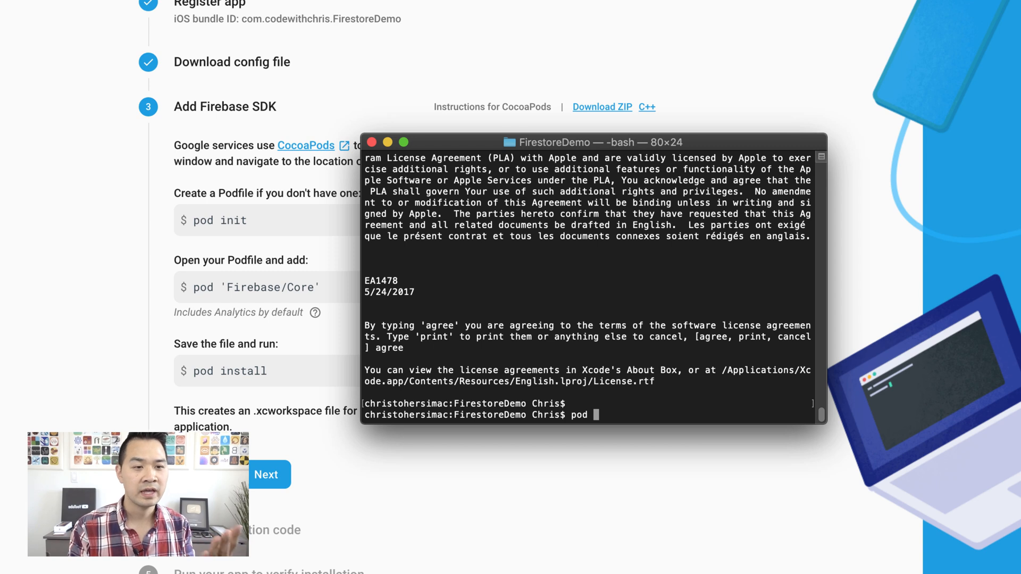
text(init)
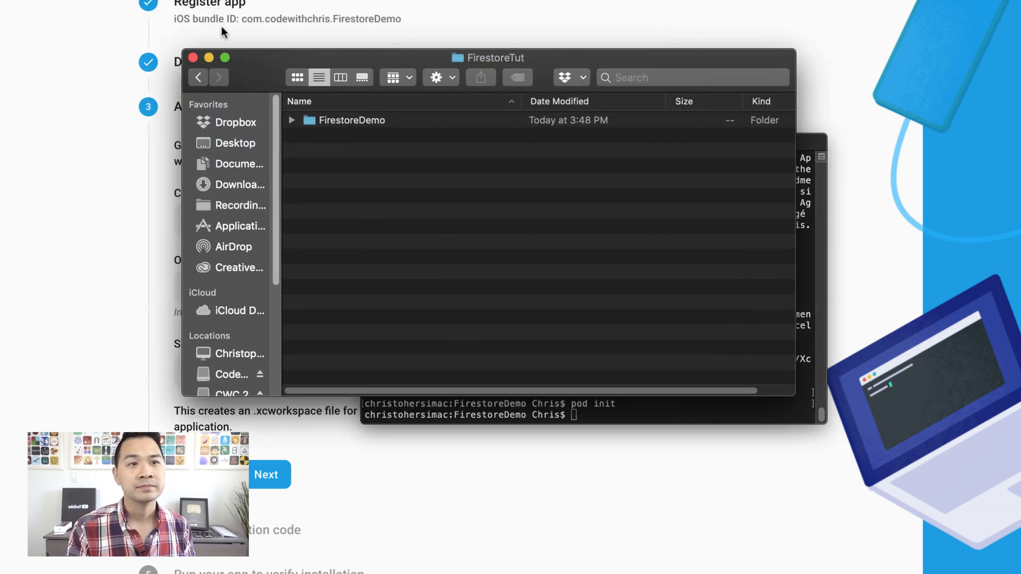
Step: Open the FirestoreDemo folder in Finder and select the new Podfile
double_click(352, 119)
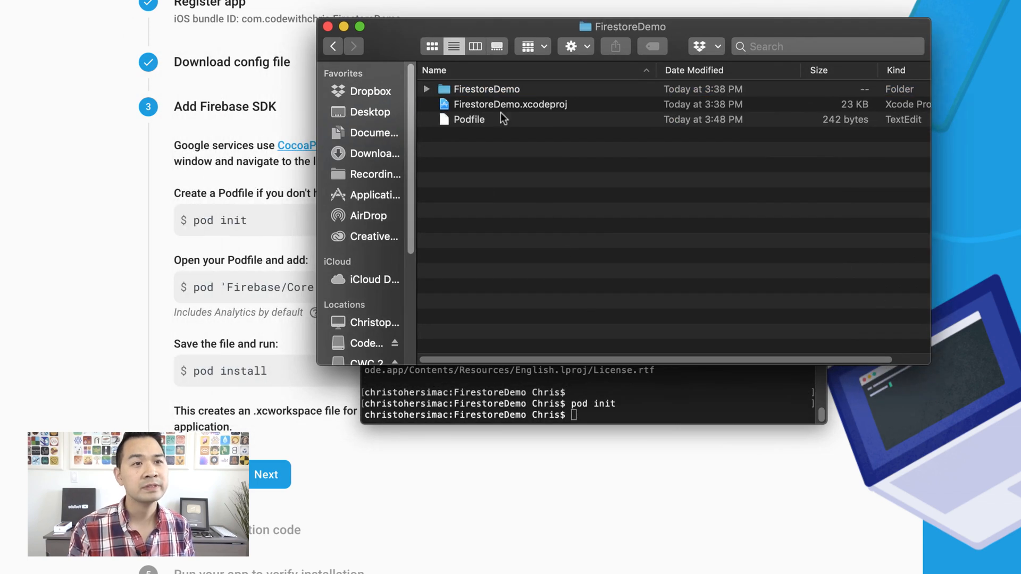
click(468, 119)
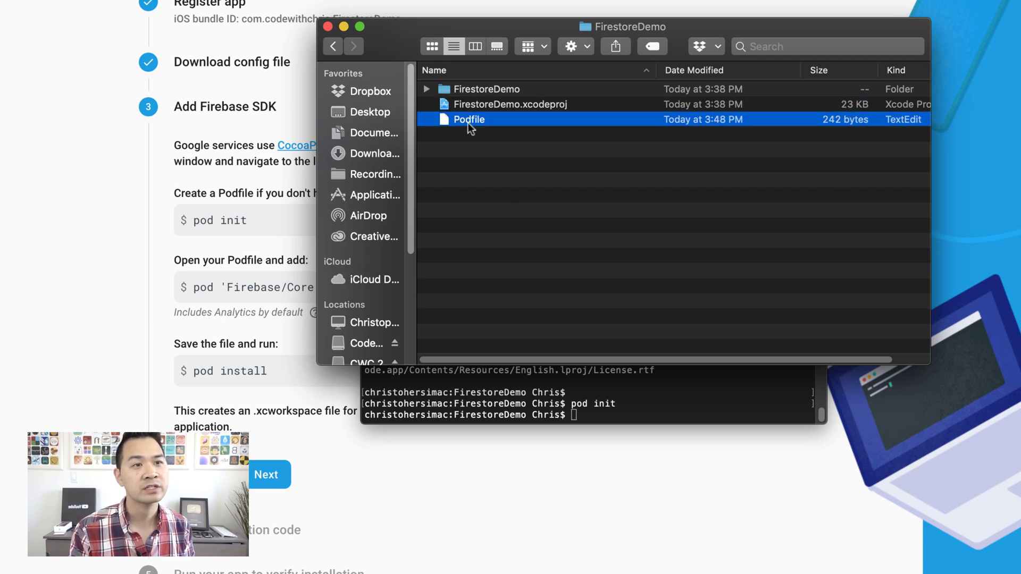
Step: Open the Podfile in Sublime Text, add pod 'Firebase/Core', and close it
right_click(469, 119)
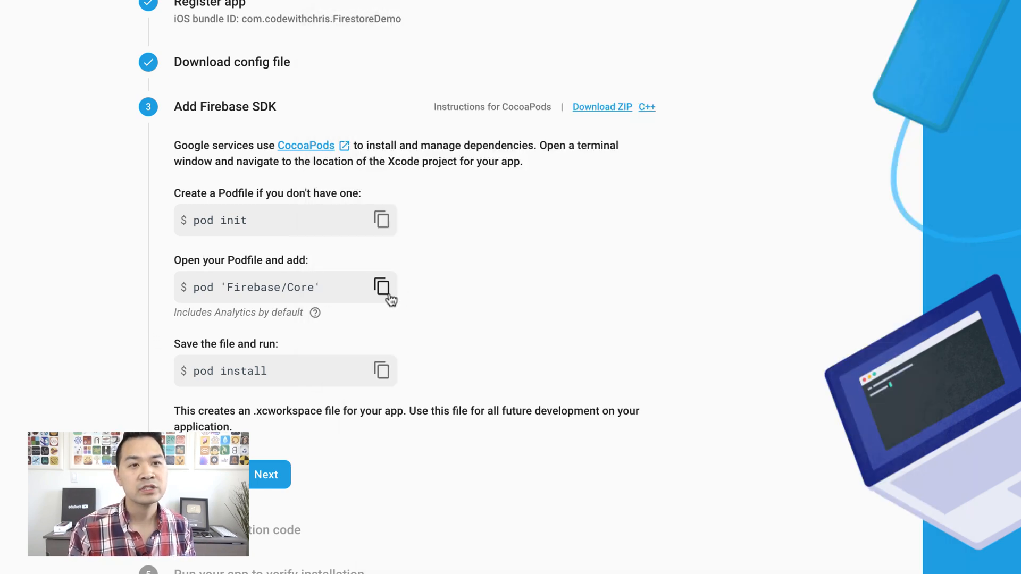
mouse_move(280, 283)
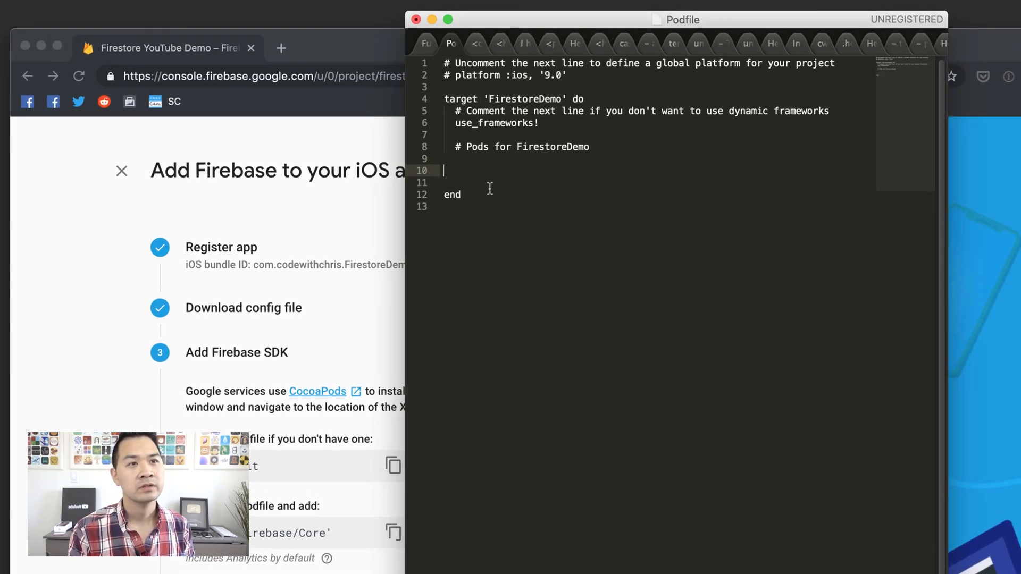
text(pod 'Firebase/Core')
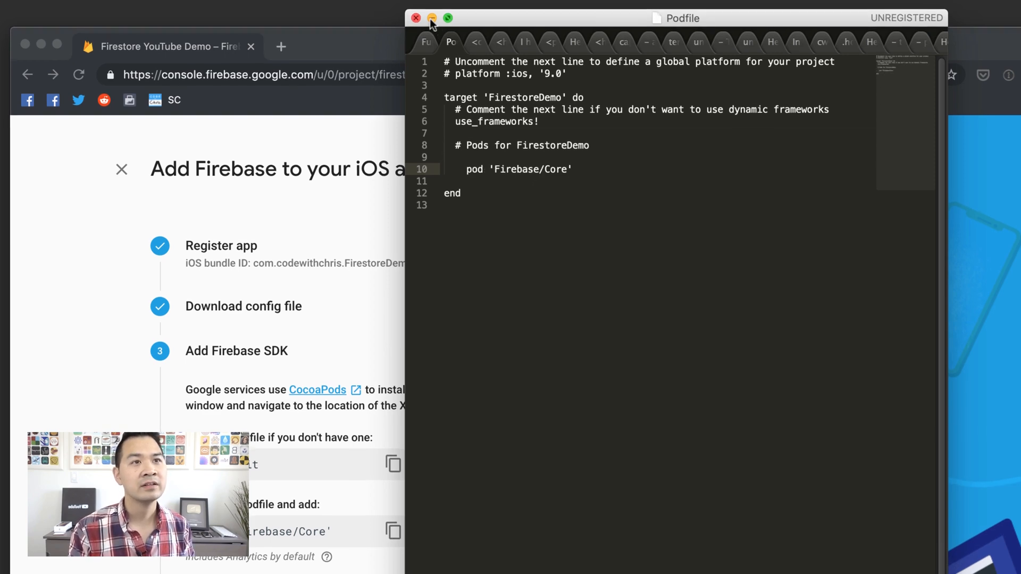
click(432, 17)
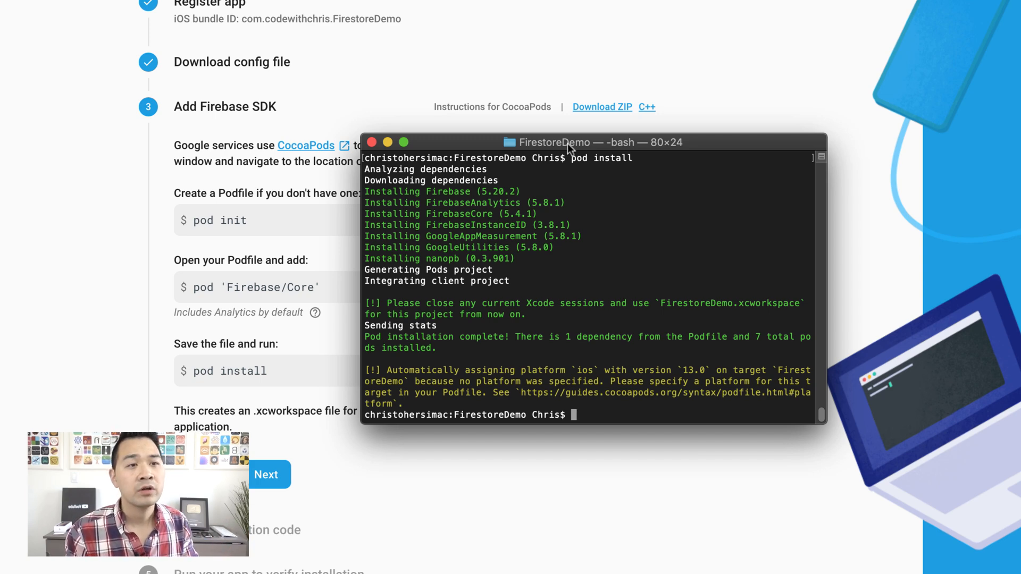
Step: Run pod install in the FirestoreDemo folder
text(pod install)
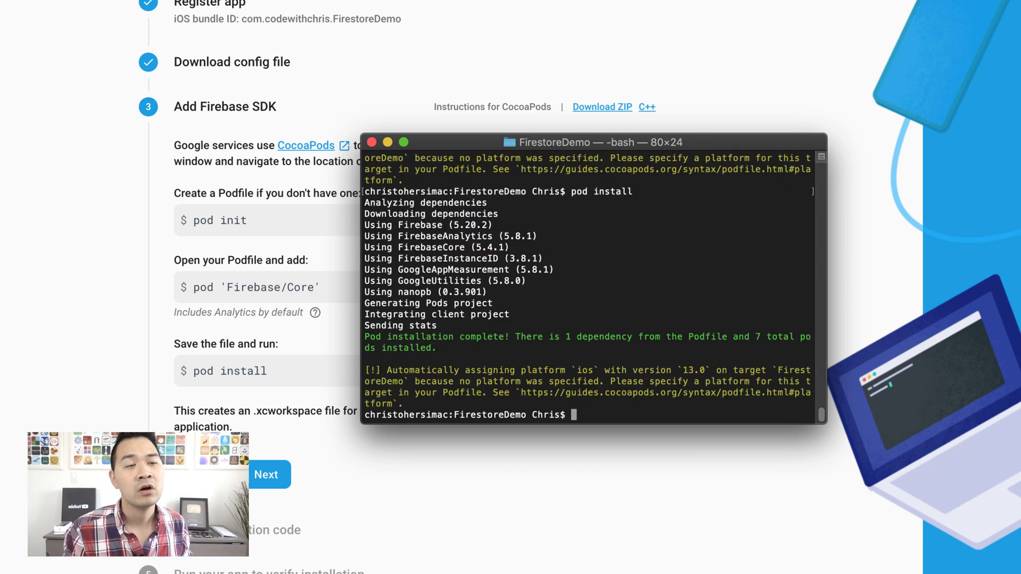
mouse_move(511, 276)
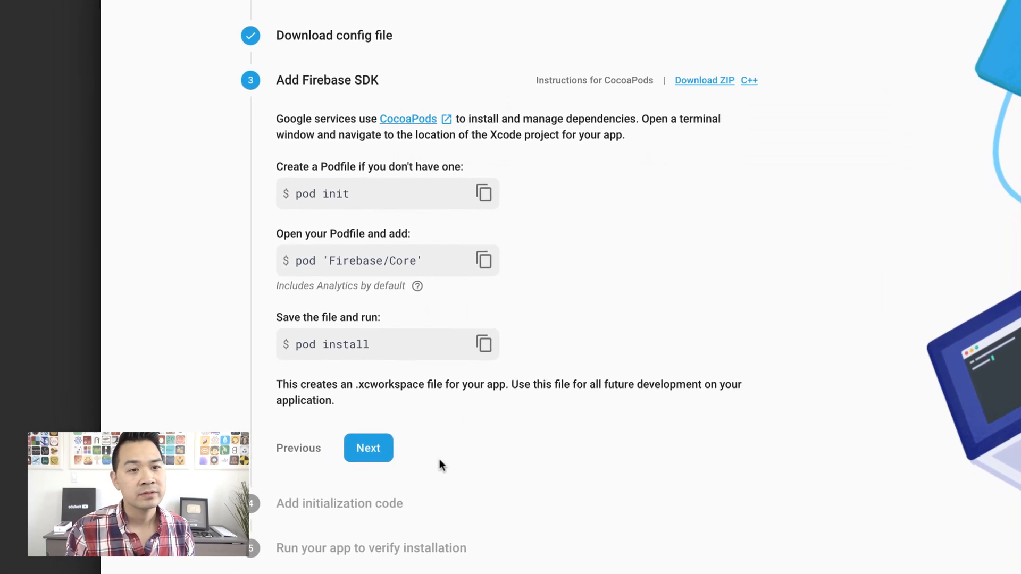
click(368, 448)
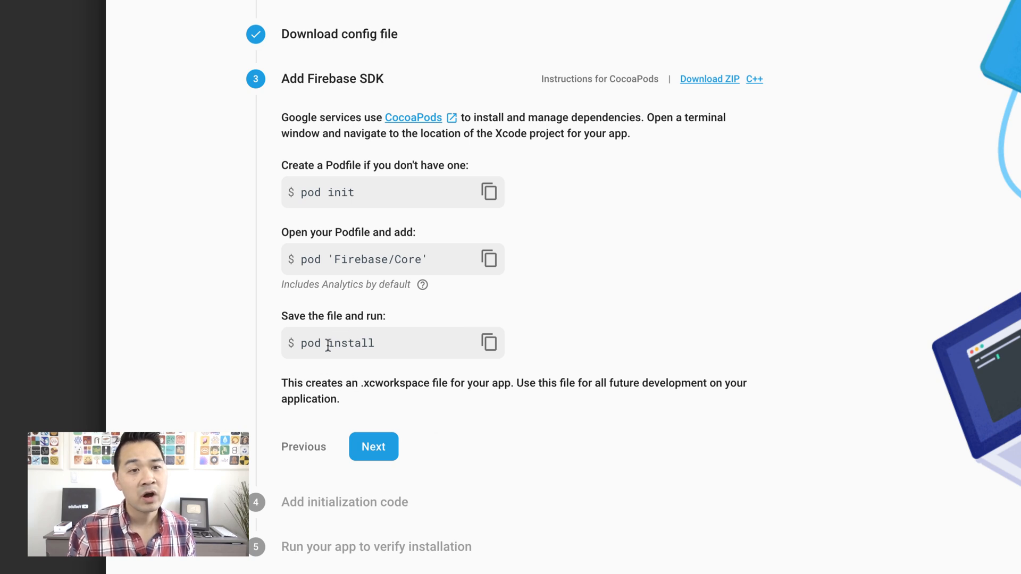
double_click(395, 383)
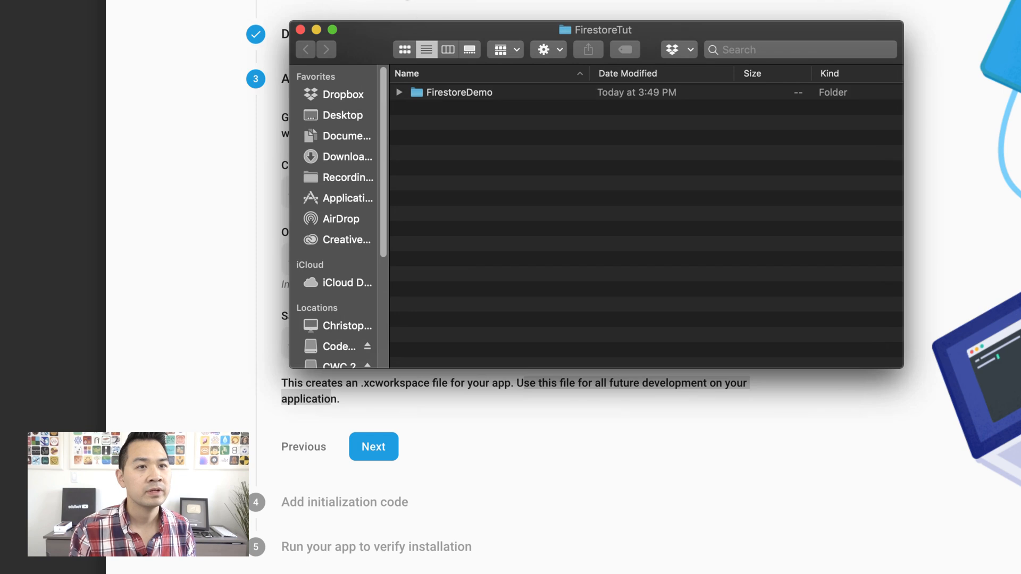
Step: Inspect the Podfile and Pods folder in Finder, then open FirestoreDemo.xcworkspace
double_click(459, 92)
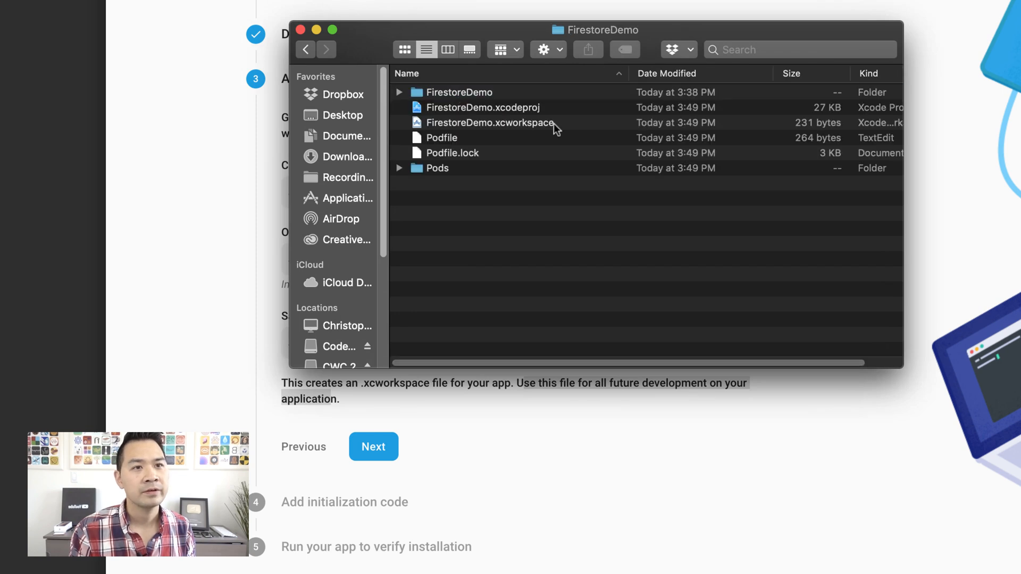
click(442, 137)
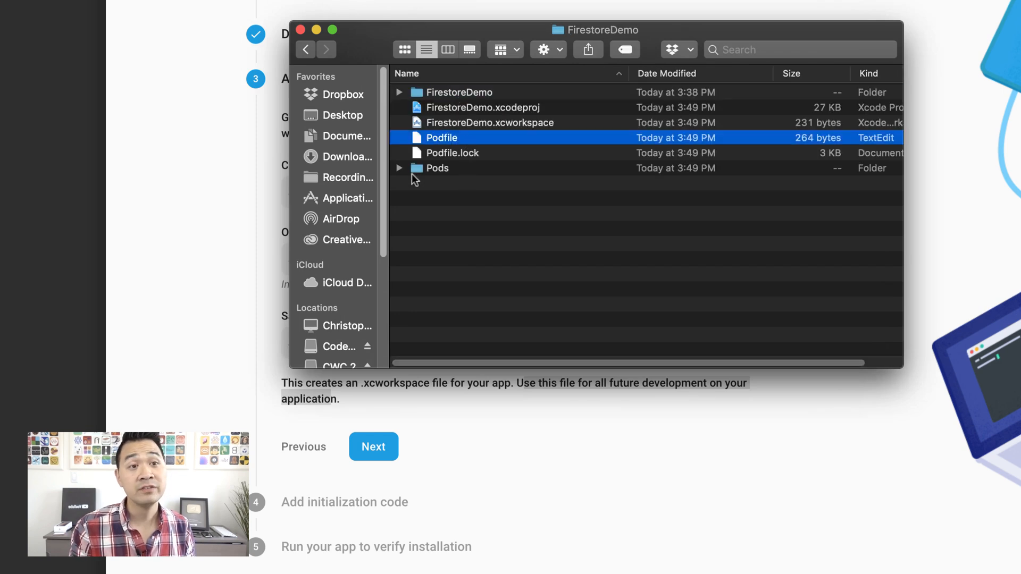
click(399, 168)
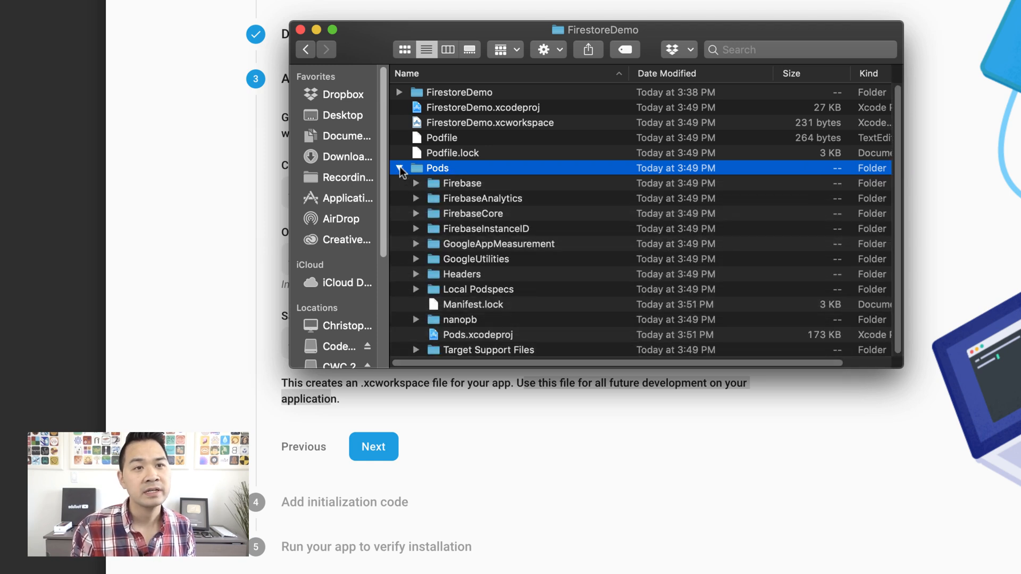
click(398, 168)
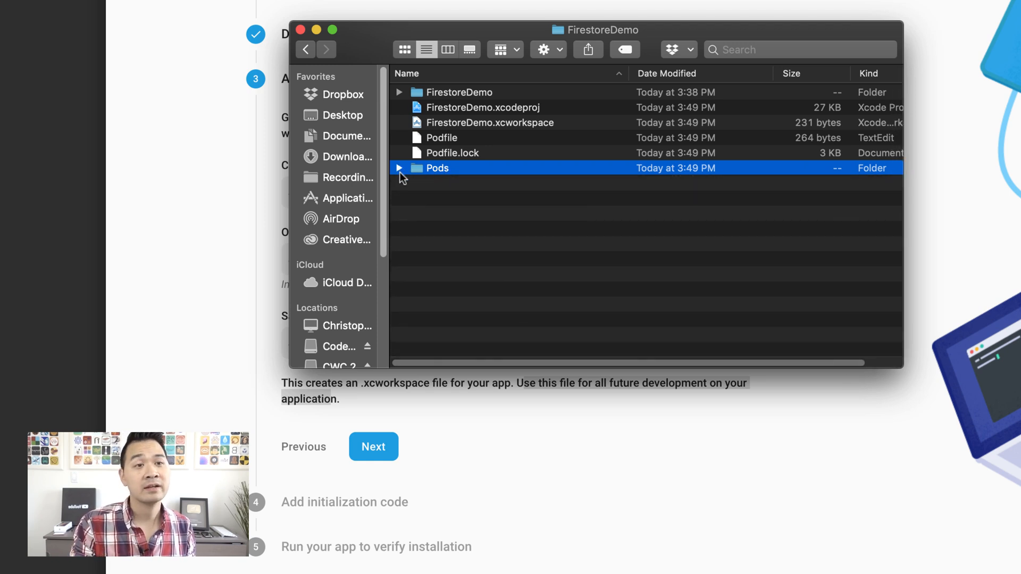
click(483, 107)
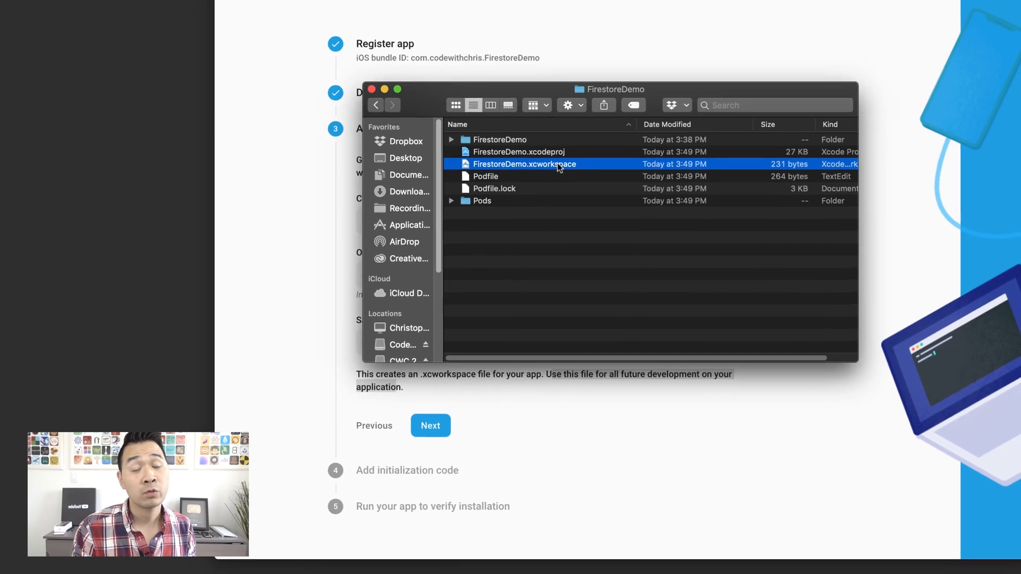
double_click(523, 163)
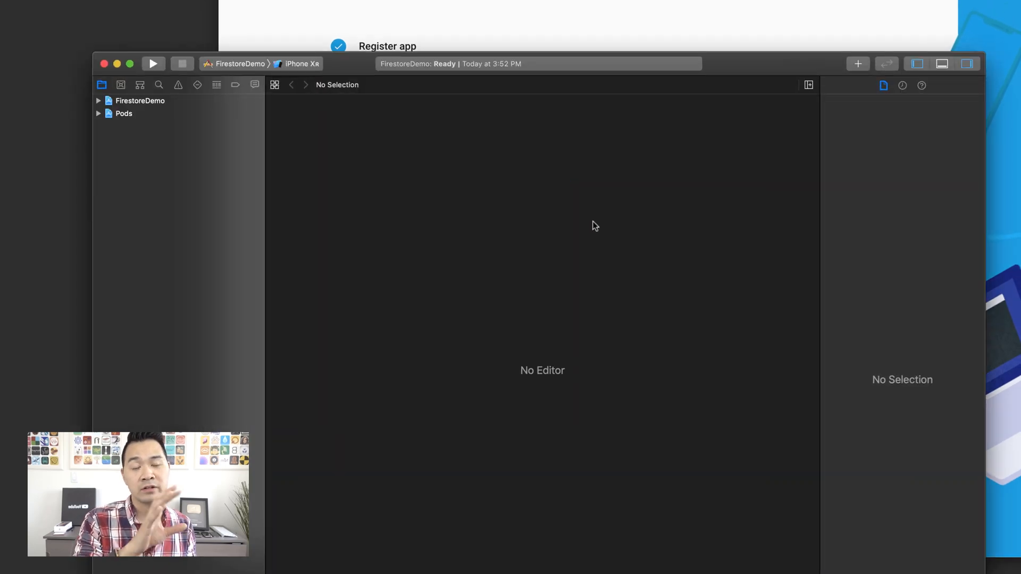
Step: Advance the Firebase console past Add Firebase SDK to the initialization code step
click(124, 113)
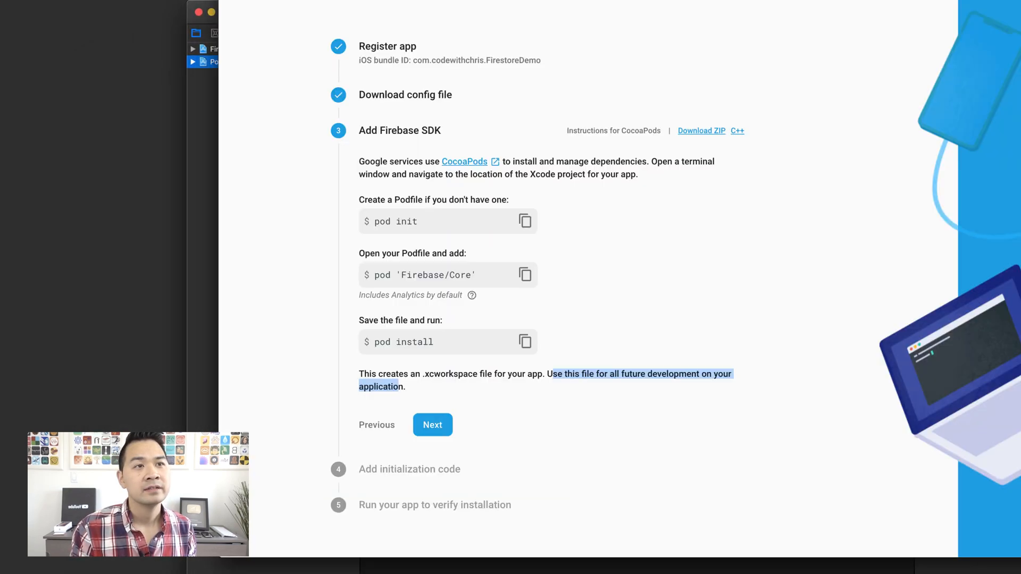
click(433, 425)
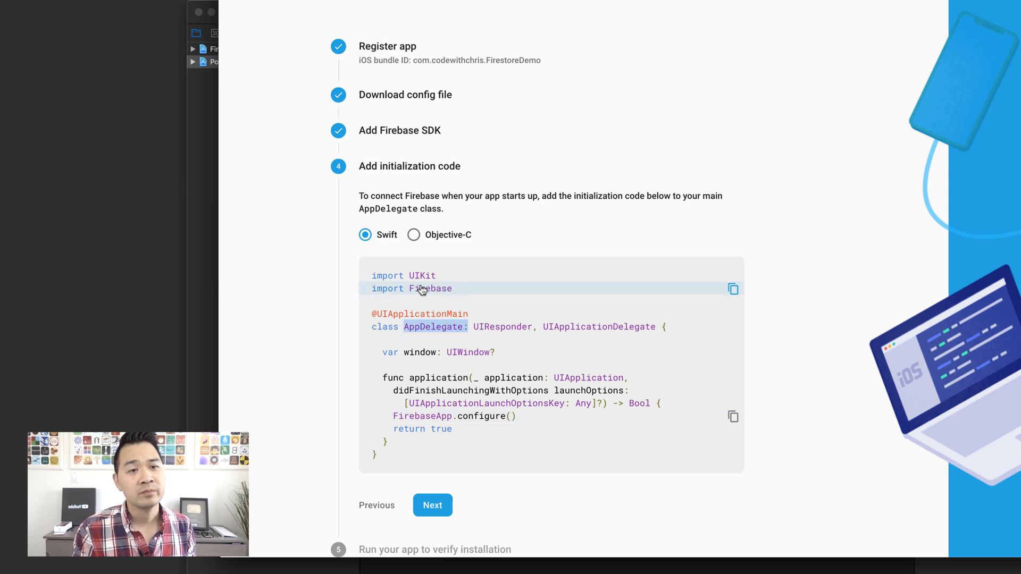
click(733, 288)
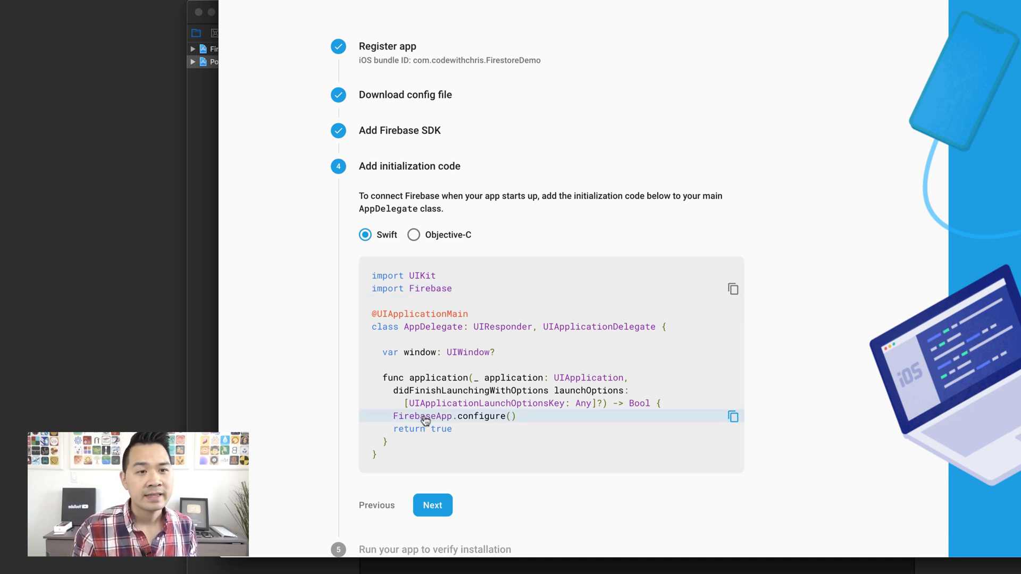
mouse_move(481, 420)
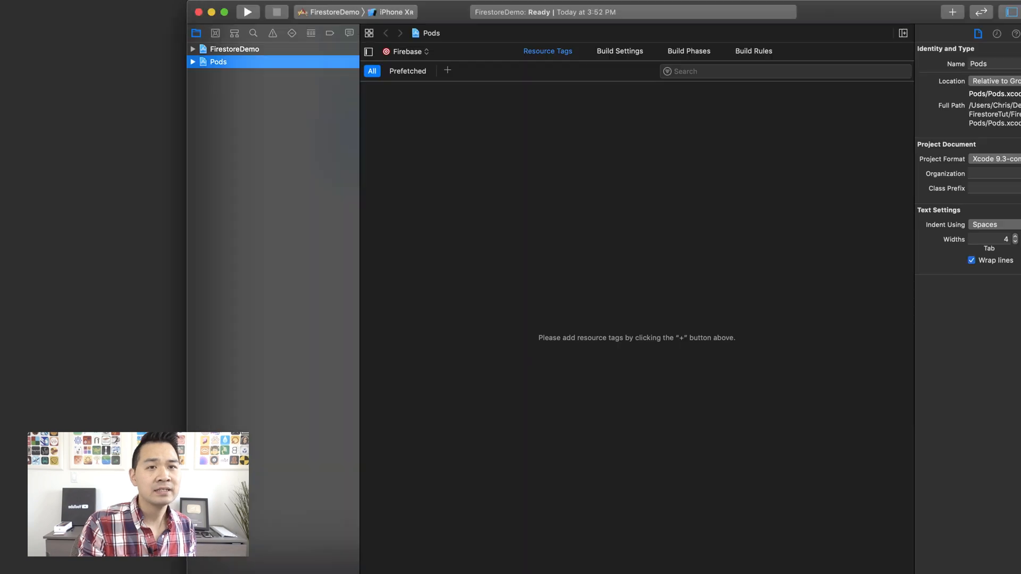
Step: Open AppDelegate.swift from the FirestoreDemo group and type 'import Firebase'
click(193, 49)
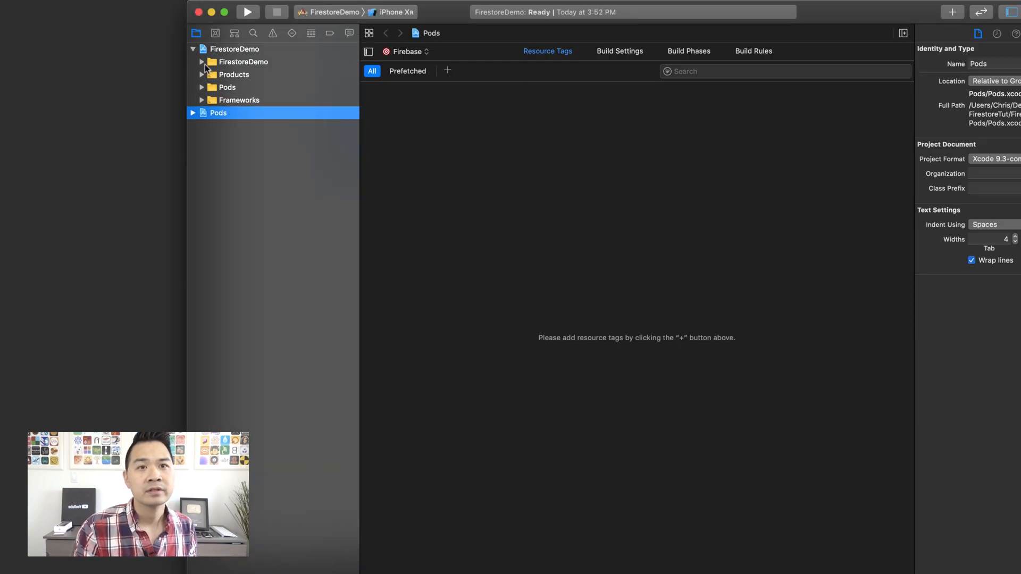
click(268, 163)
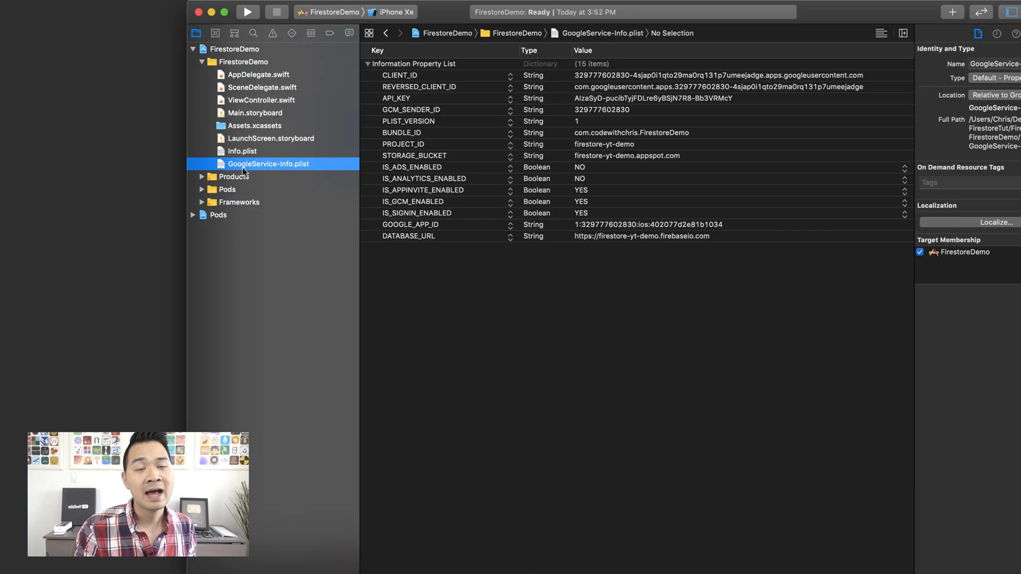
mouse_move(300, 168)
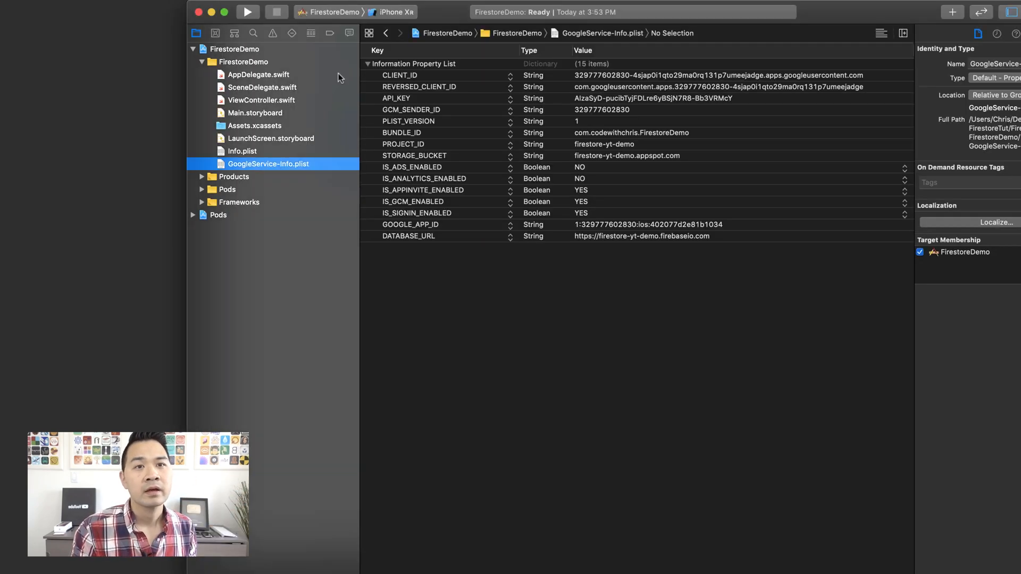
click(258, 75)
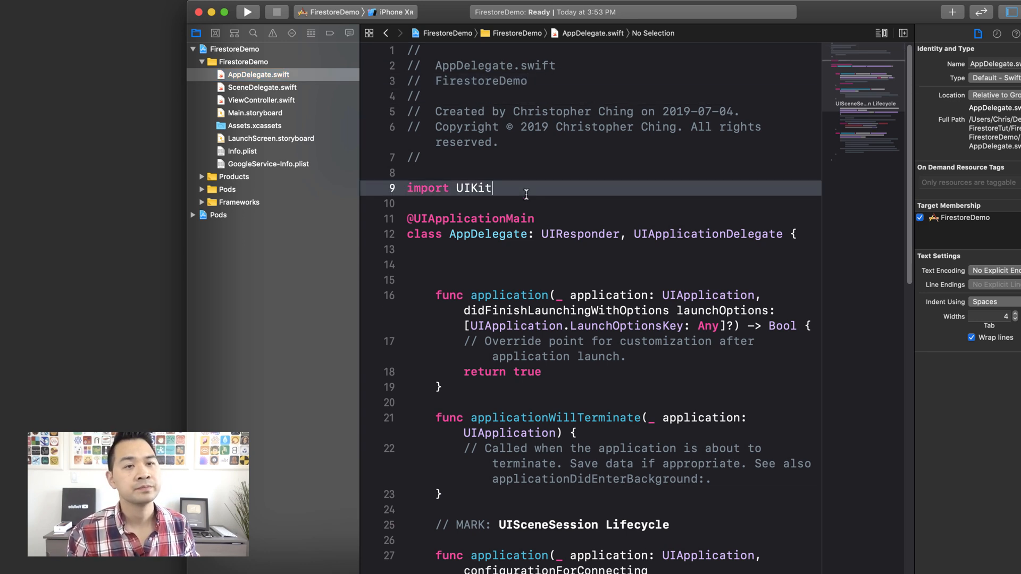
text(import F)
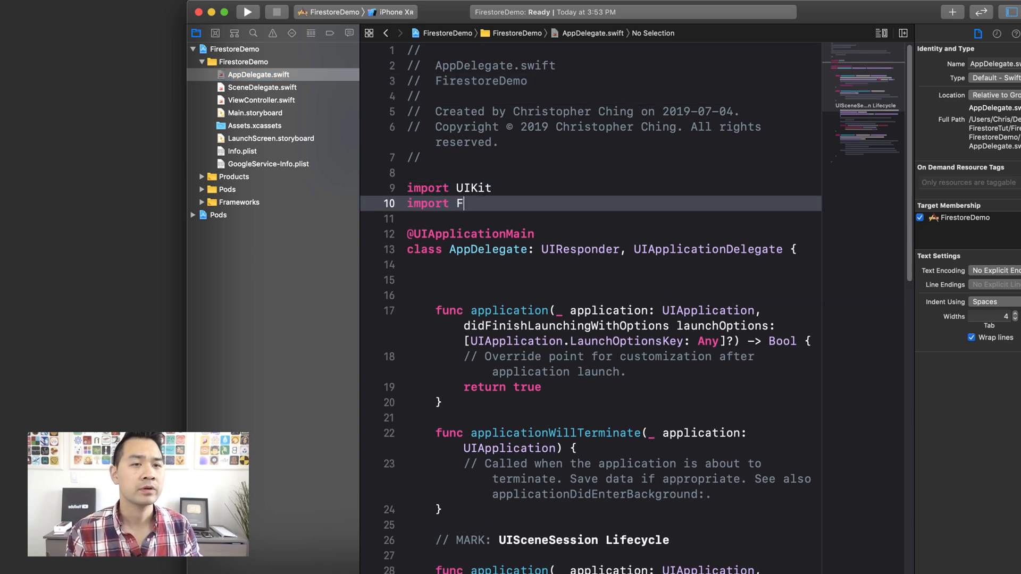
text(irebase)
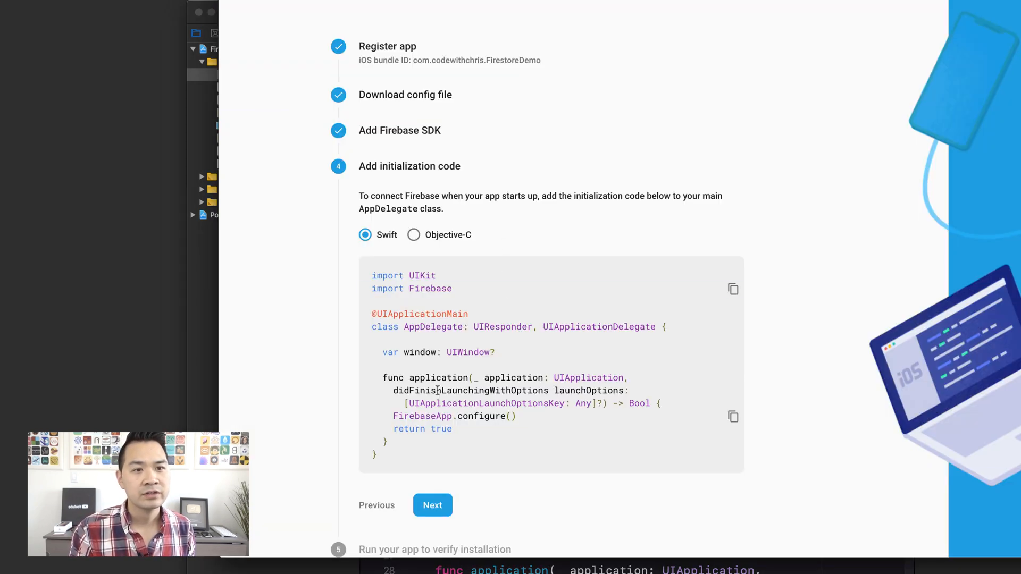
Step: Add FirebaseApp.configure() in didFinishLaunchingWithOptions and build with Cmd+B
double_click(470, 390)
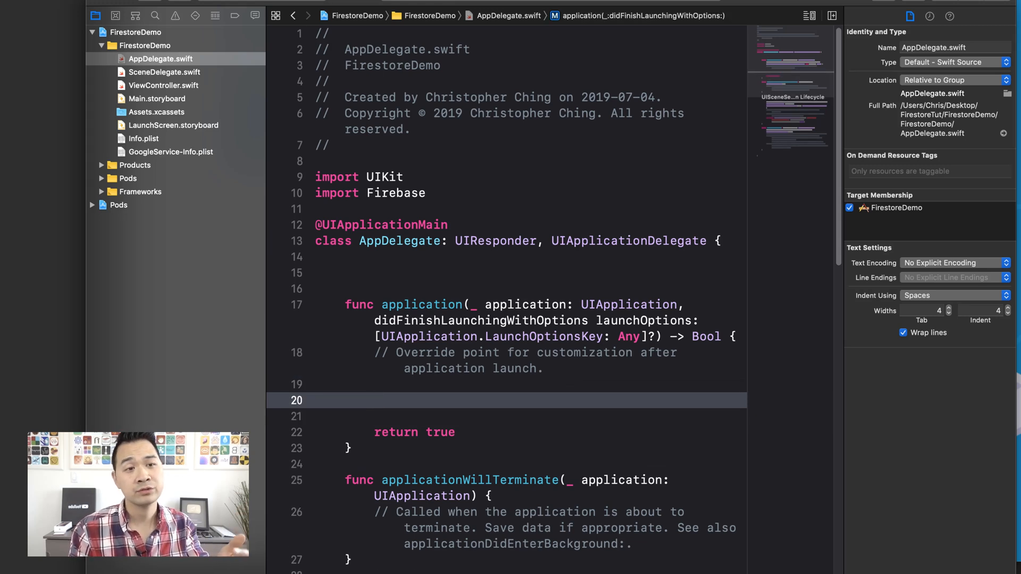
text(FirebaseApp.configure()
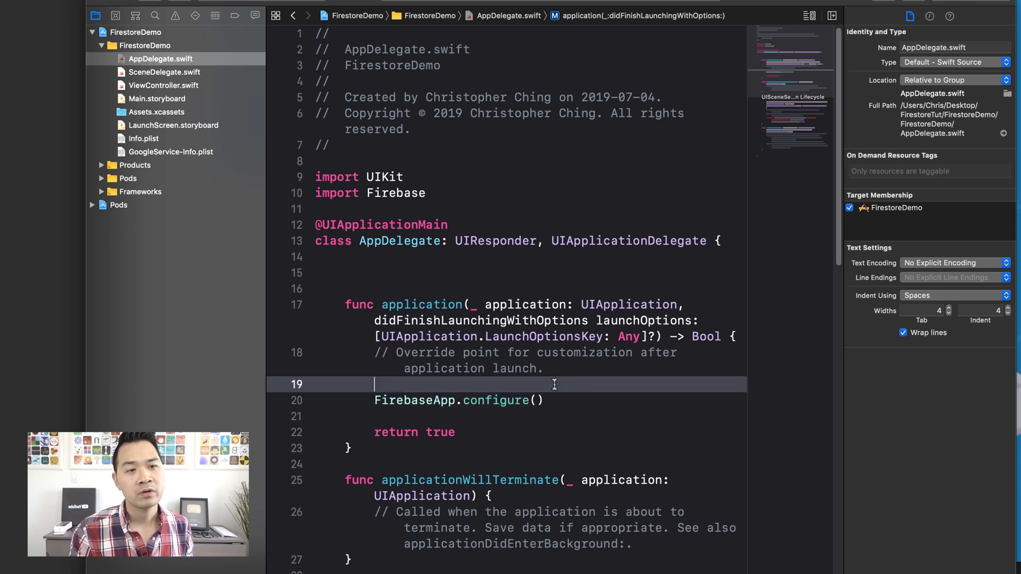
click(555, 400)
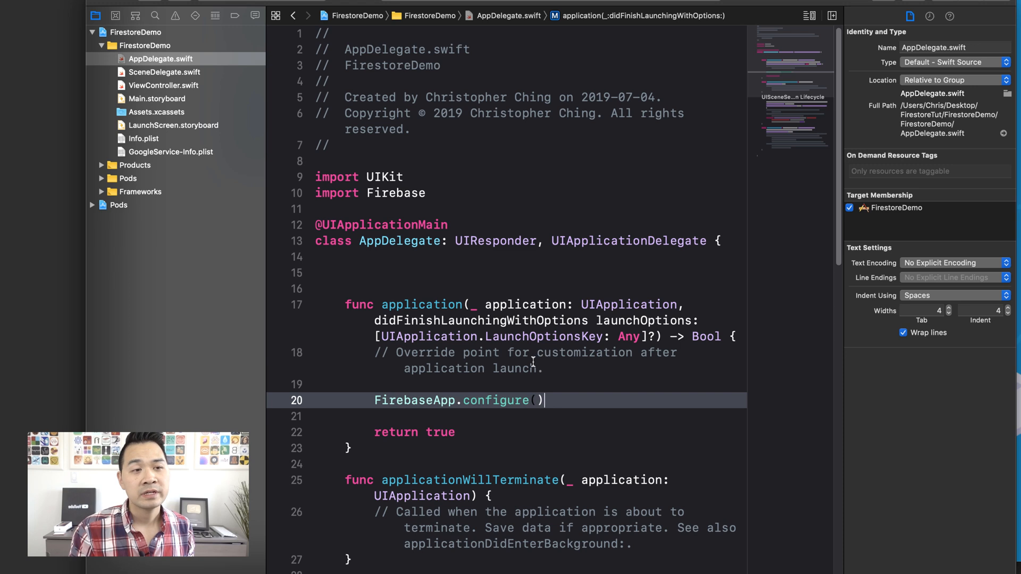
key(cmd+b)
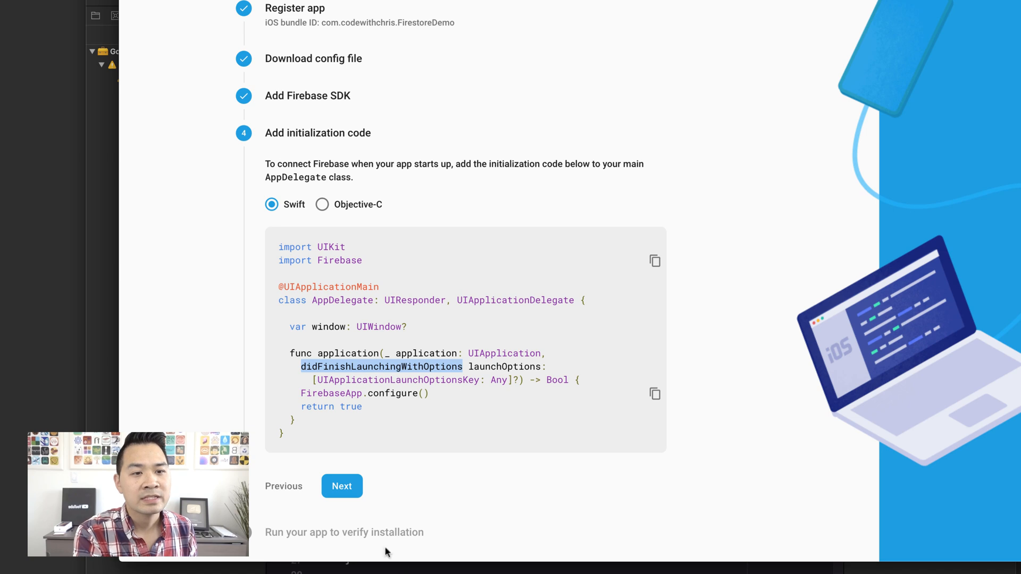
Step: Review the GoogleUtilities build warning, then run FirestoreDemo on the iPhone XR simulator
click(342, 485)
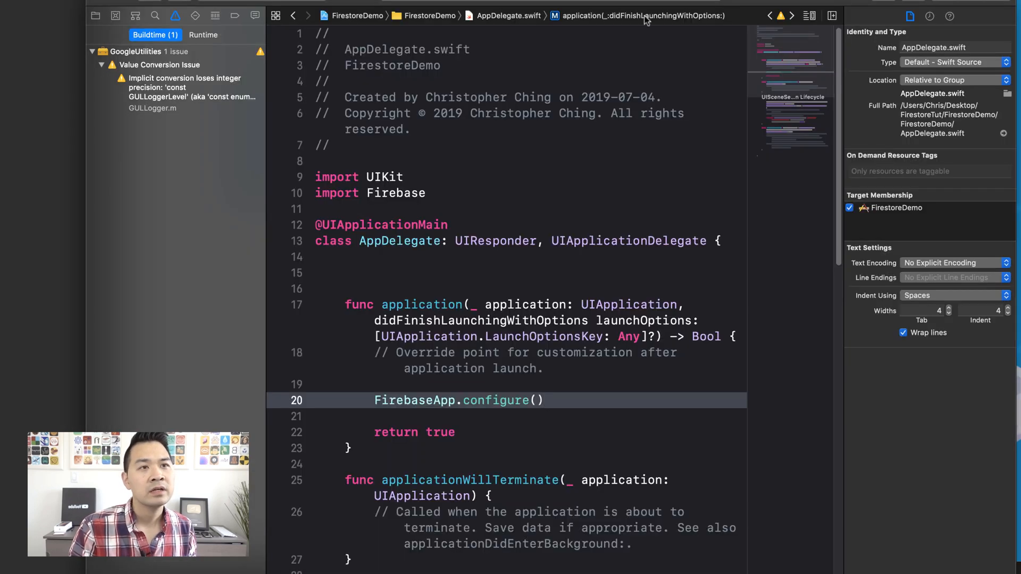
click(543, 400)
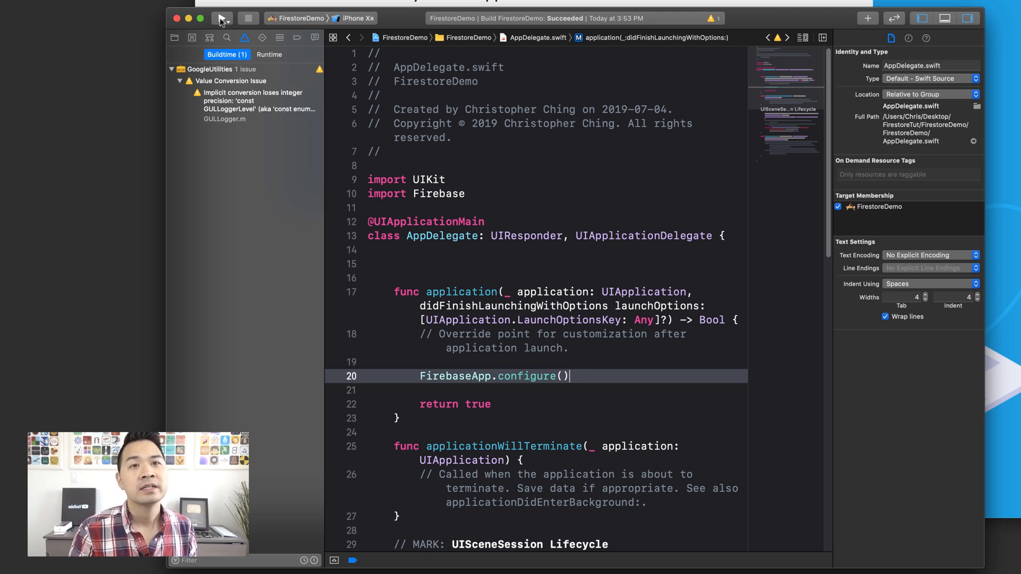
click(220, 17)
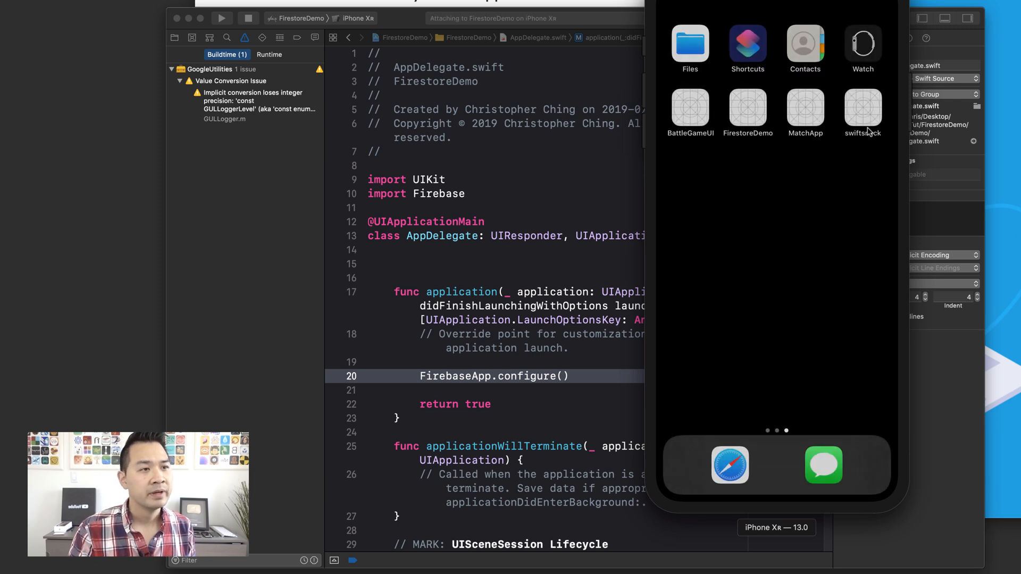
Step: Switch back to the Firebase setup page after the app launches, awaiting the success confirmation
click(220, 17)
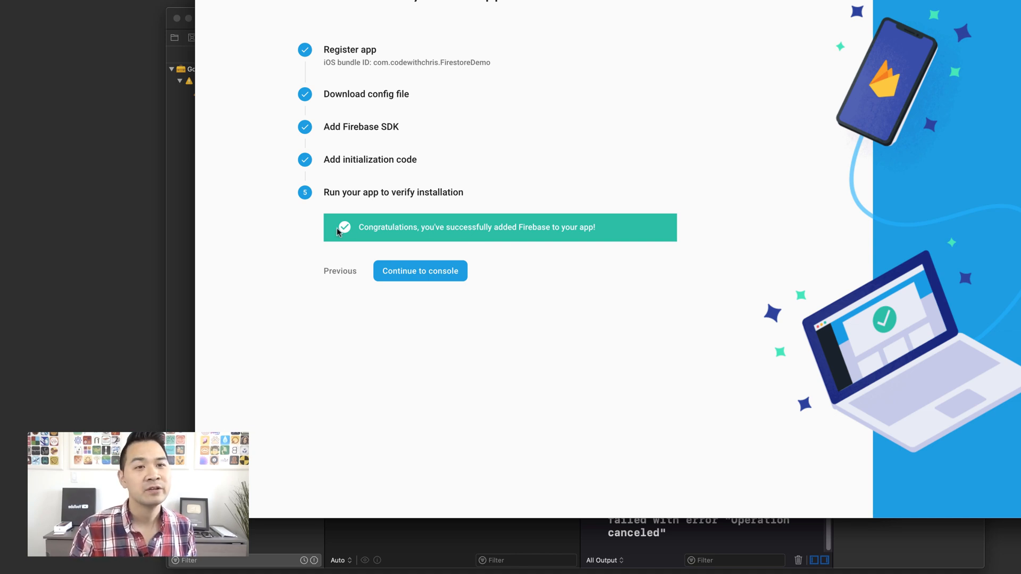
mouse_move(357, 247)
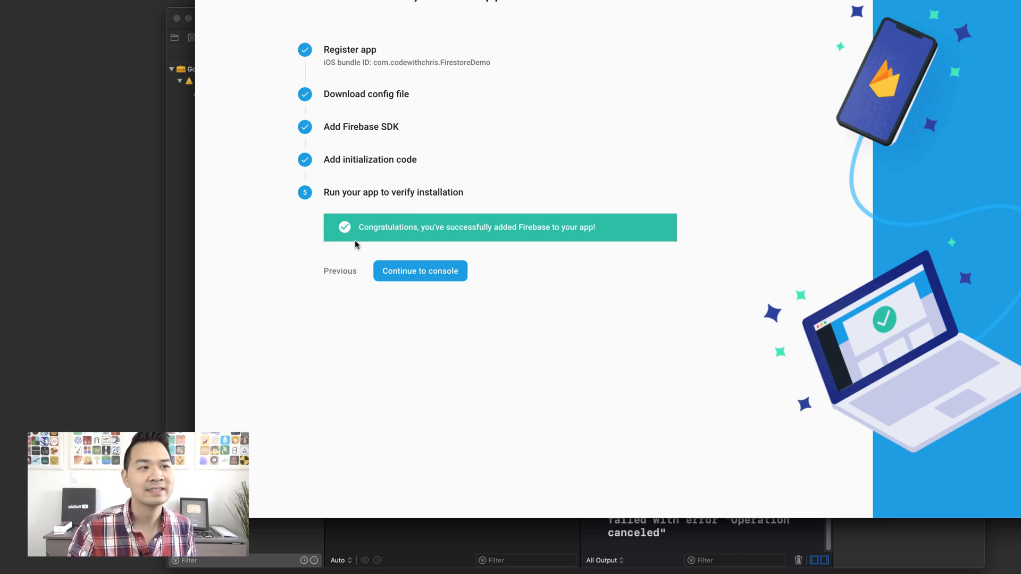
mouse_move(409, 299)
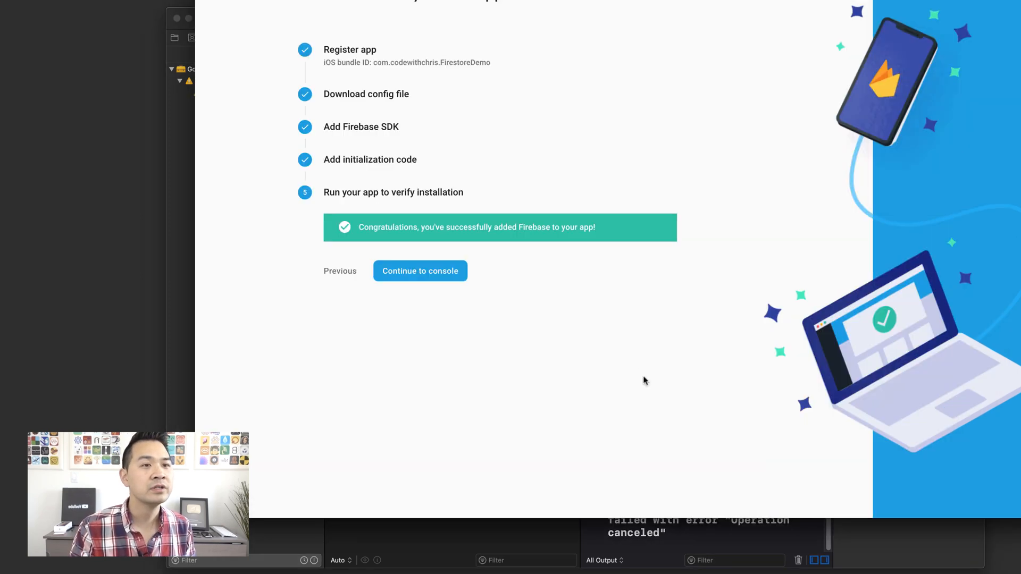
Step: Continue to the console and open Authentication's empty Users tab for Firestore YouTube Demo
click(420, 271)
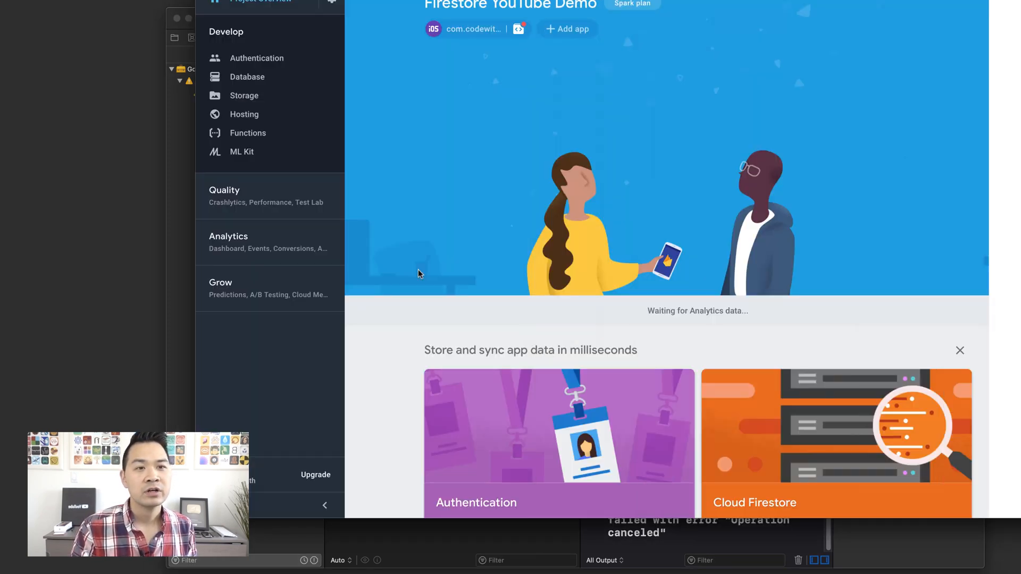
mouse_move(778, 177)
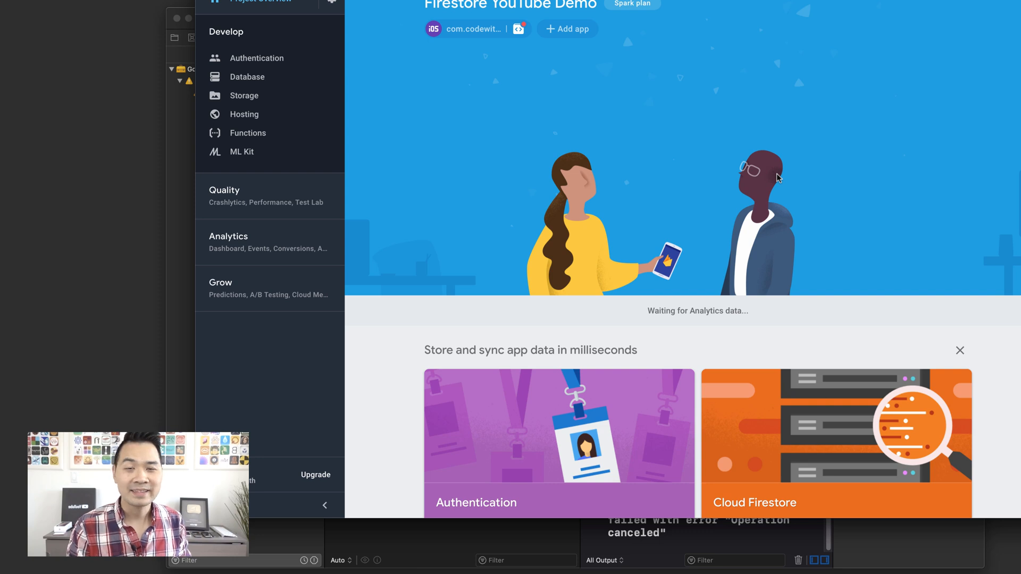
mouse_move(282, 108)
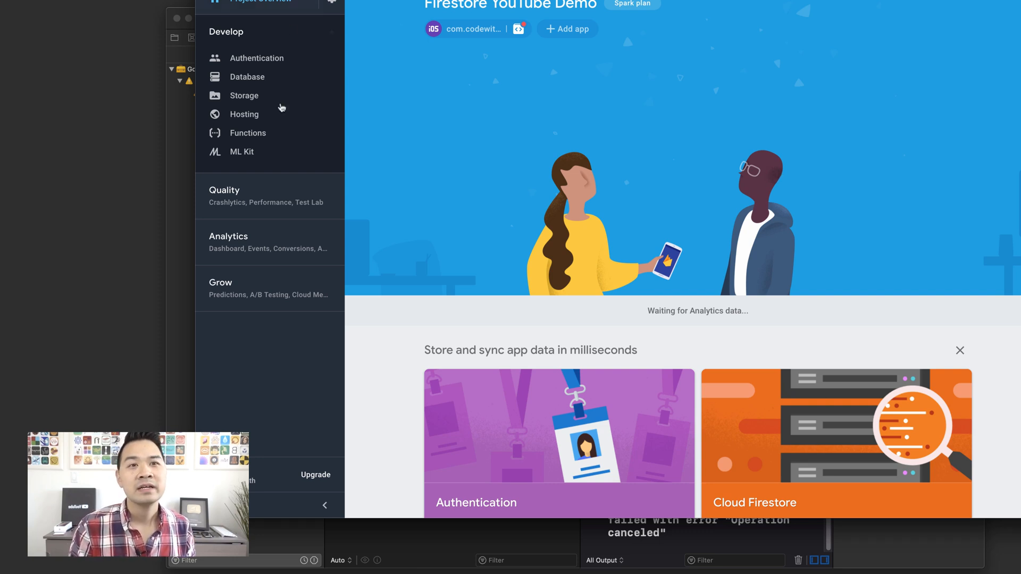
click(256, 58)
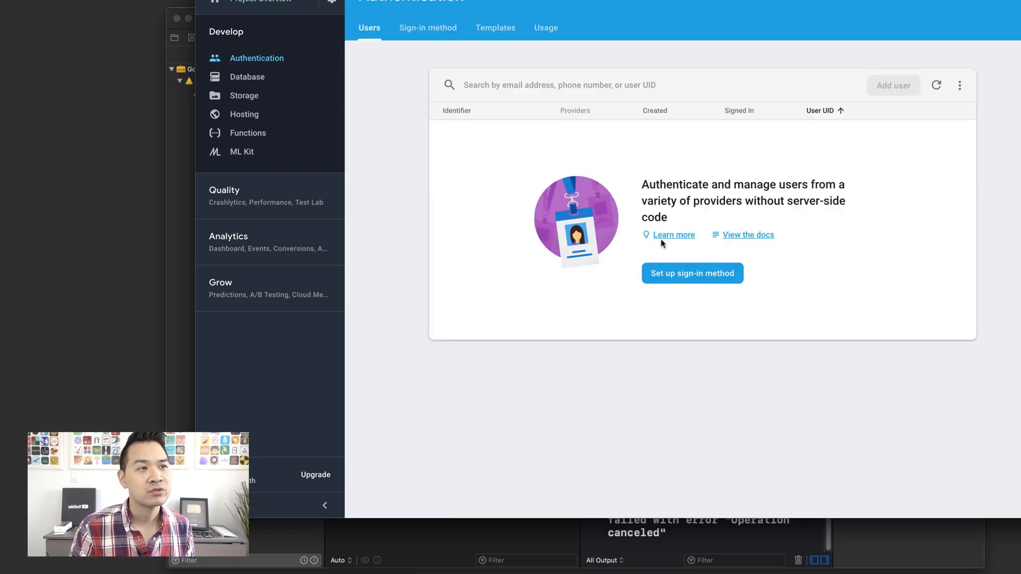
mouse_move(908, 248)
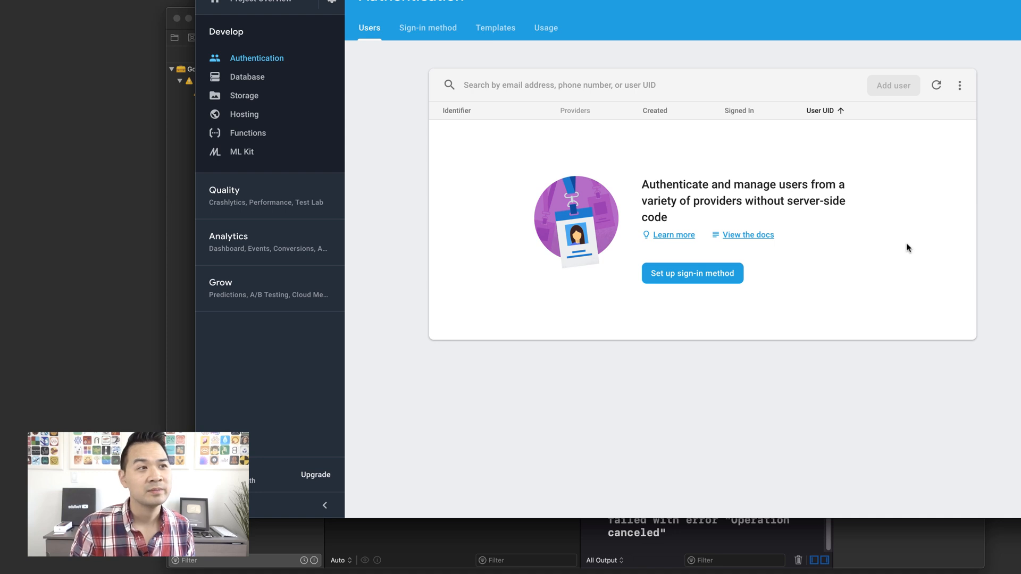